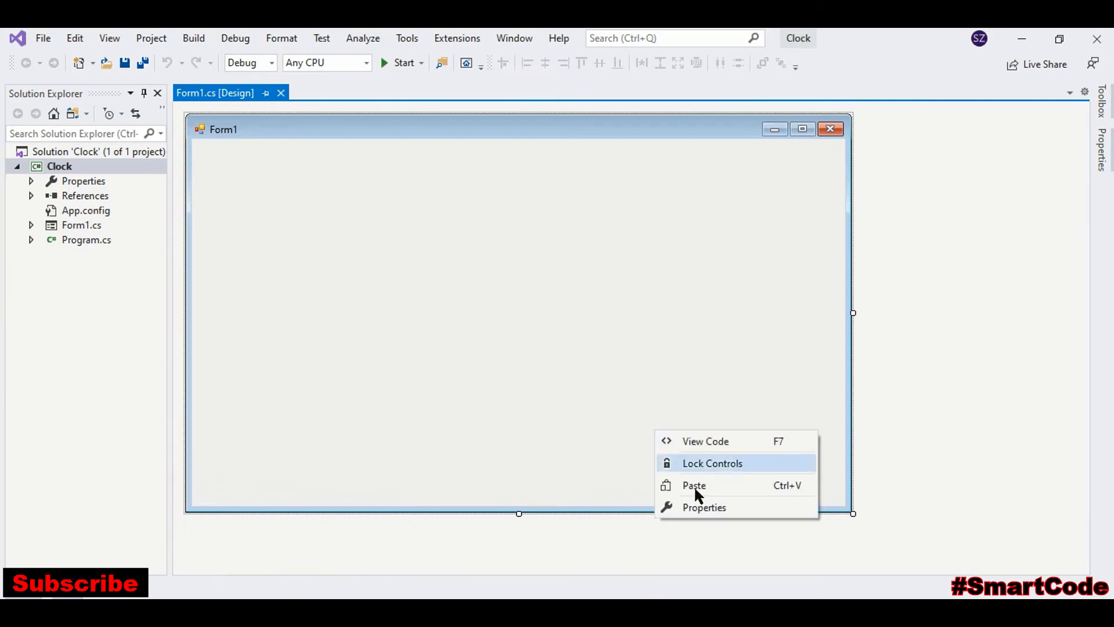
- Set the form's Text property to 'Progressive Clock' and shrink the form
{"action": "left_click", "coordinate": [704, 507]}
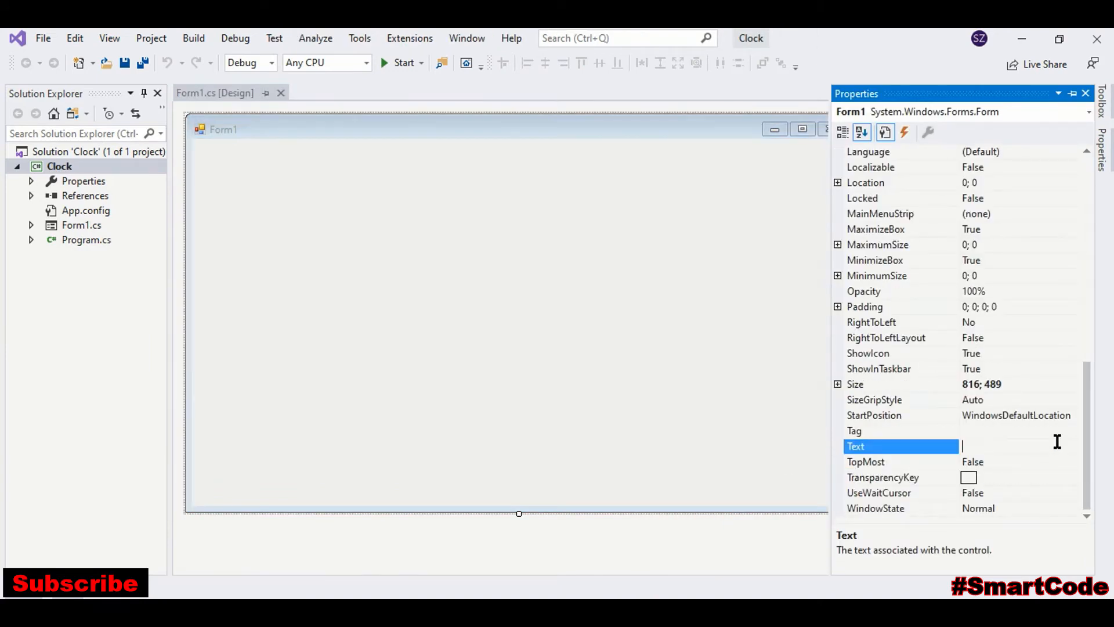
{"action": "type", "text": "Progressi"}
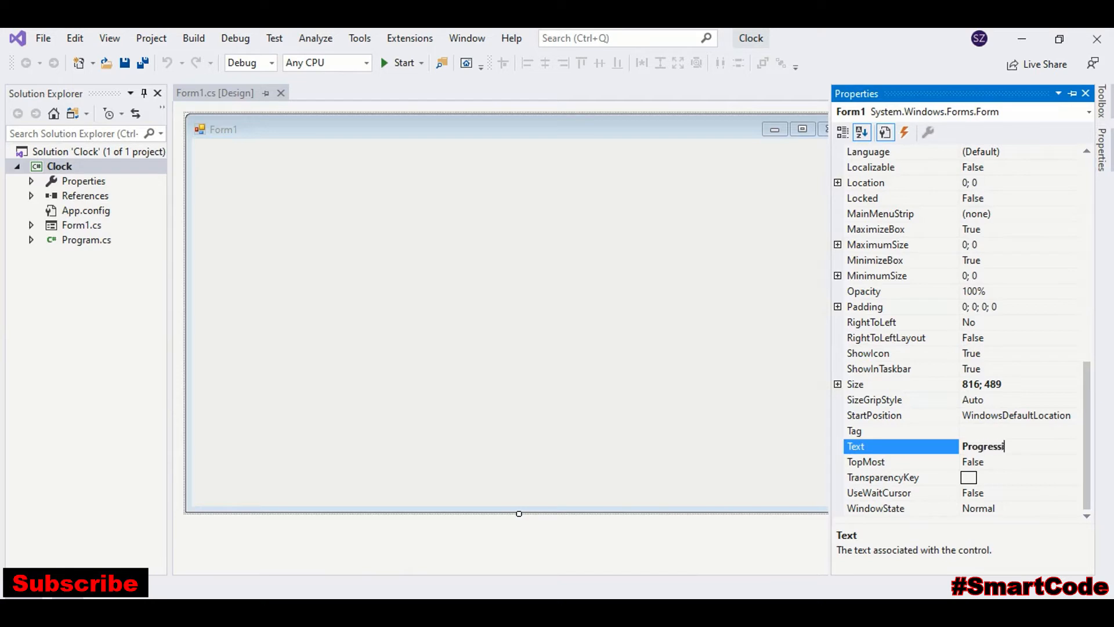
{"action": "type", "text": "ve Clock"}
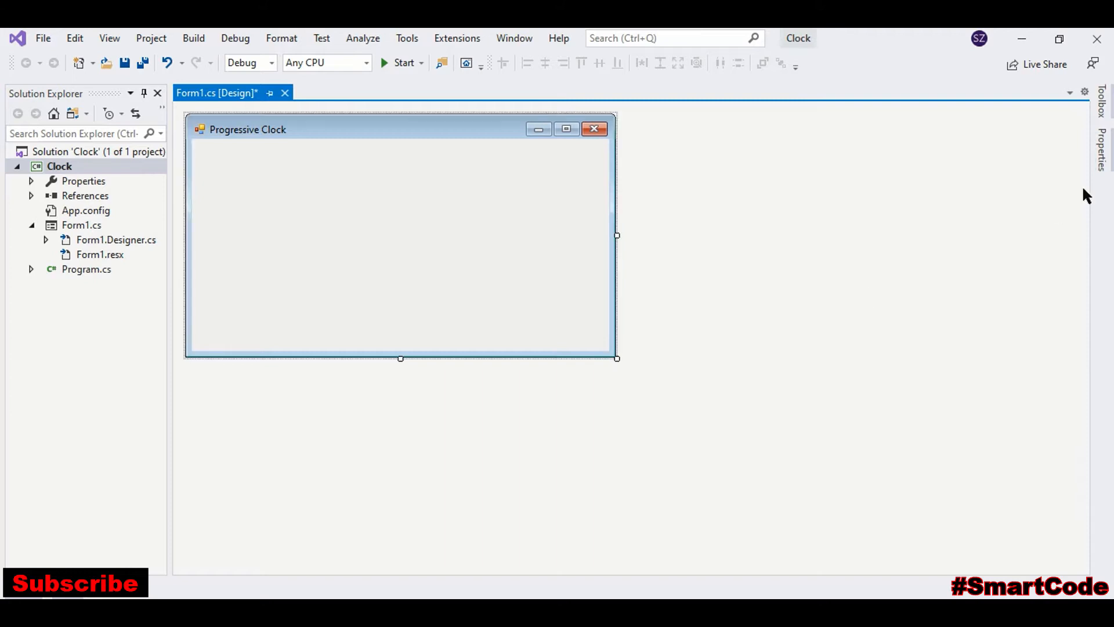
- Add a Label from the Toolbox and set its AutoSize to False
{"action": "left_click", "coordinate": [1101, 114]}
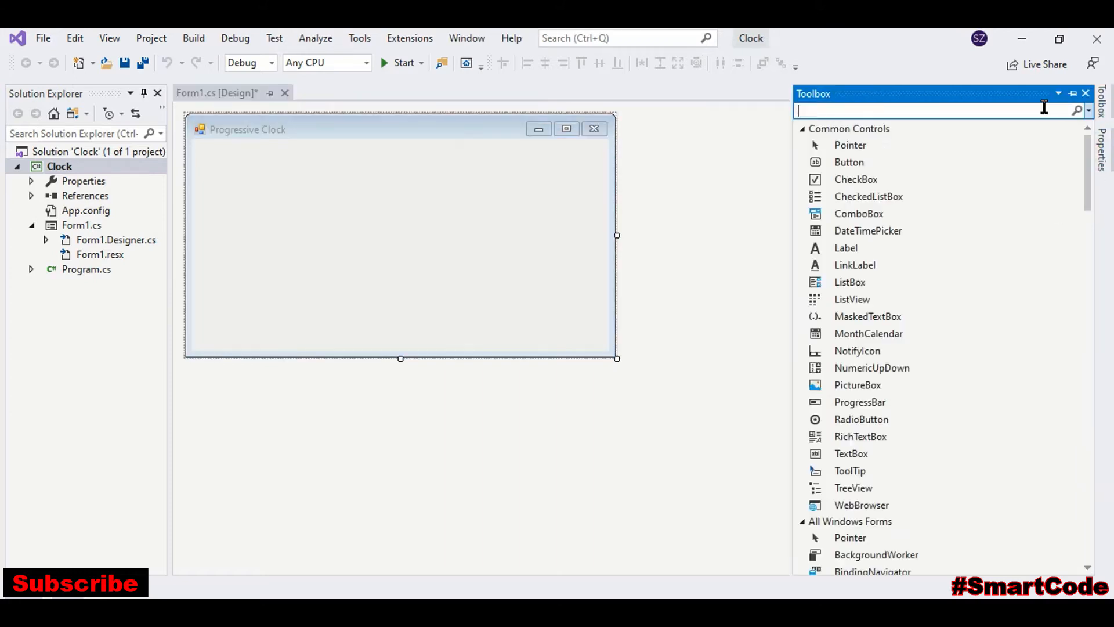
{"action": "type", "text": "lab"}
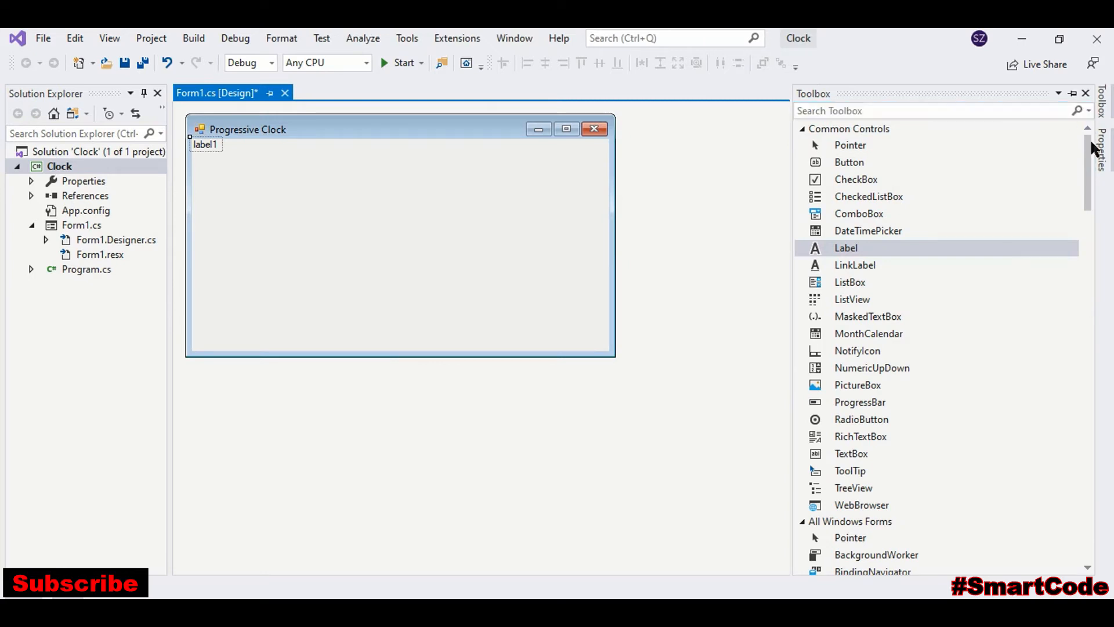
{"action": "left_click", "coordinate": [1102, 147]}
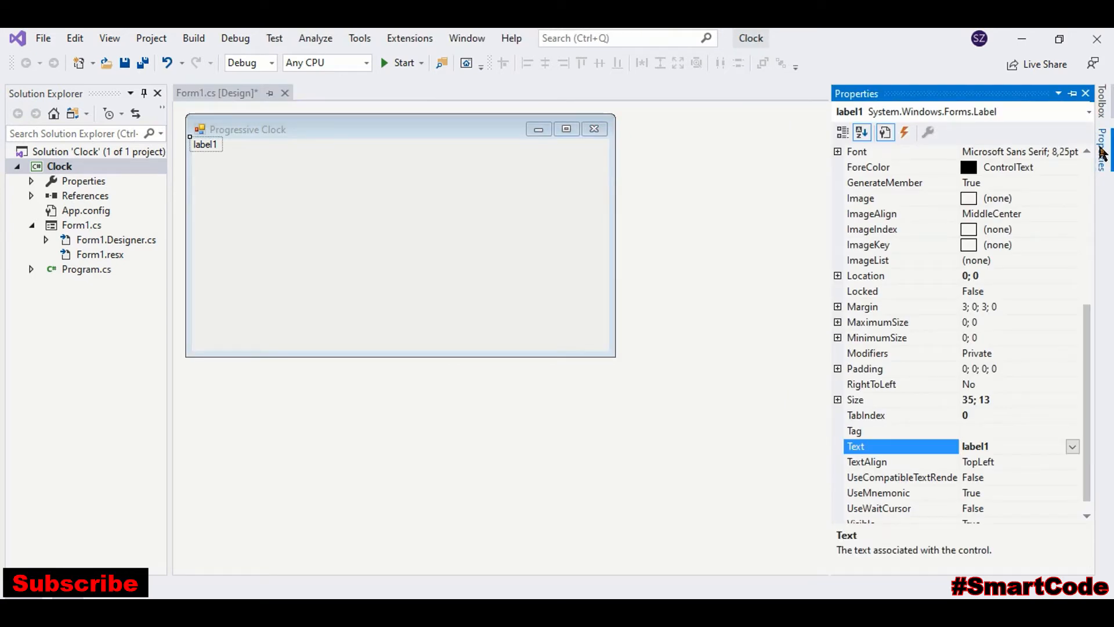
{"action": "scroll", "scroll_direction": "up", "scroll_amount": 3}
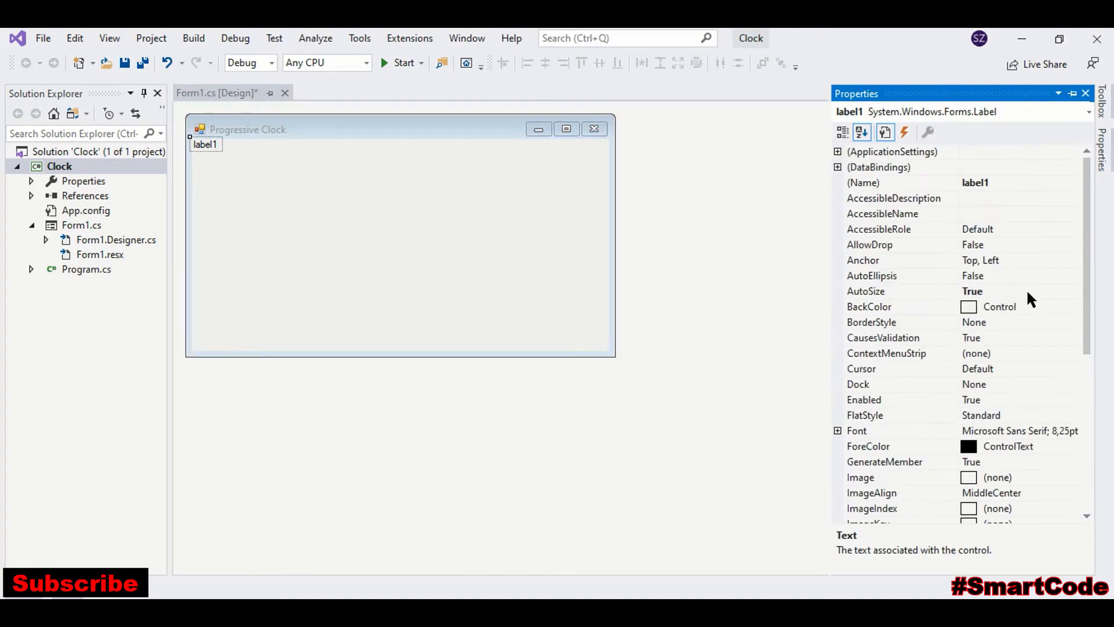
{"action": "left_click", "coordinate": [1074, 291]}
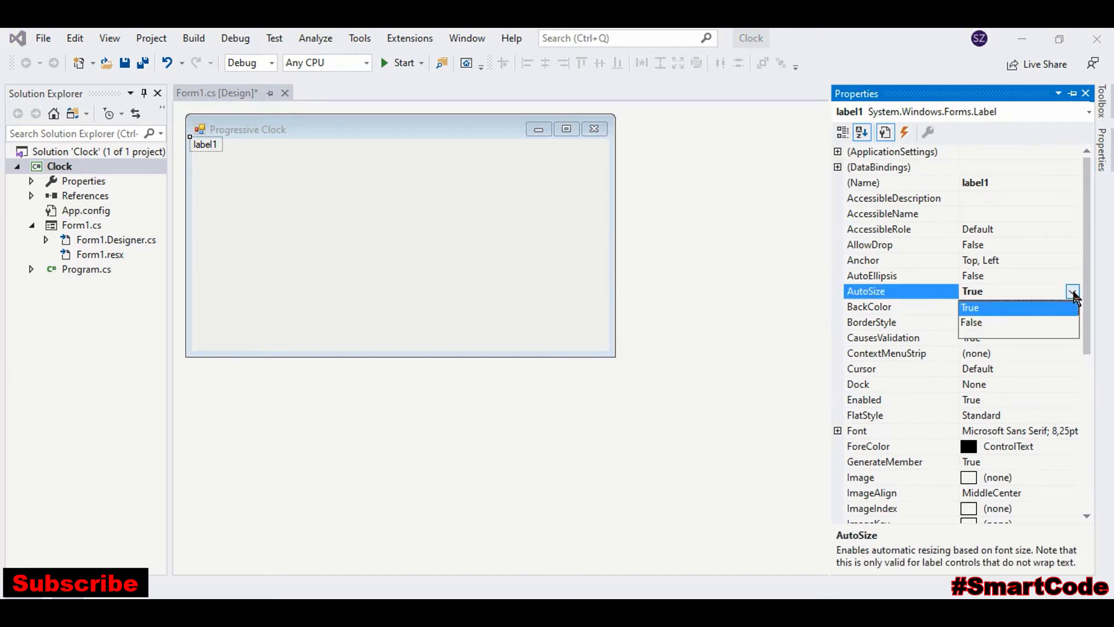
{"action": "left_click", "coordinate": [972, 322]}
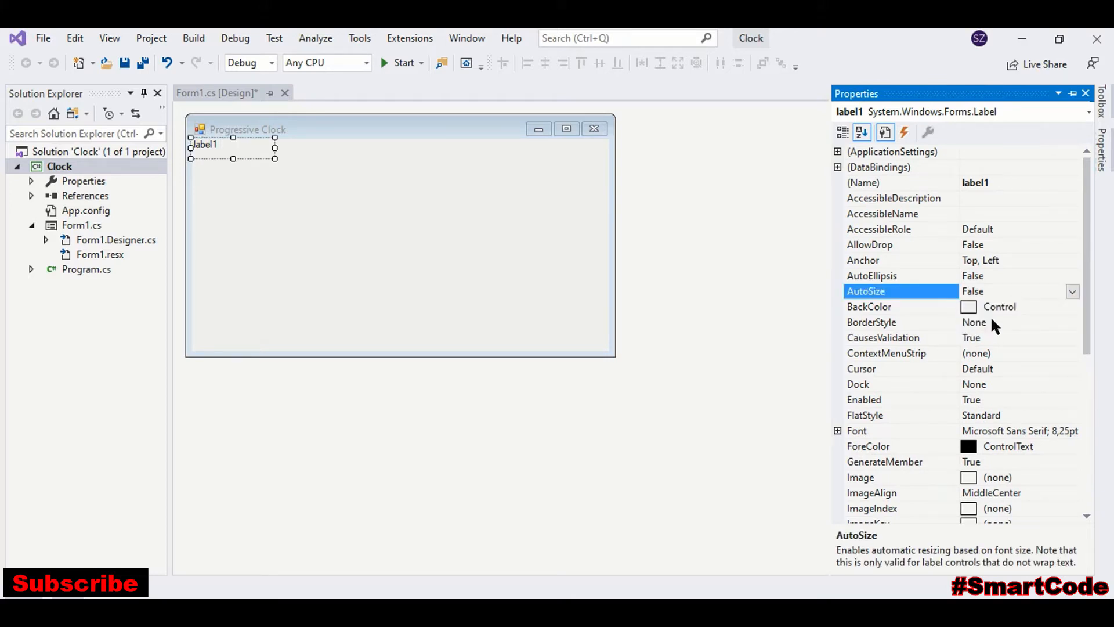
{"action": "scroll", "scroll_direction": "down", "scroll_amount": 3}
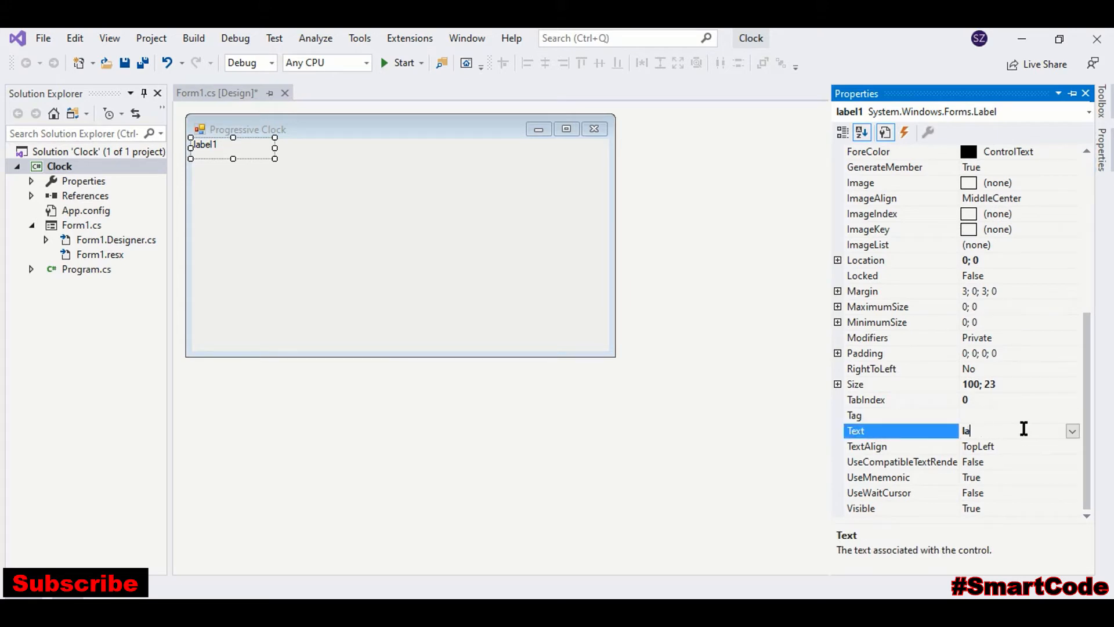
- Set the label text to 'PROGRESSIVE CLOCK', TextAlign MiddleCenter, and Dock Top
{"action": "type", "text": "PRO"}
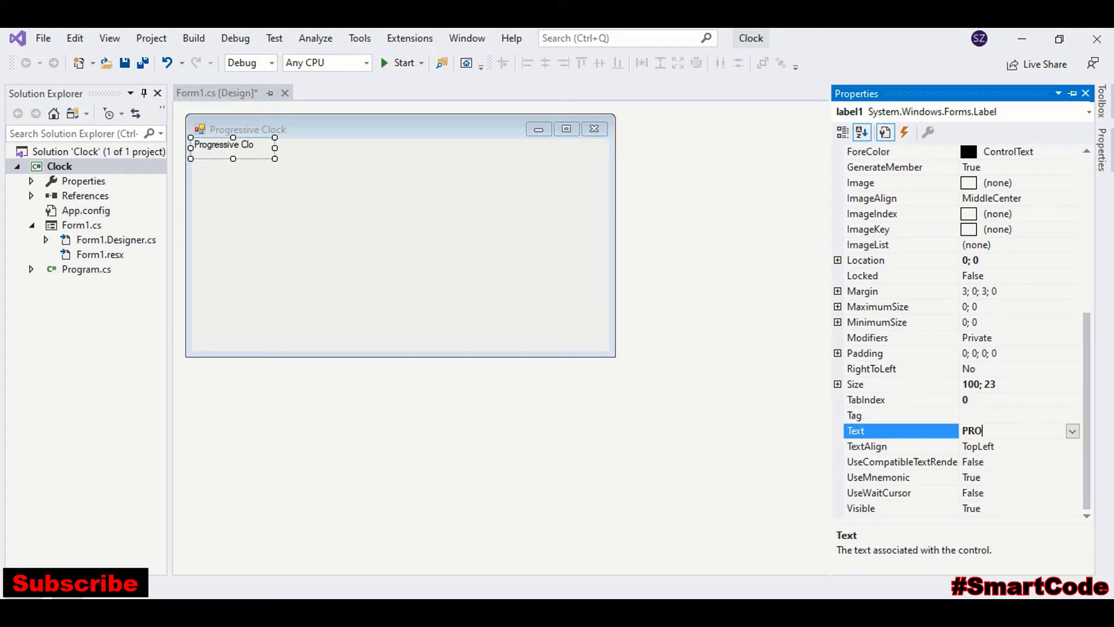
{"action": "type", "text": "GRESSIVE"}
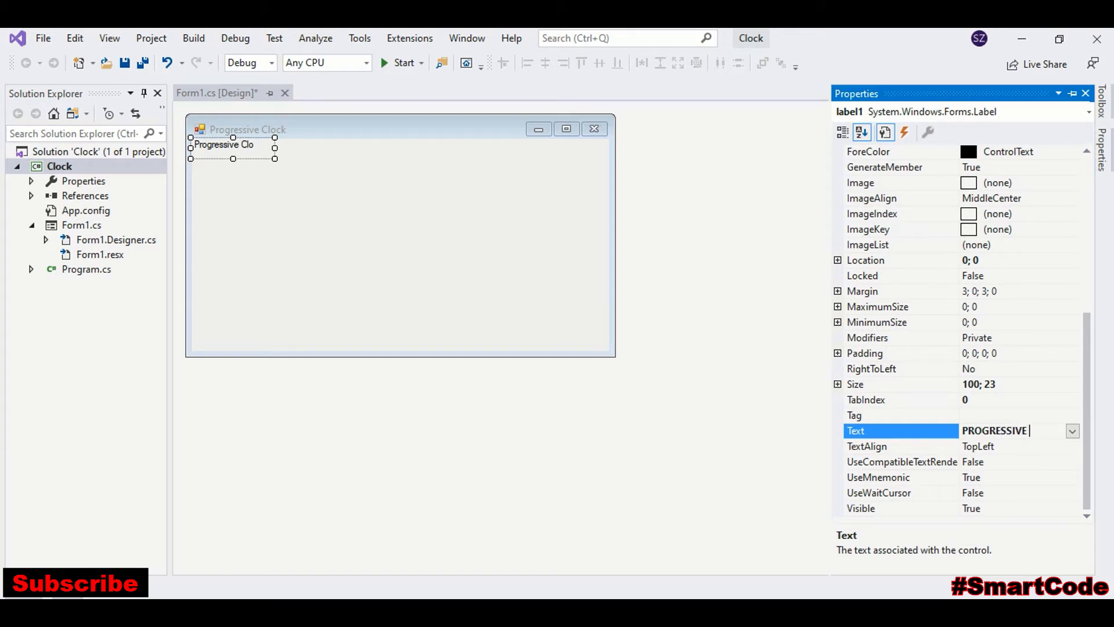
{"action": "type", "text": "CLOCK"}
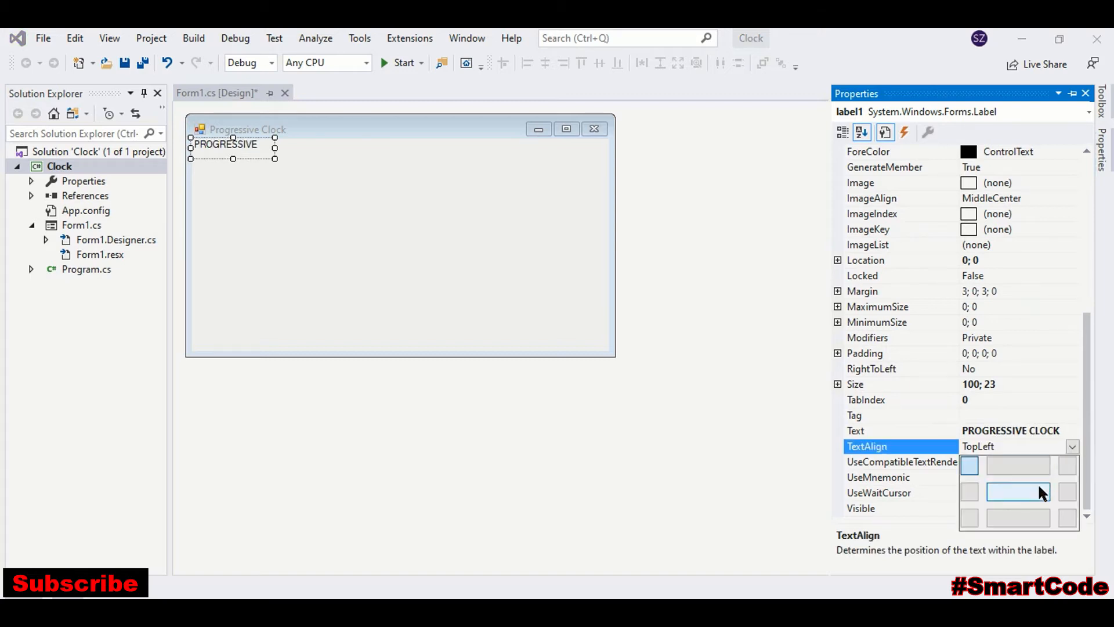
{"action": "left_click", "coordinate": [1017, 492]}
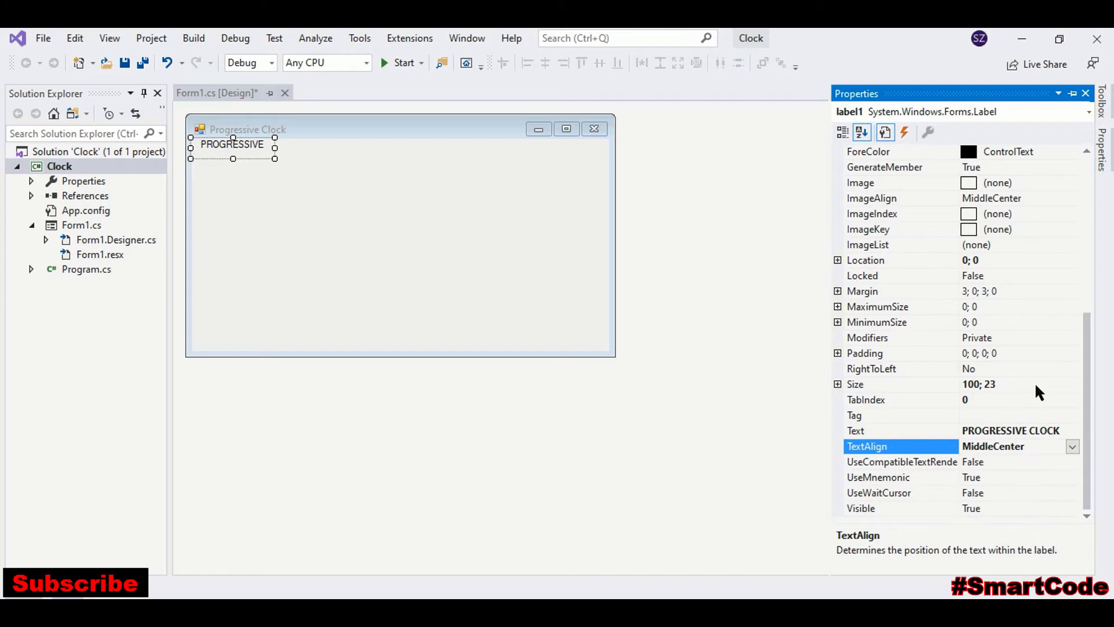
{"action": "scroll", "scroll_direction": "up", "scroll_amount": 3}
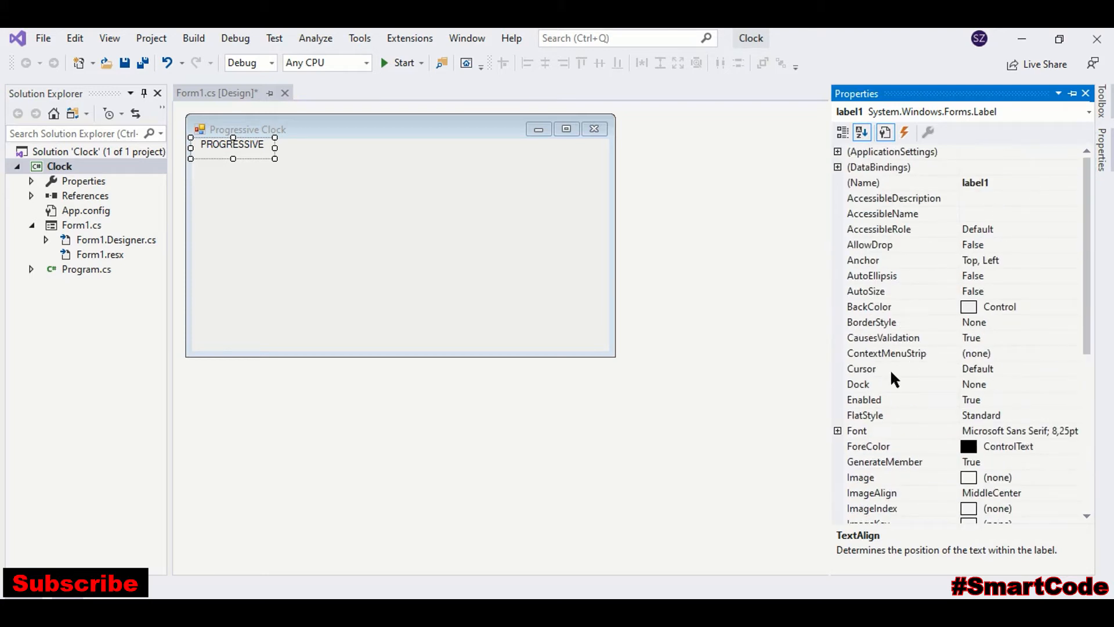
{"action": "left_click", "coordinate": [1072, 383]}
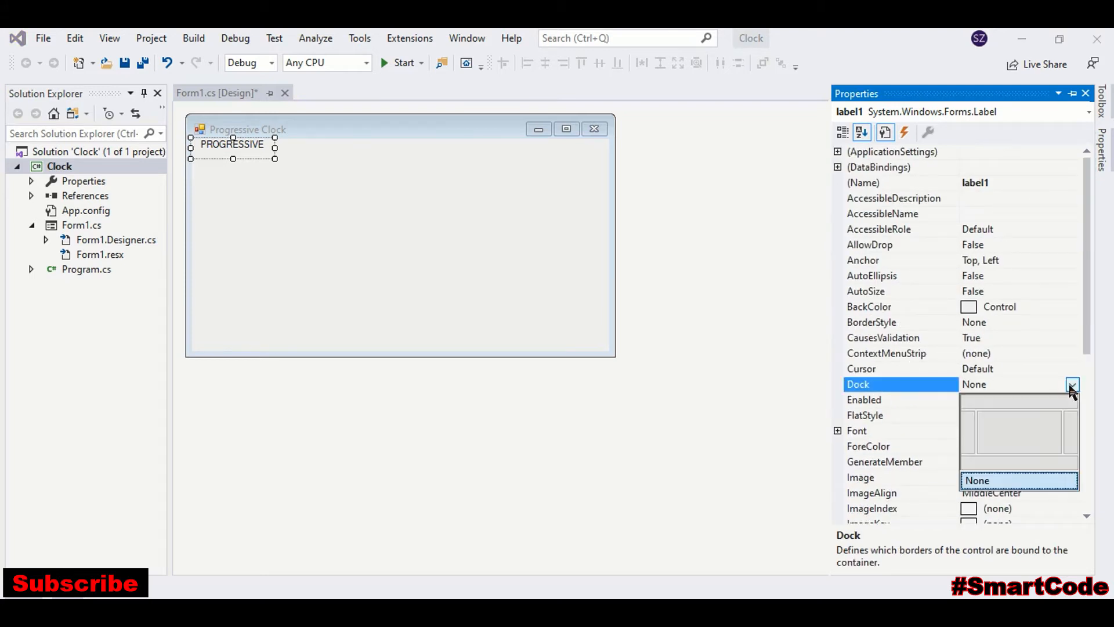
{"action": "left_click", "coordinate": [1016, 402]}
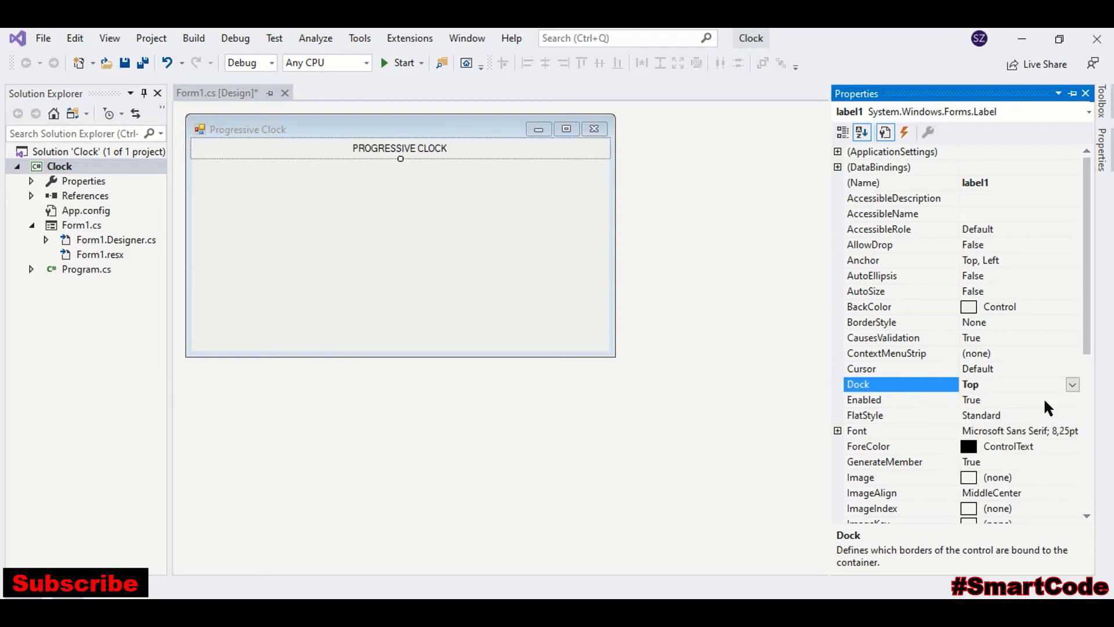
{"action": "mouse_move", "coordinate": [1031, 383]}
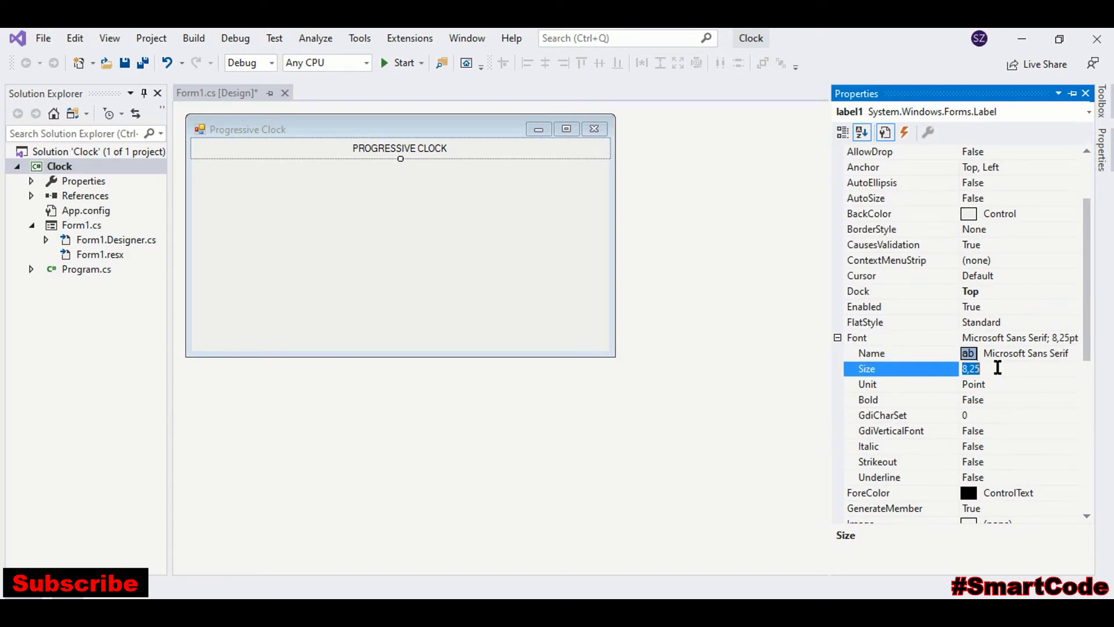
- Give the heading font size 30 and a pale peach background, then drag it taller
{"action": "type", "text": "30"}
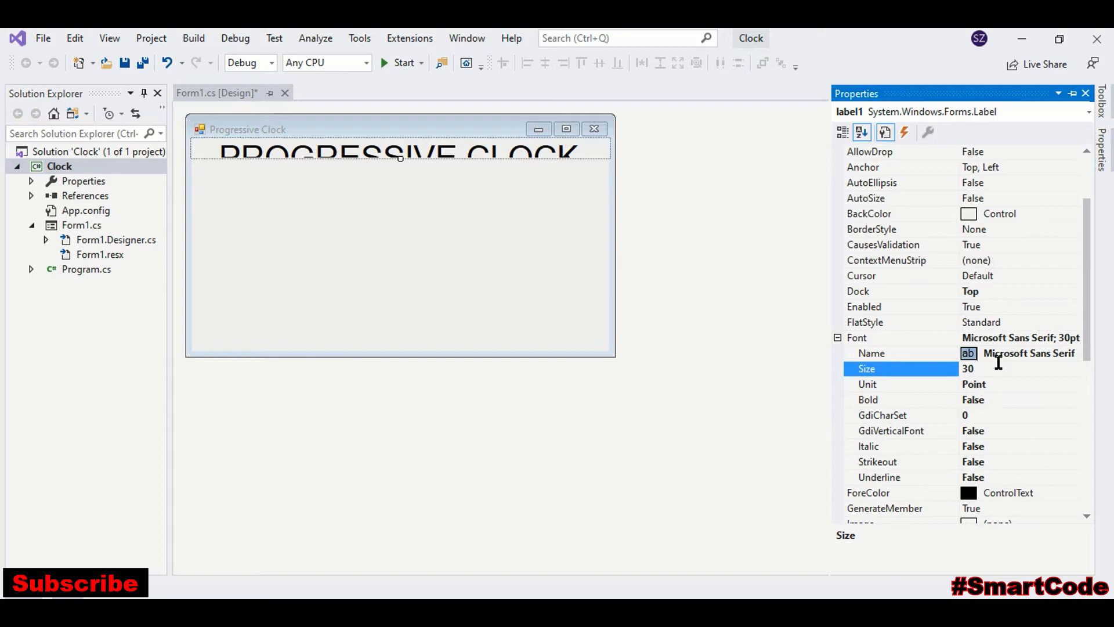
{"action": "left_click", "coordinate": [900, 213]}
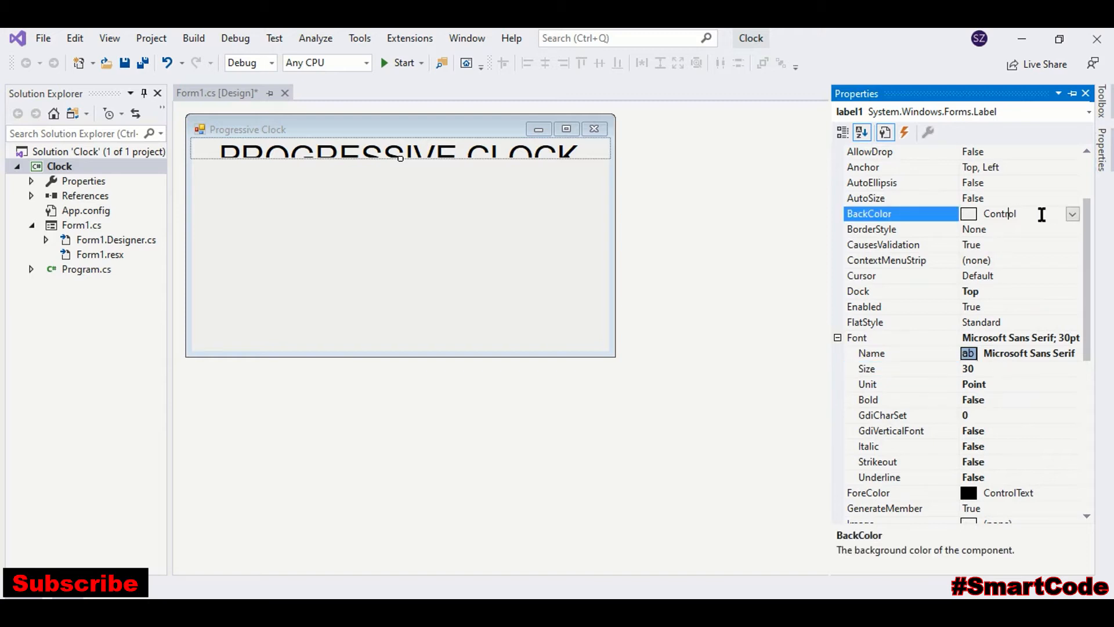
{"action": "left_click", "coordinate": [1072, 213]}
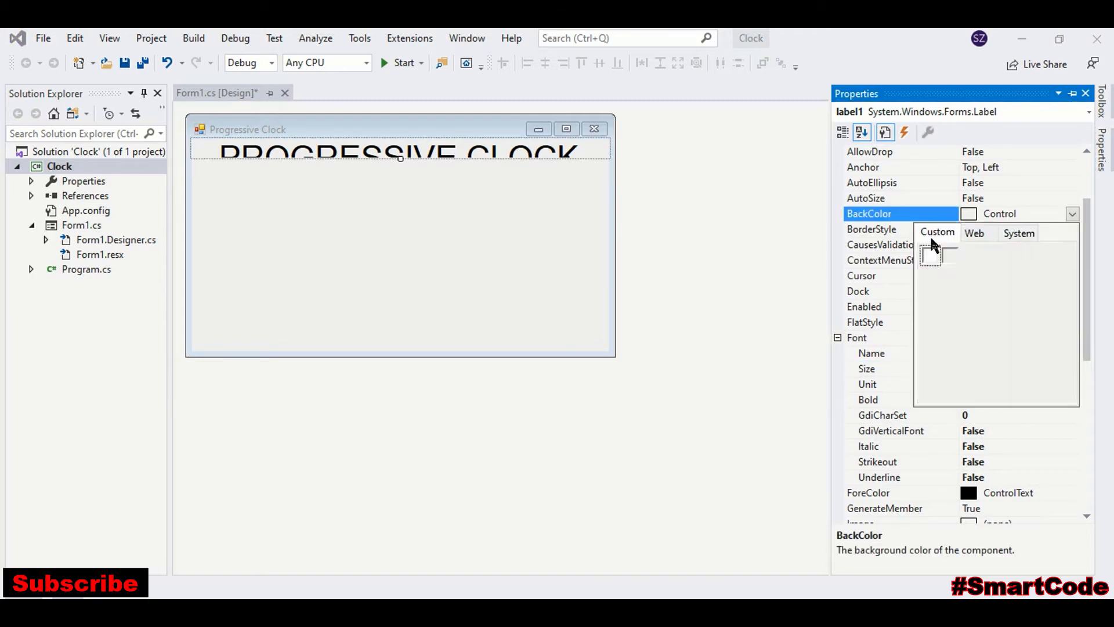
{"action": "left_click", "coordinate": [937, 232]}
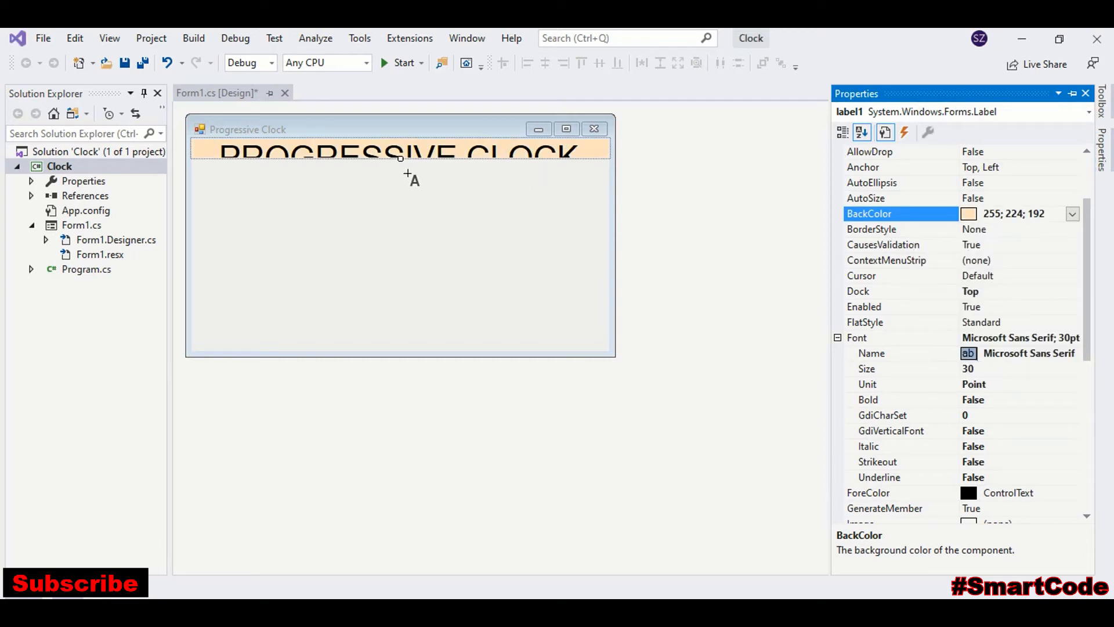
{"action": "left_click_drag", "start_coordinate": [404, 167], "coordinate": [404, 184]}
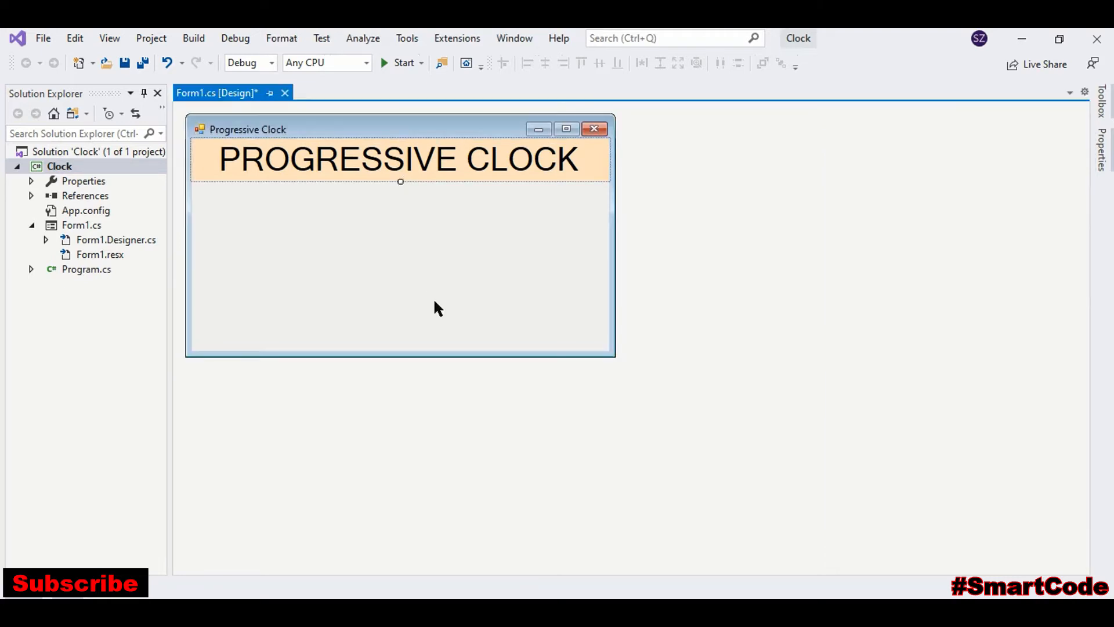
- Search the Toolbox for a Label control to add to the form
{"action": "left_click", "coordinate": [1102, 113]}
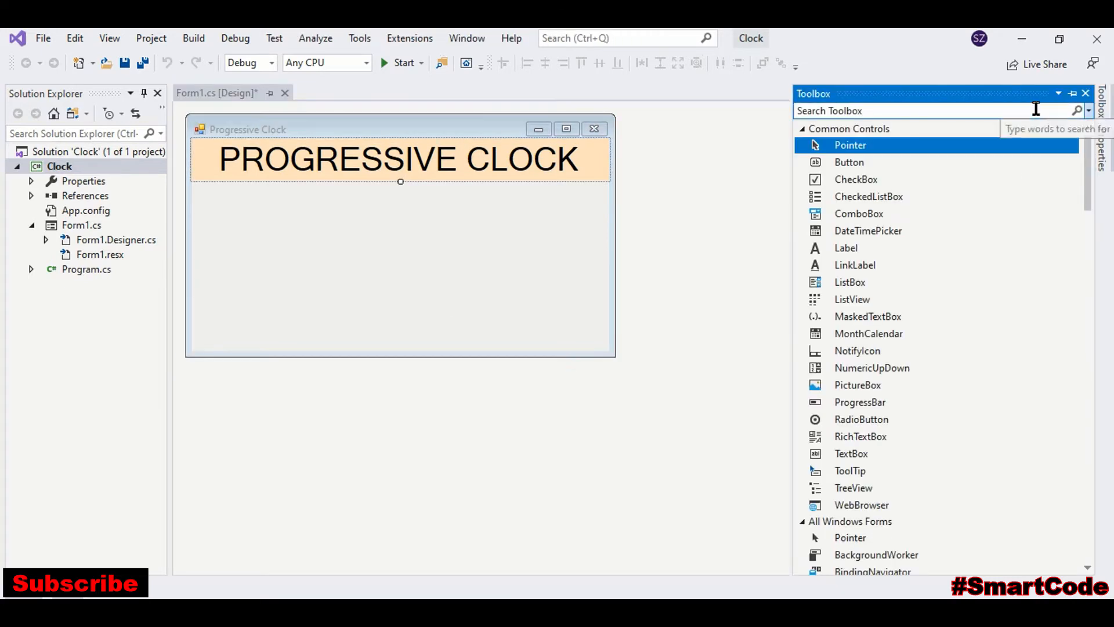
{"action": "left_click", "coordinate": [924, 110]}
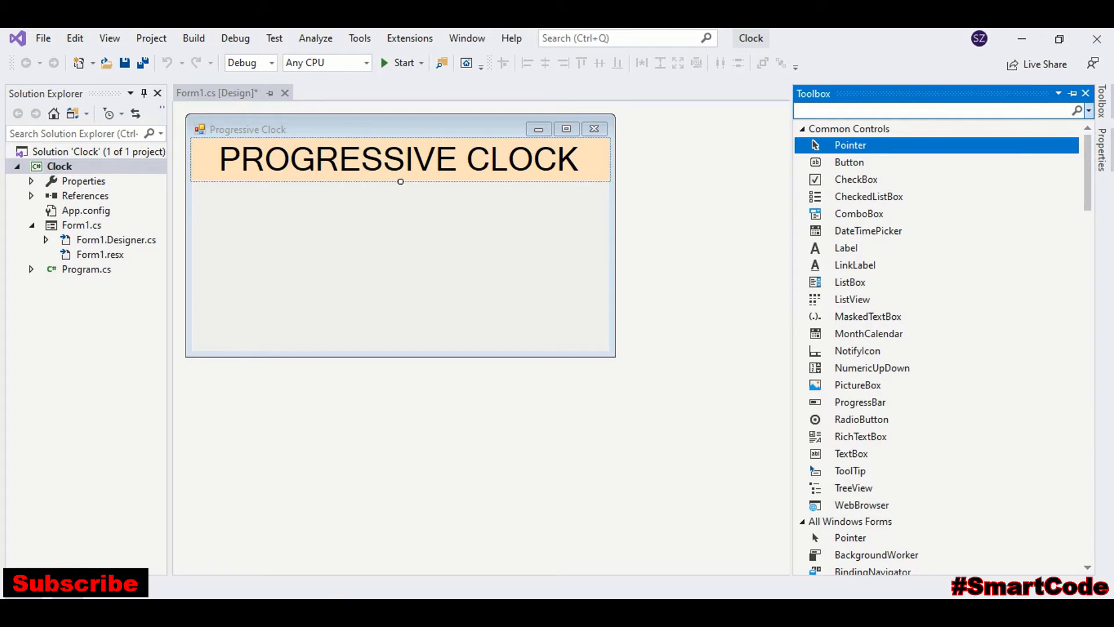
{"action": "type", "text": "lab"}
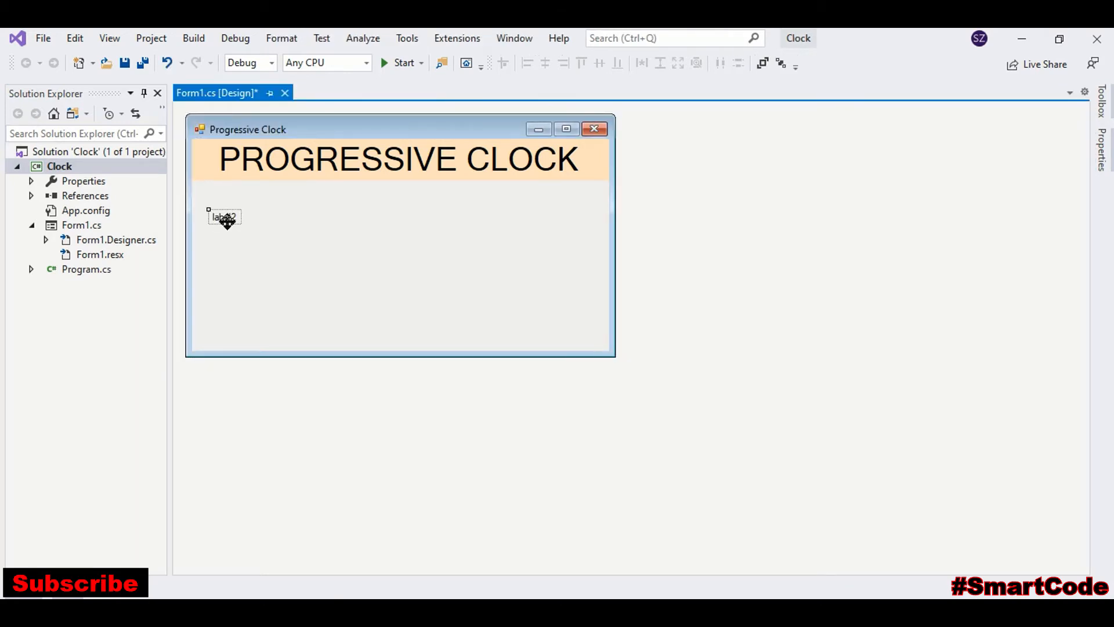
- Set the second label's text to 'Hours:' and its font size to 12
{"action": "right_click", "coordinate": [224, 217]}
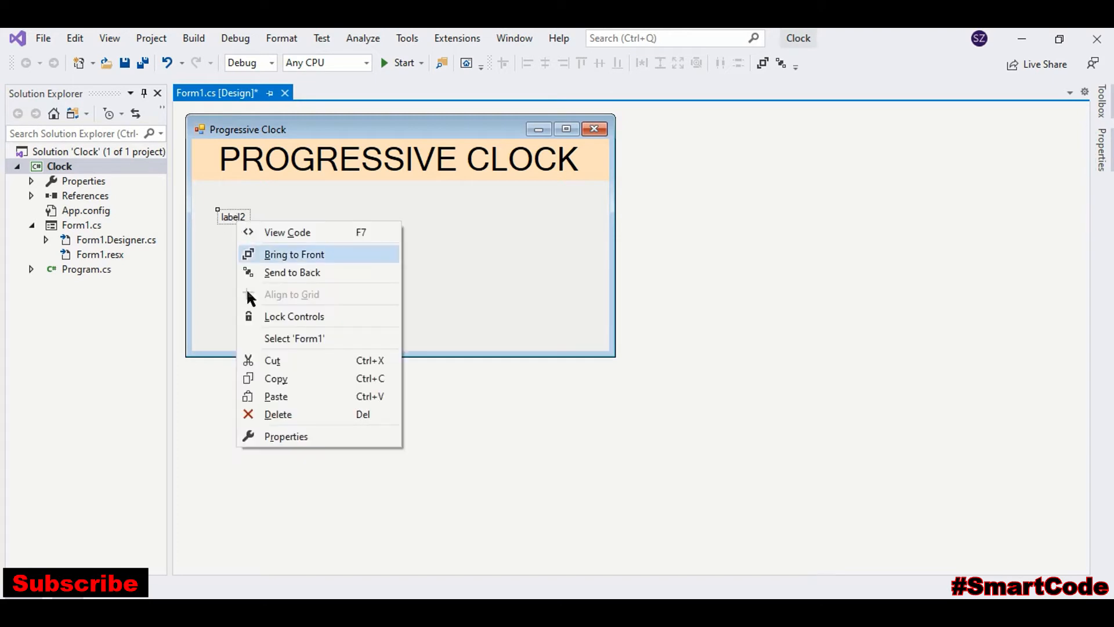
{"action": "left_click", "coordinate": [285, 436]}
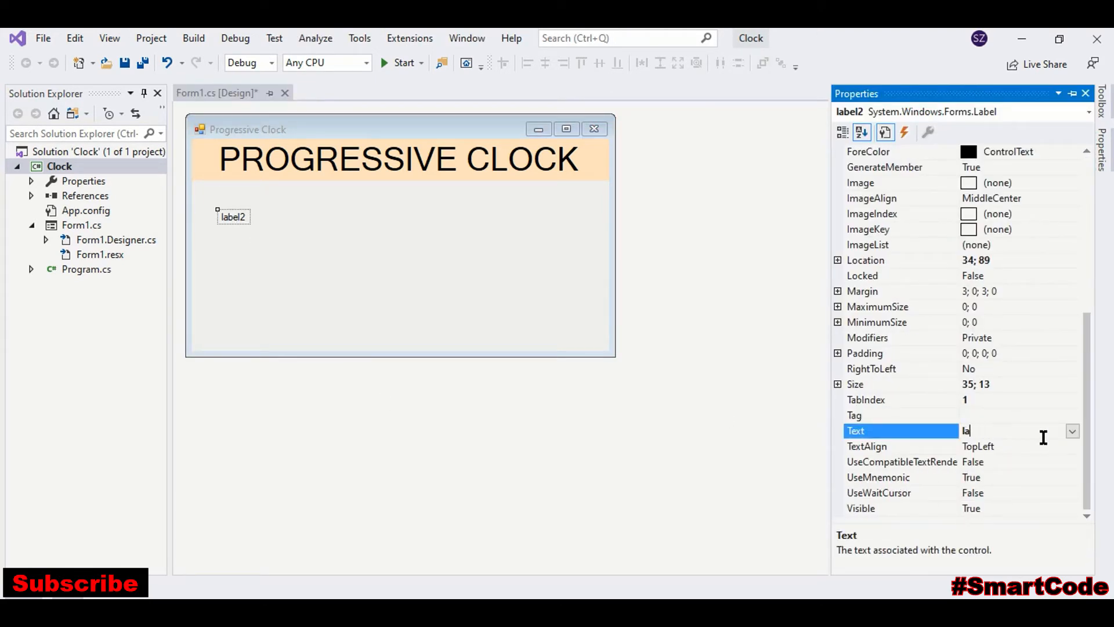
{"action": "type", "text": "Hours:"}
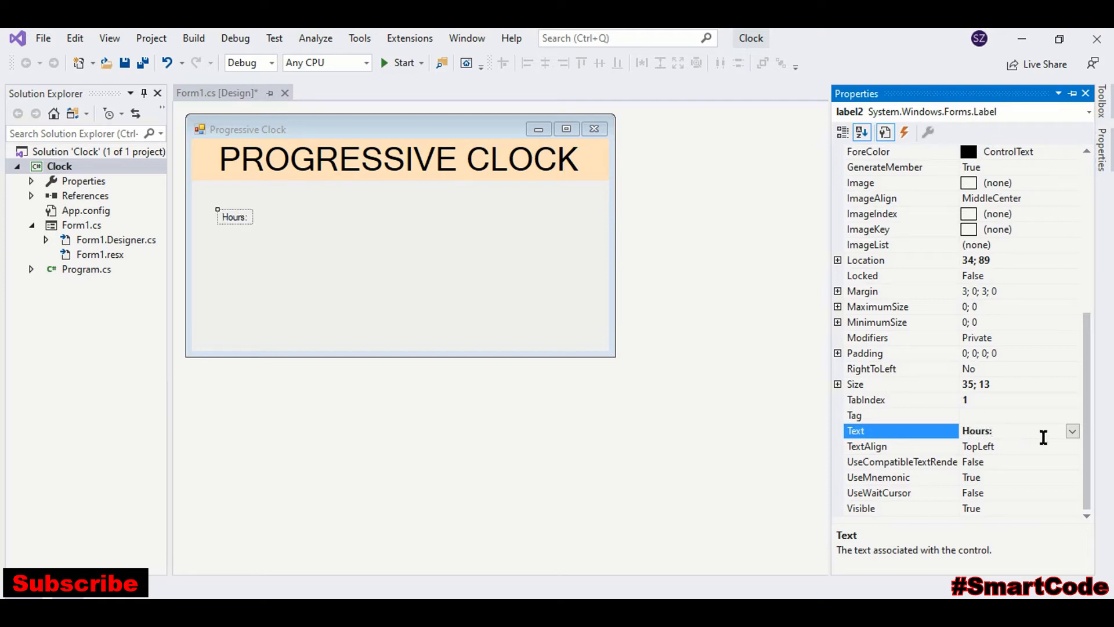
{"action": "scroll", "scroll_direction": "up", "scroll_amount": 3}
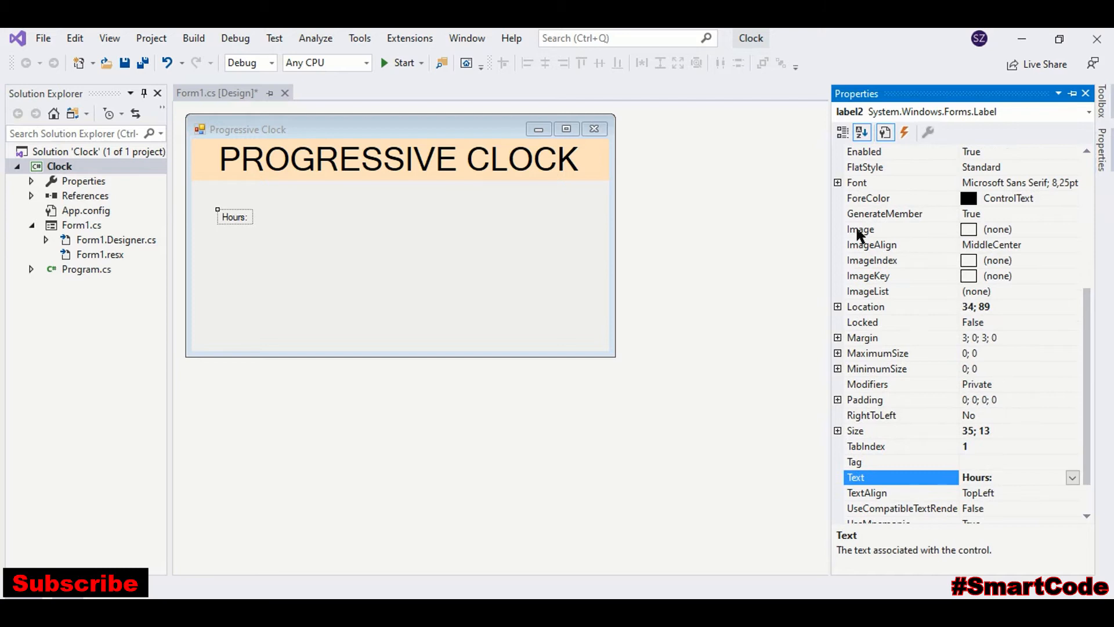
{"action": "left_click", "coordinate": [838, 183]}
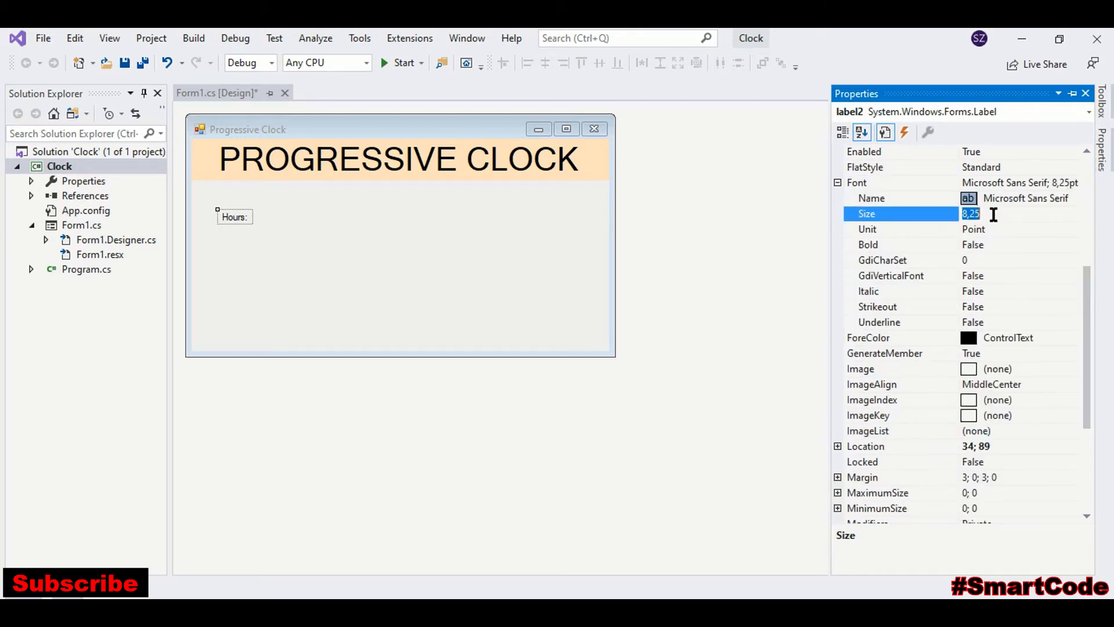
{"action": "type", "text": "12"}
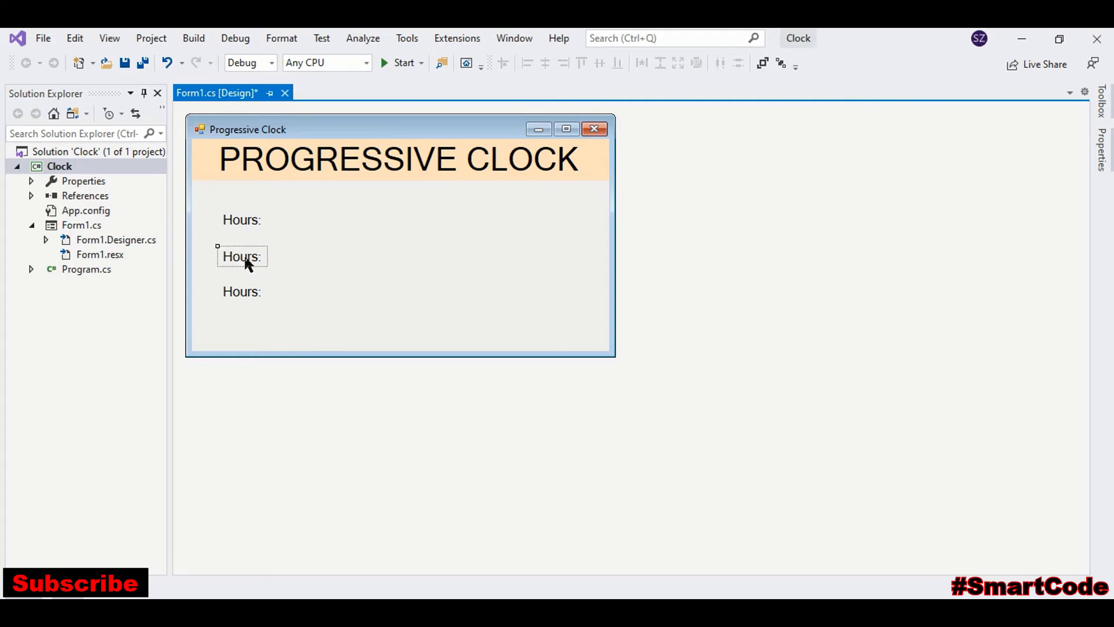
- Rename the middle label to 'Minutes:' and the bottom label to 'Seconds'
{"action": "left_click", "coordinate": [241, 256]}
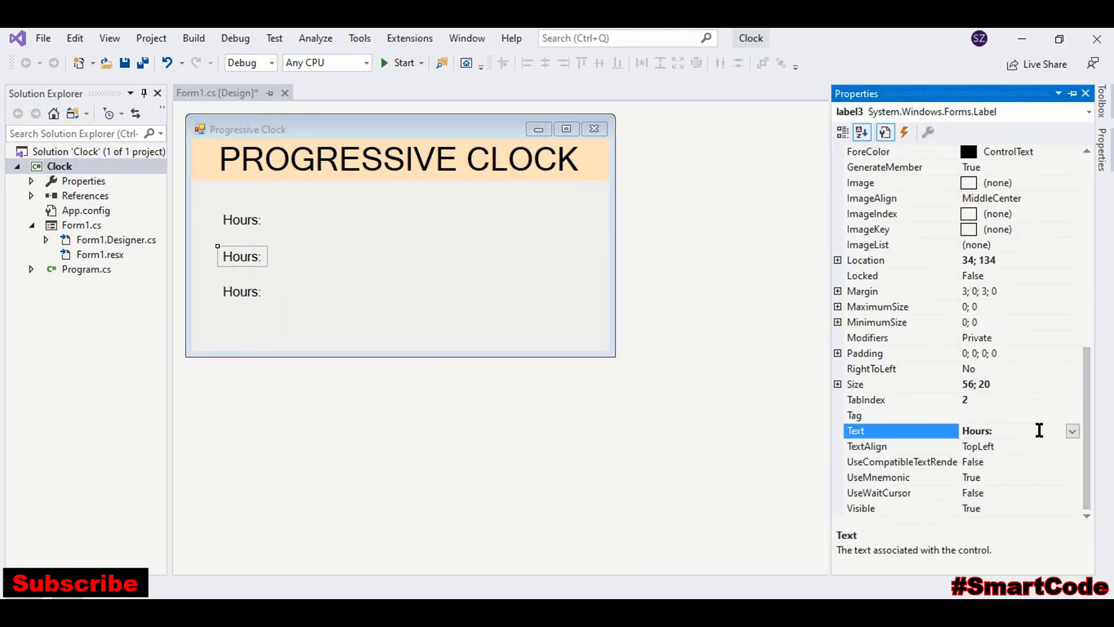
{"action": "type", "text": "Minu"}
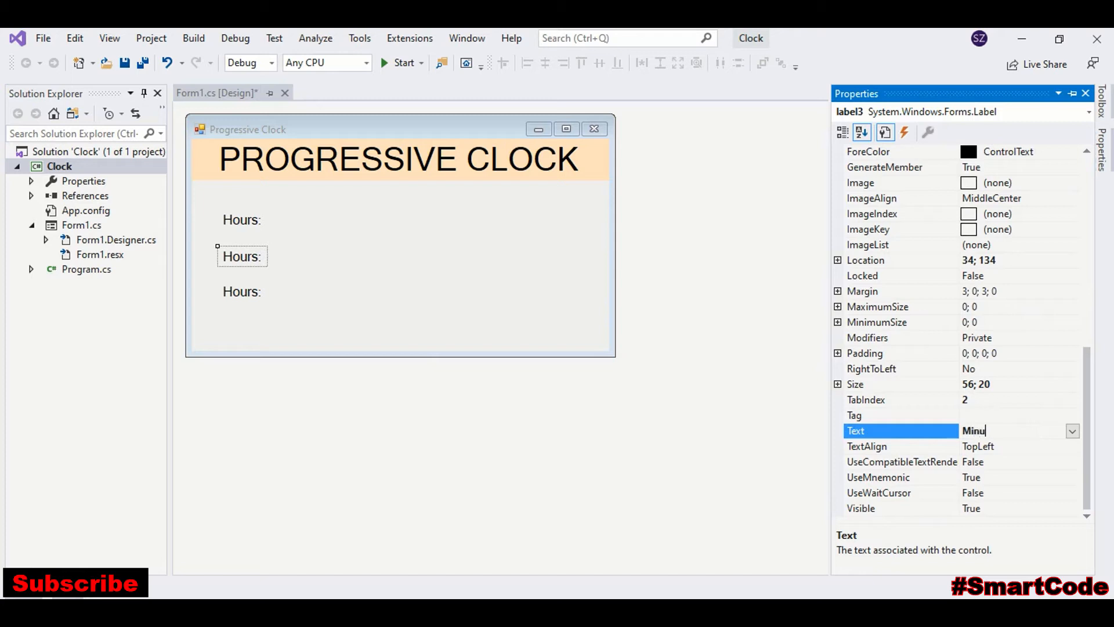
{"action": "type", "text": "Minutes:"}
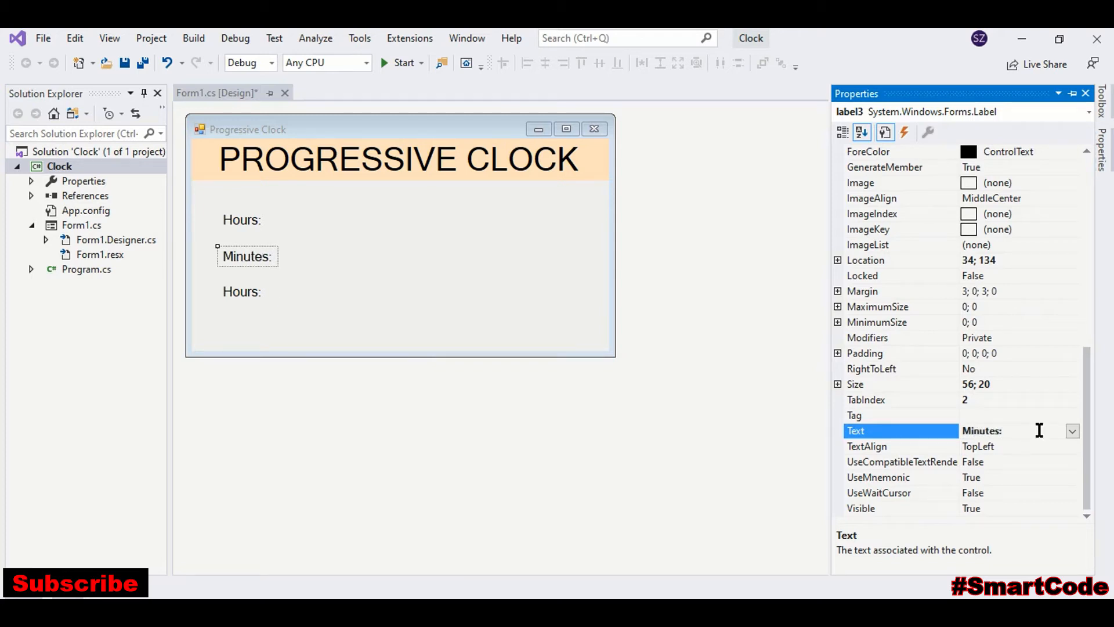
{"action": "mouse_move", "coordinate": [642, 298]}
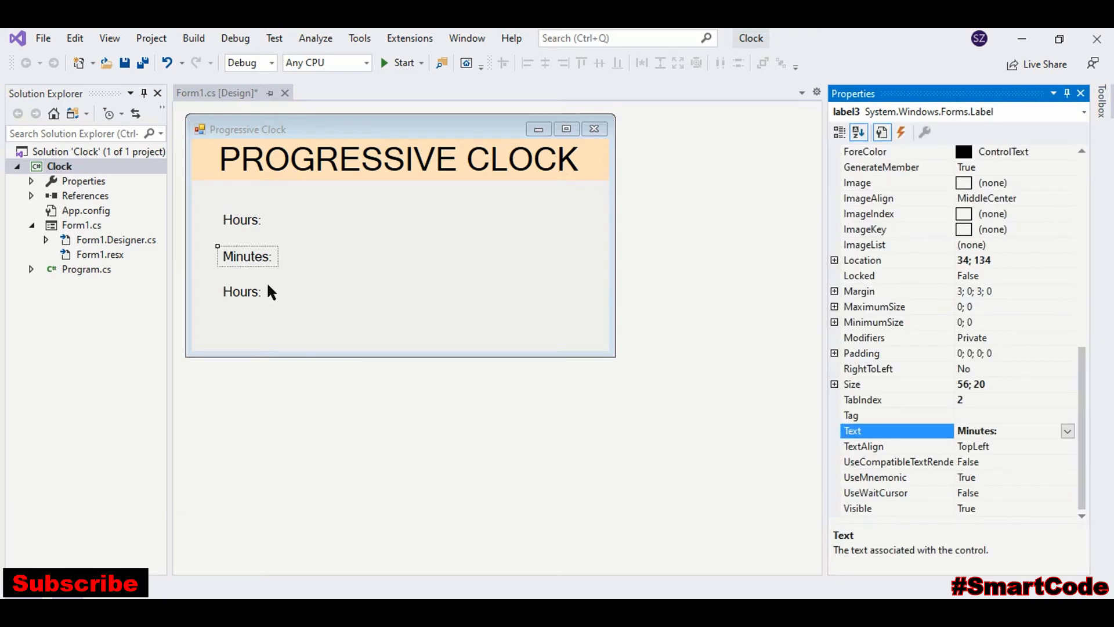
{"action": "left_click", "coordinate": [242, 291]}
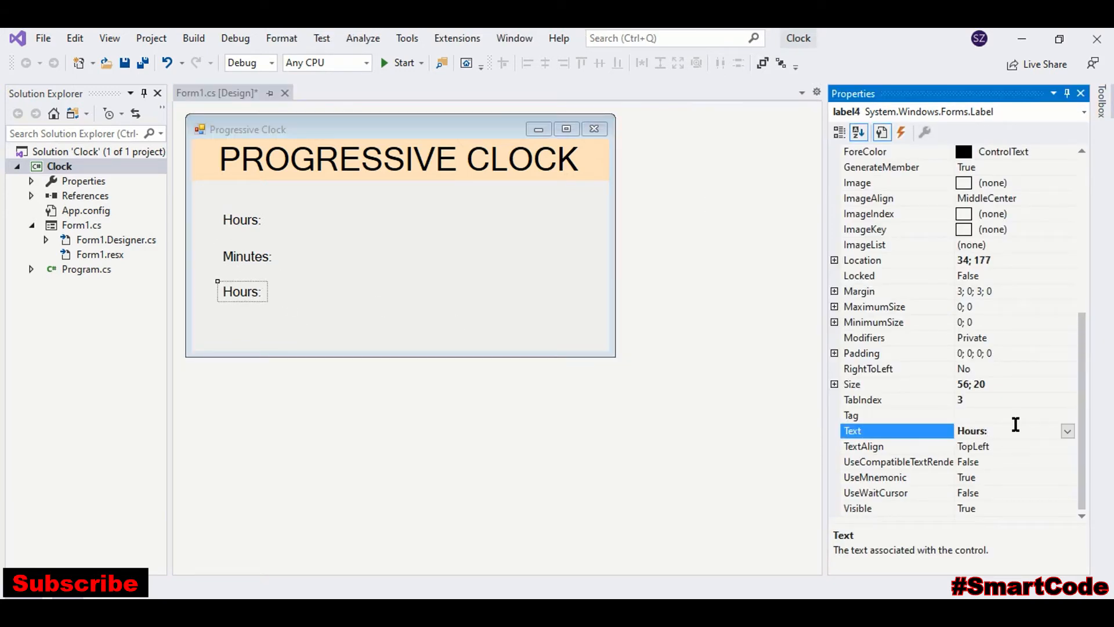
{"action": "type", "text": "Seconds"}
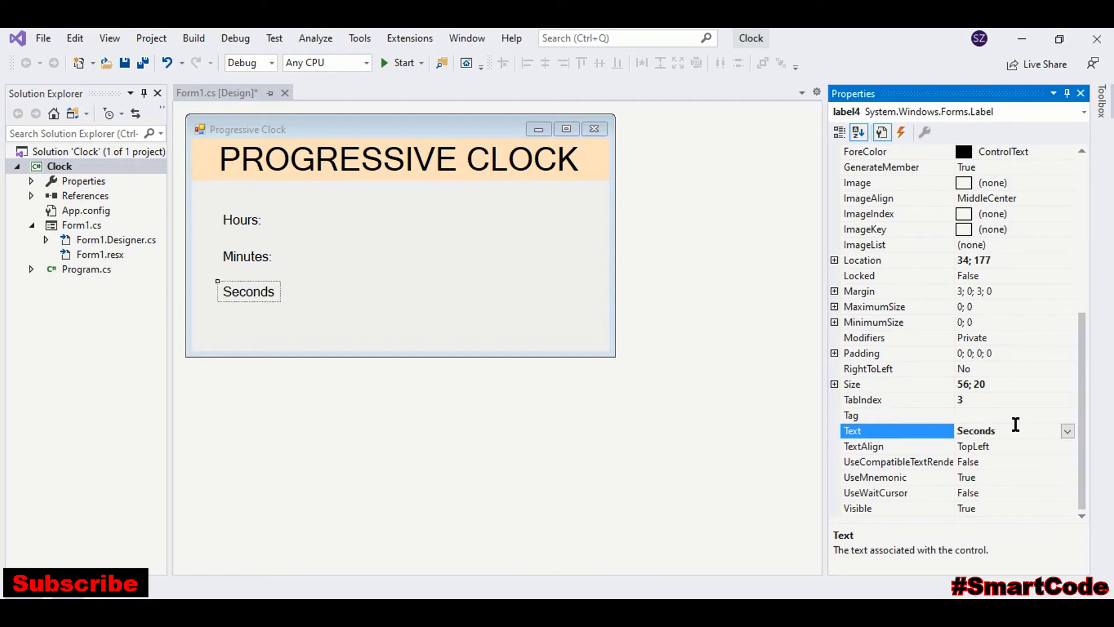
{"action": "scroll", "scroll_direction": "up", "scroll_amount": 3}
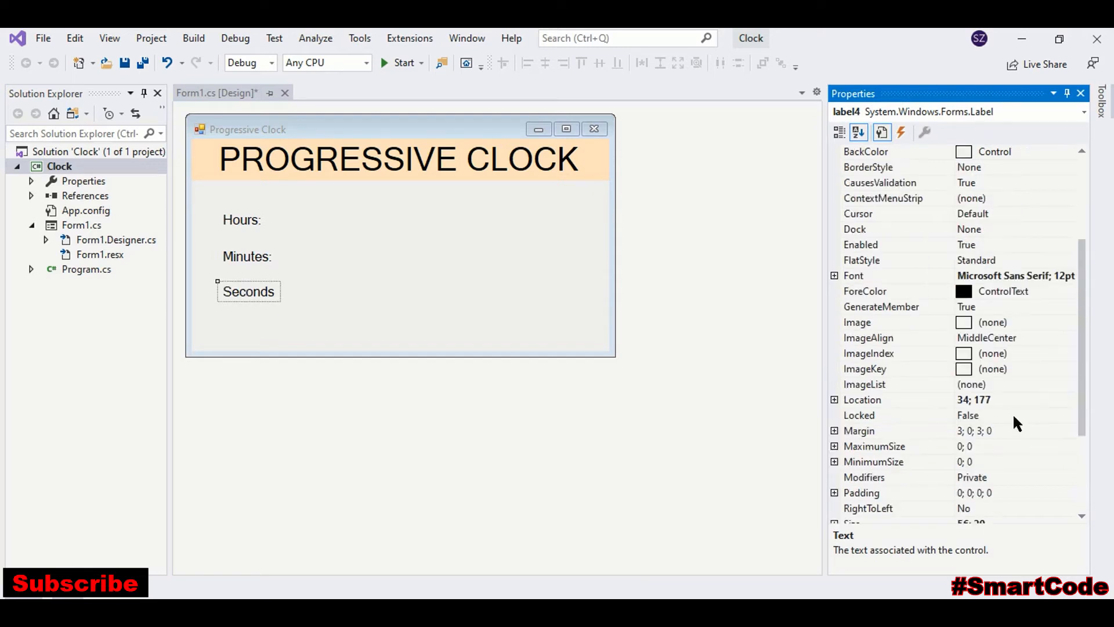
{"action": "scroll", "scroll_direction": "up", "scroll_amount": 3}
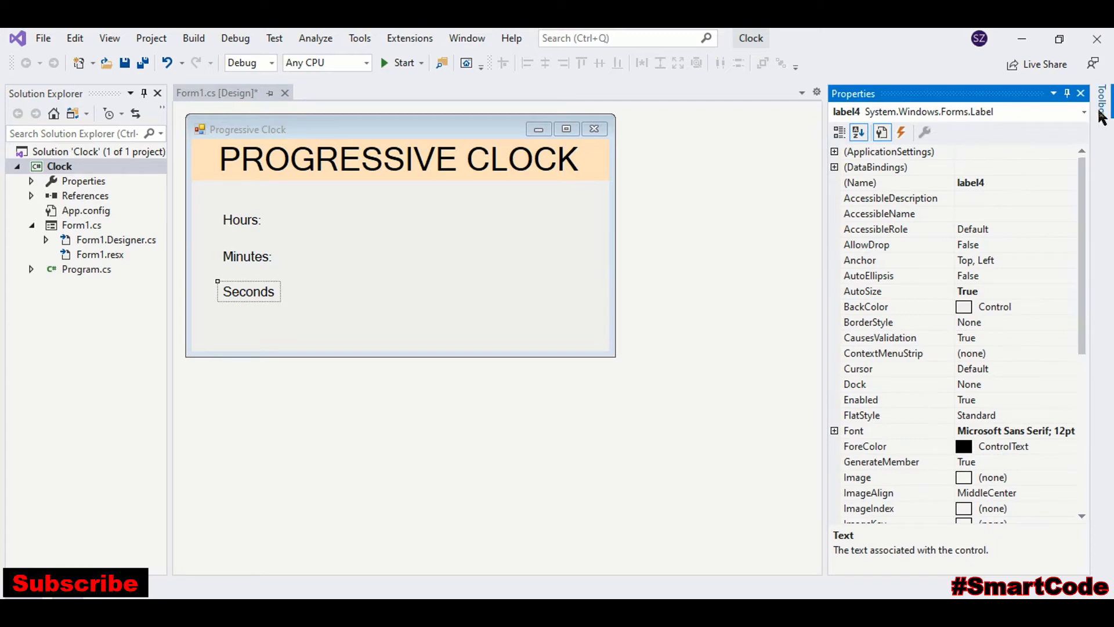
- Place a progress bar beside Hours:, Minutes: and Seconds, lengthening them to matching widths
{"action": "left_click", "coordinate": [1101, 110]}
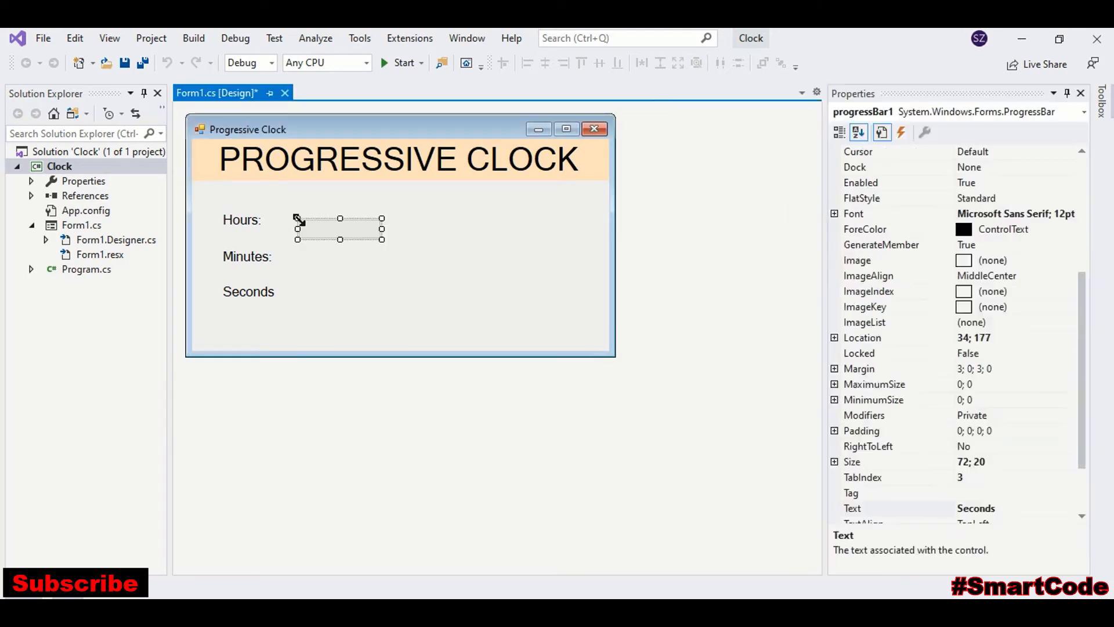
{"action": "left_click", "coordinate": [340, 220]}
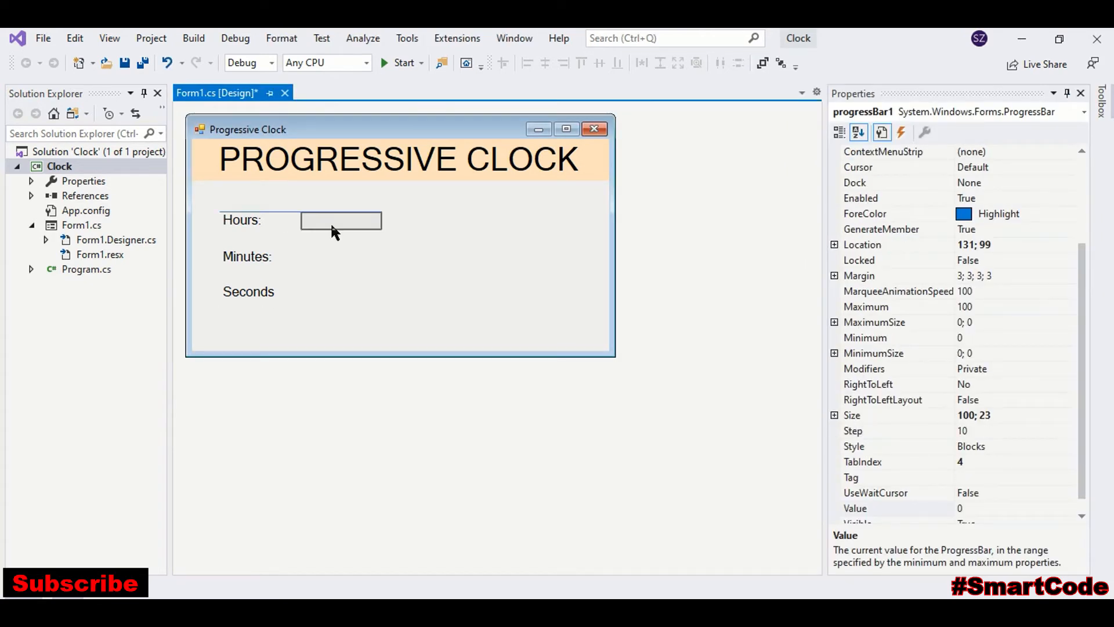
{"action": "left_click", "coordinate": [392, 256]}
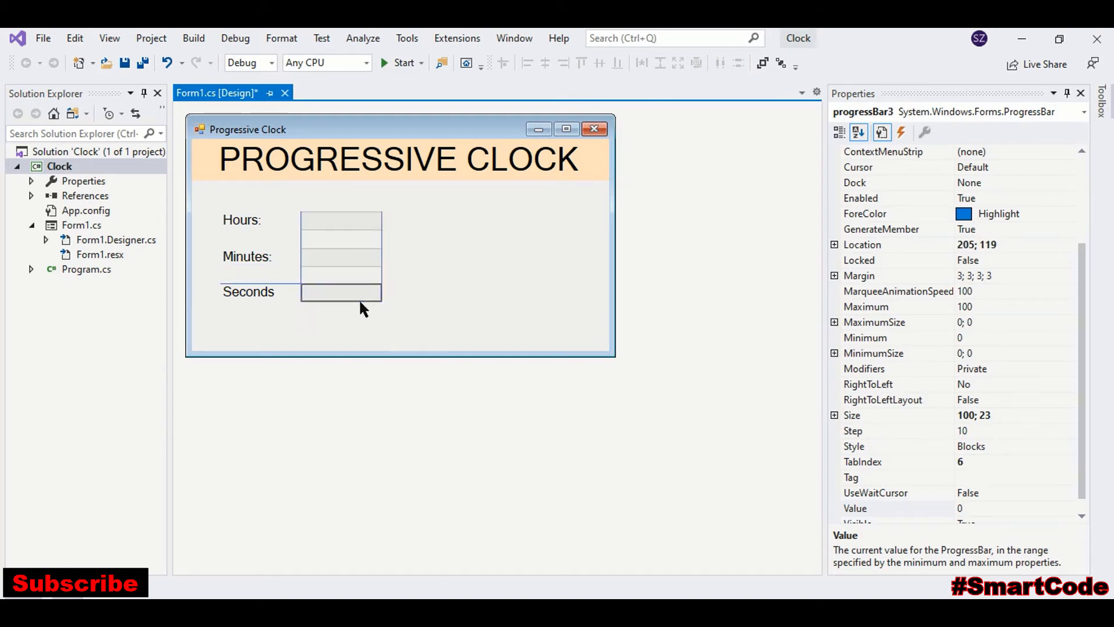
{"action": "left_click", "coordinate": [341, 257]}
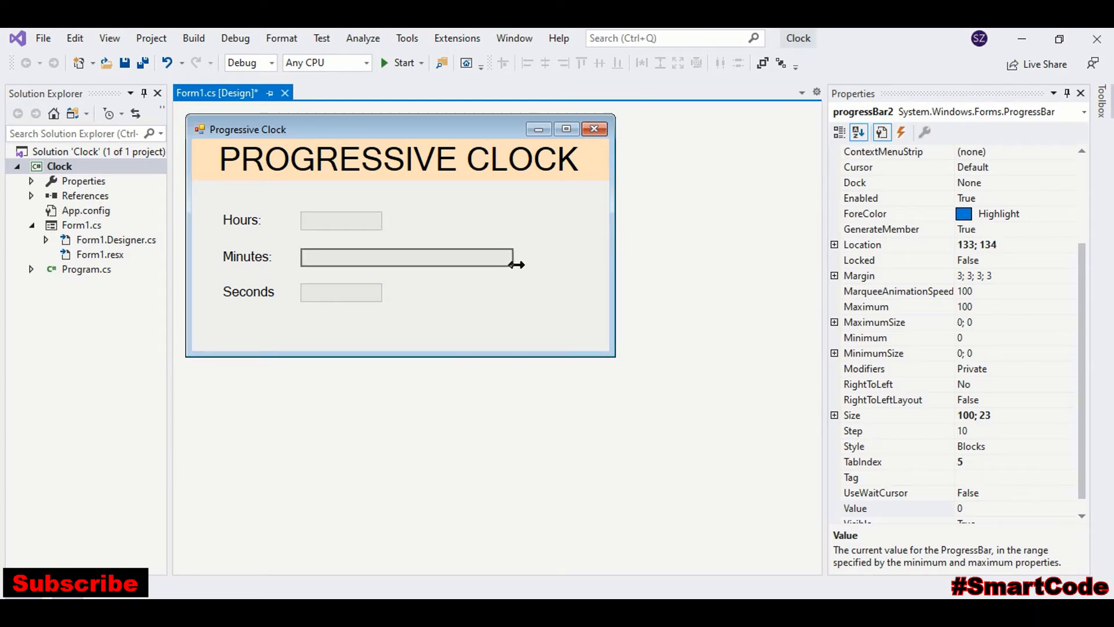
{"action": "left_click", "coordinate": [341, 291]}
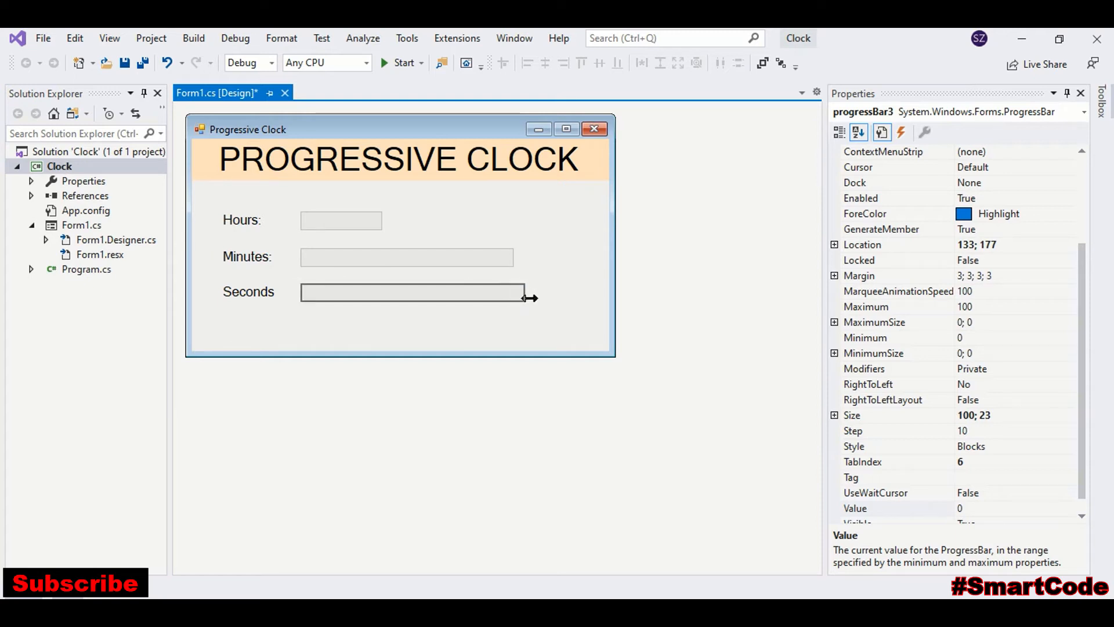
{"action": "left_click", "coordinate": [407, 256]}
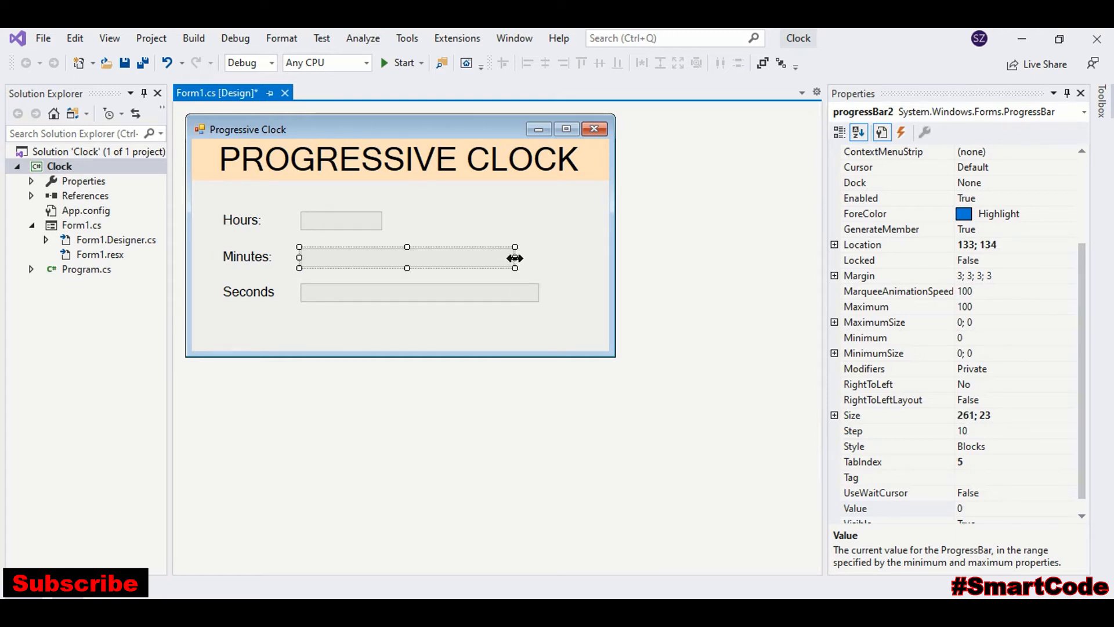
{"action": "left_click", "coordinate": [341, 220]}
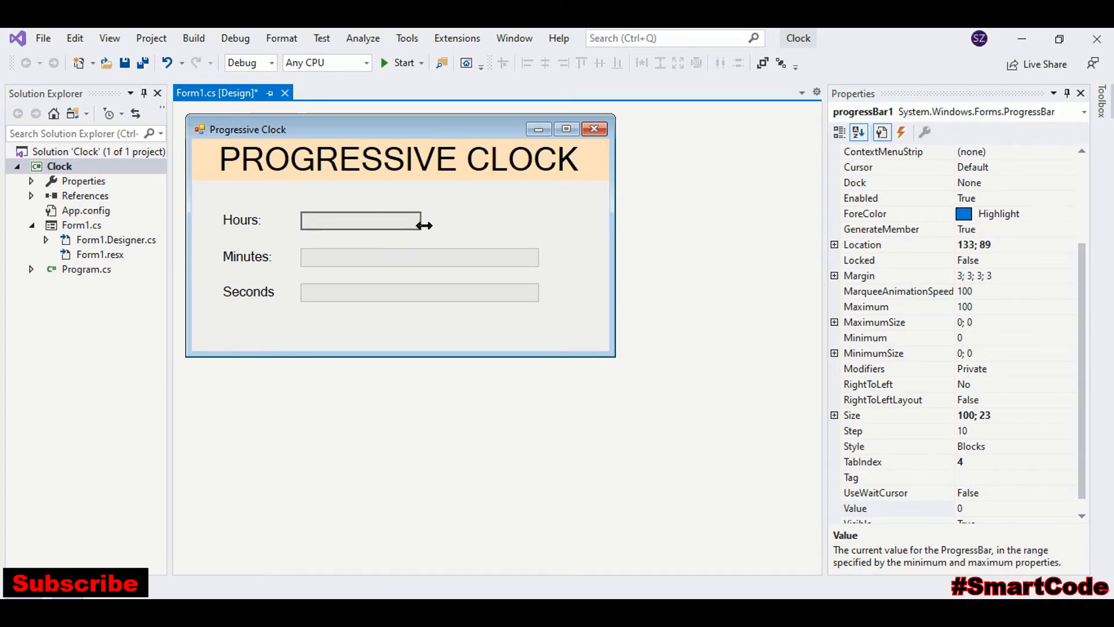
{"action": "left_click", "coordinate": [399, 327]}
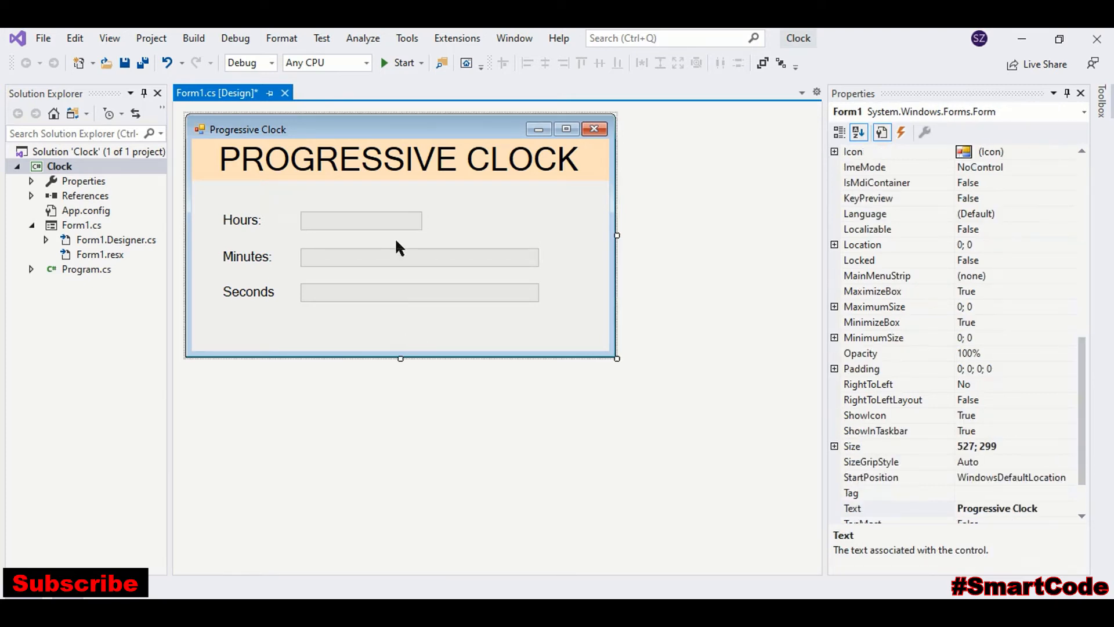
- Name the Hours progress bar progressHours with step 1 and maximum 23
{"action": "left_click", "coordinate": [361, 220]}
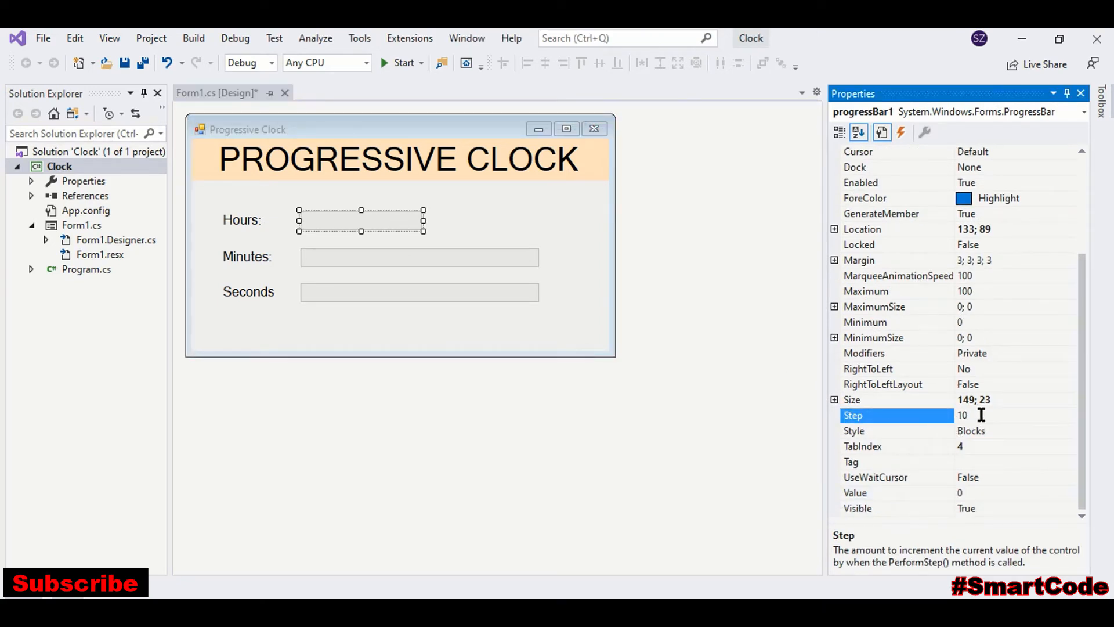
{"action": "type", "text": "1"}
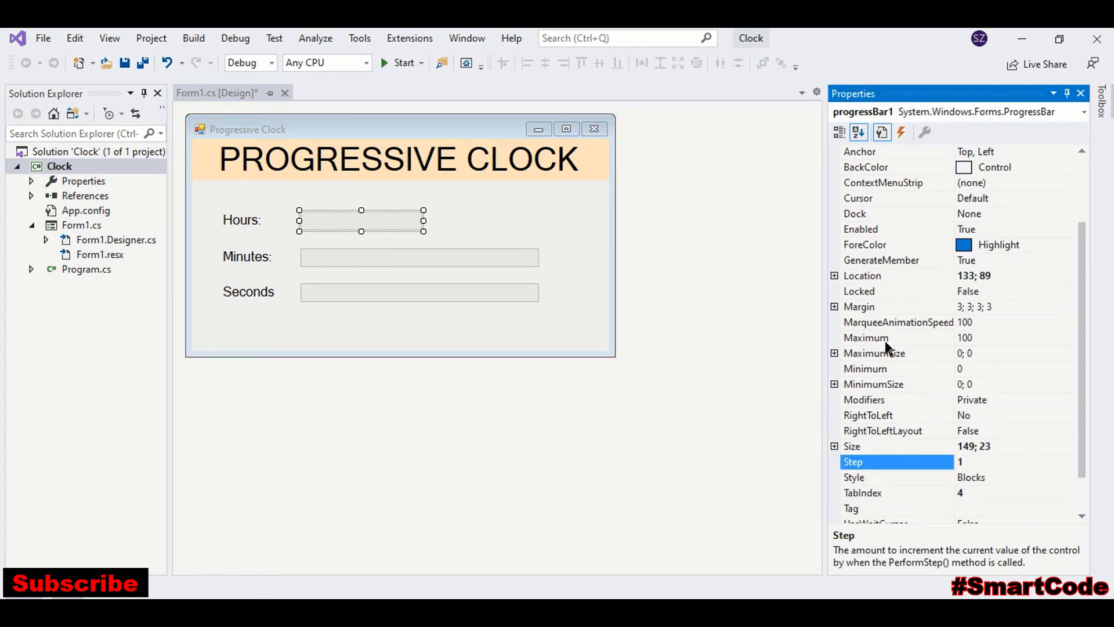
{"action": "left_click", "coordinate": [896, 338]}
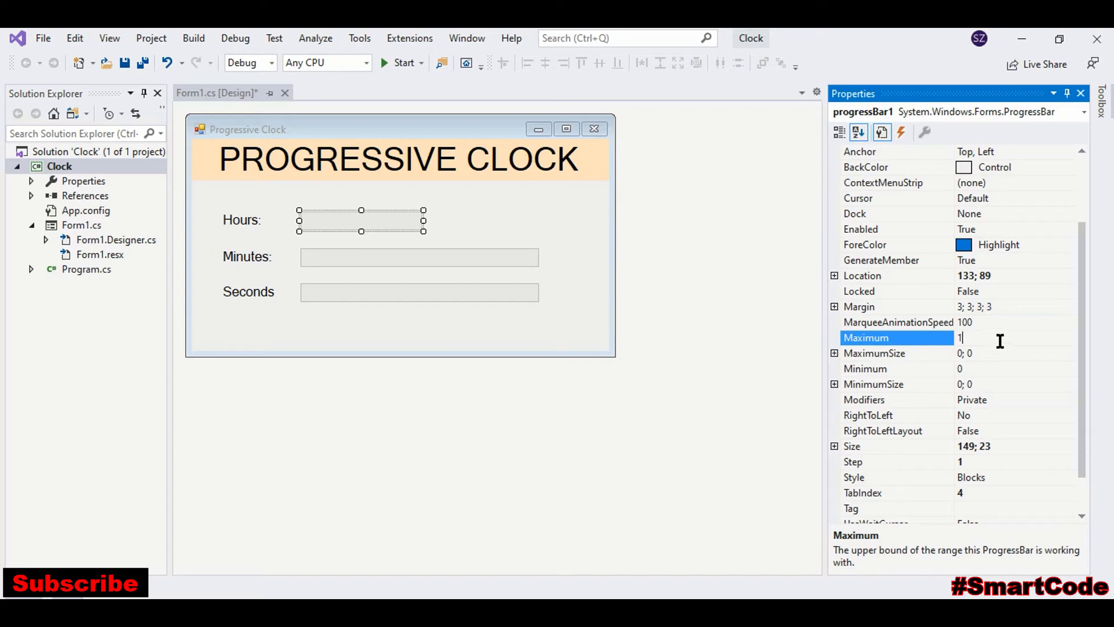
{"action": "type", "text": "3"}
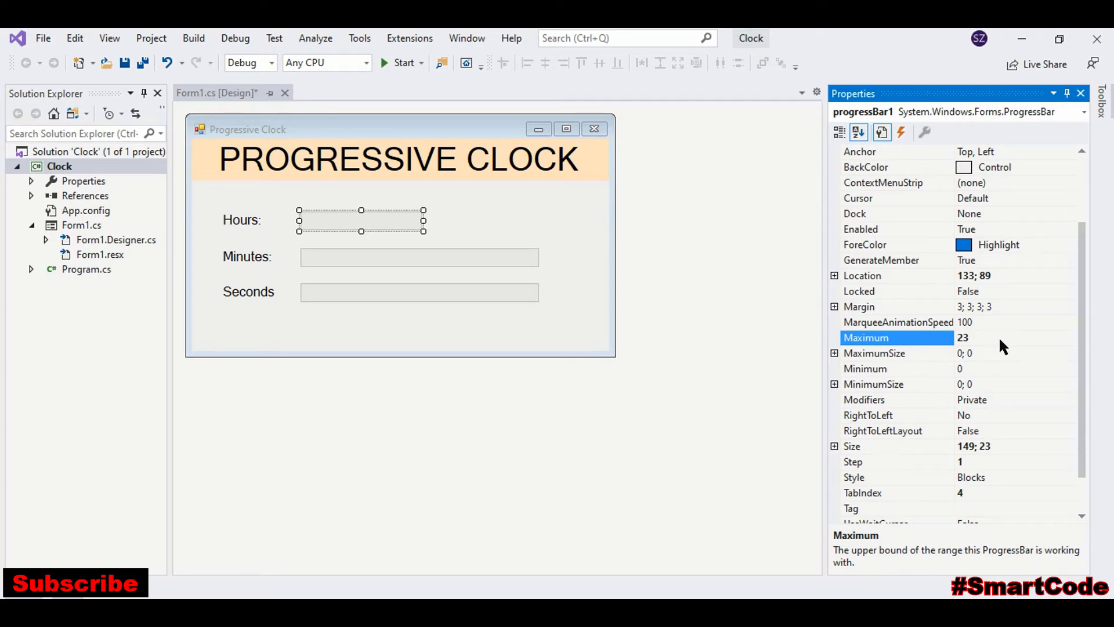
{"action": "scroll", "scroll_direction": "up", "scroll_amount": 3}
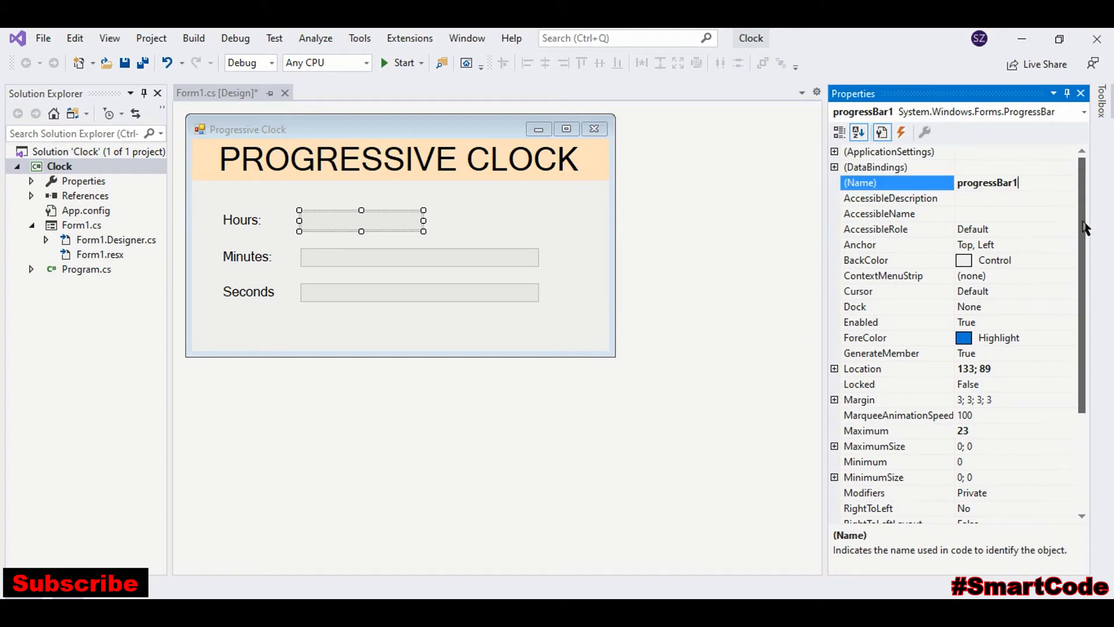
{"action": "key", "text": "BackSpace"}
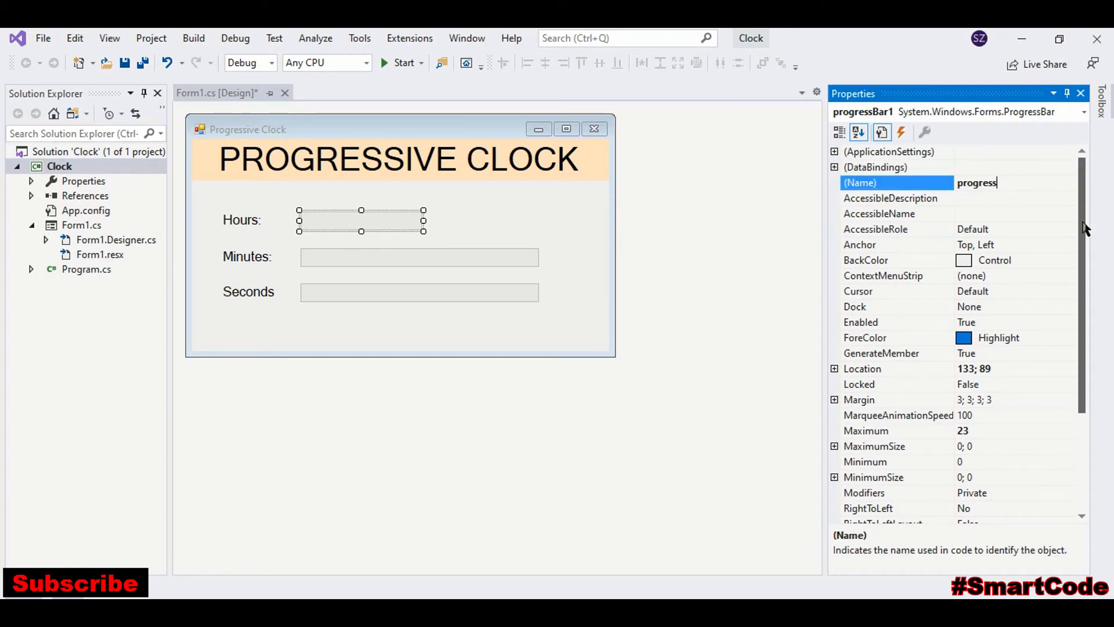
{"action": "type", "text": "Hours"}
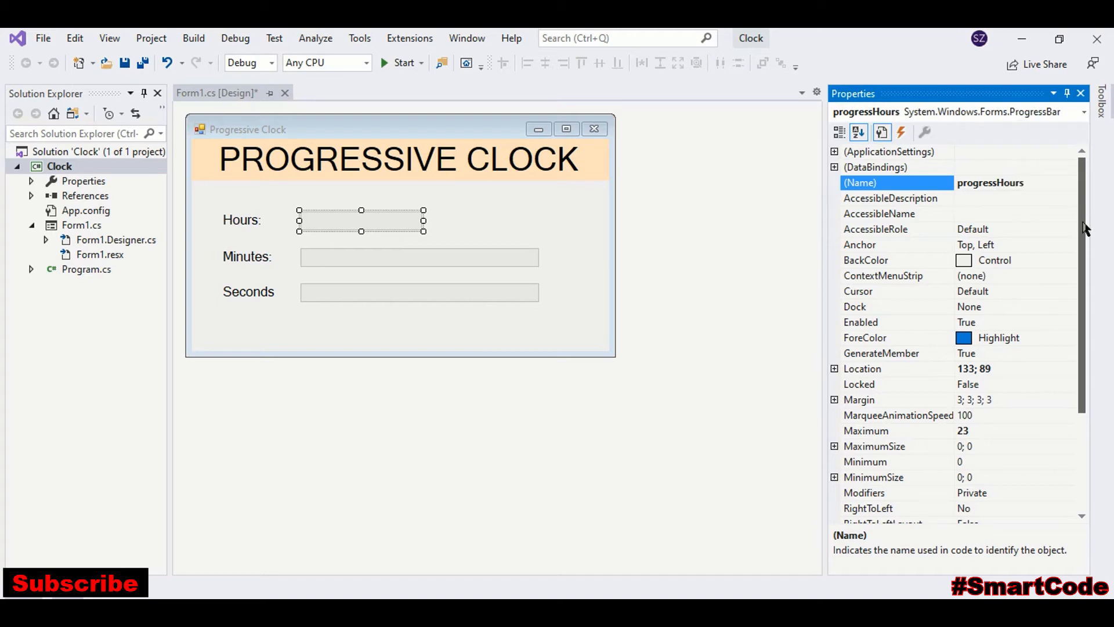
{"action": "mouse_move", "coordinate": [515, 261]}
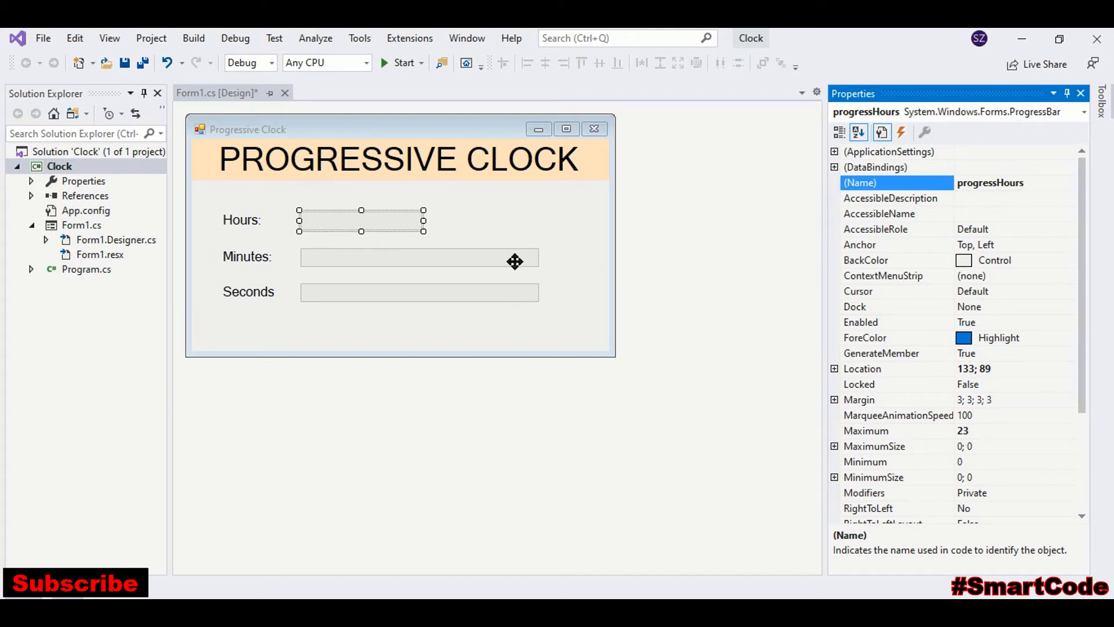
- Name the Minutes bar progressMinutes with step 1 and maximum 59; give the Seconds bar step 1
{"action": "left_click", "coordinate": [419, 256]}
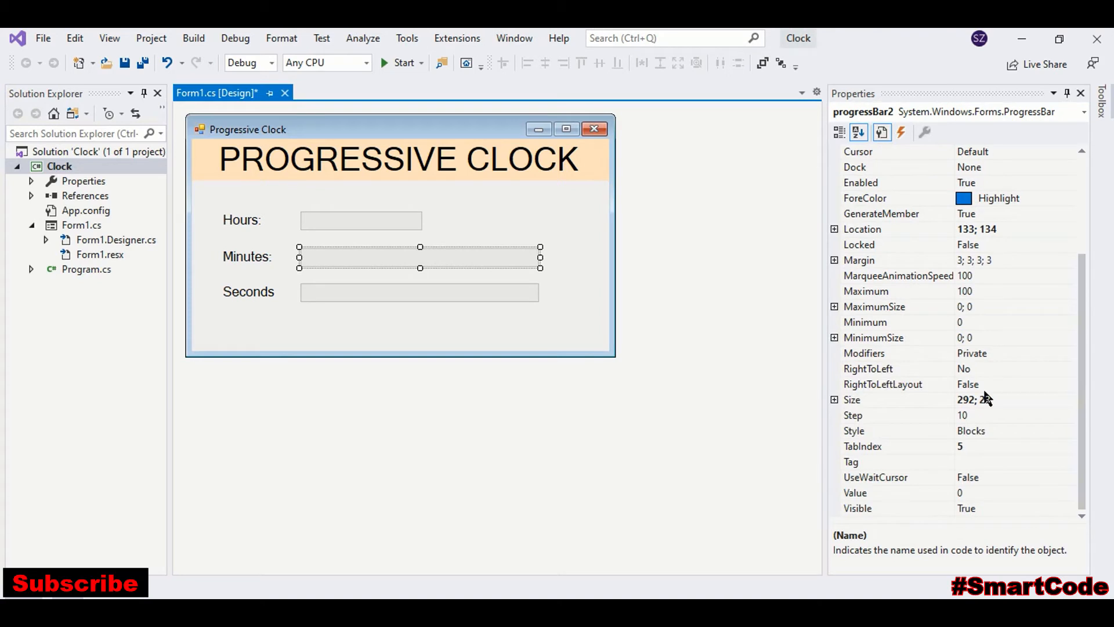
{"action": "left_click", "coordinate": [853, 415]}
{"action": "type", "text": "1"}
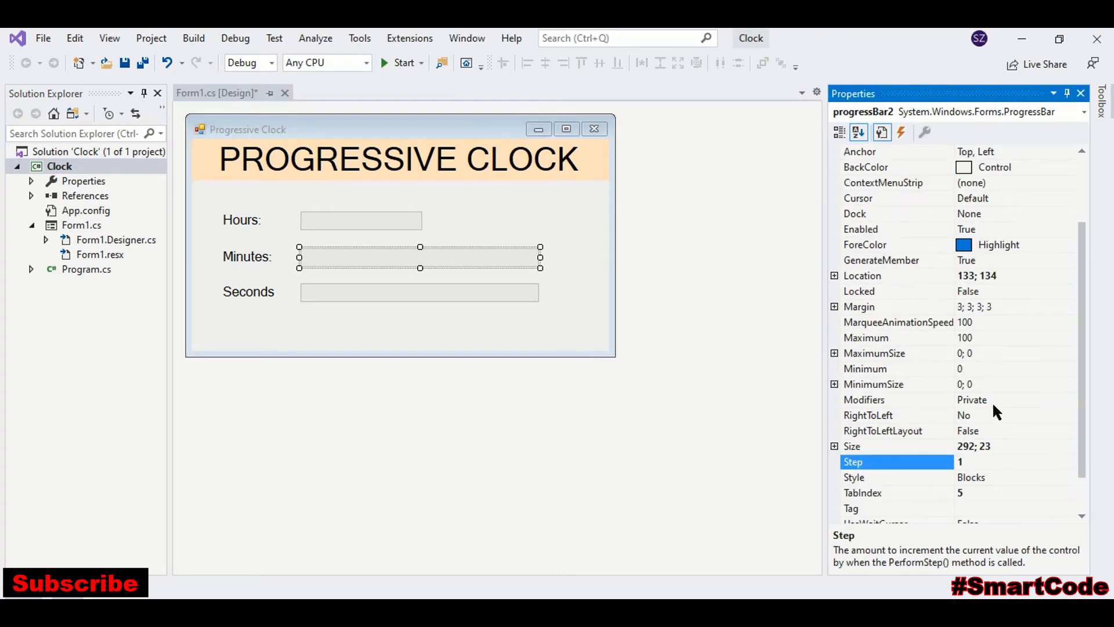
{"action": "left_click", "coordinate": [897, 336]}
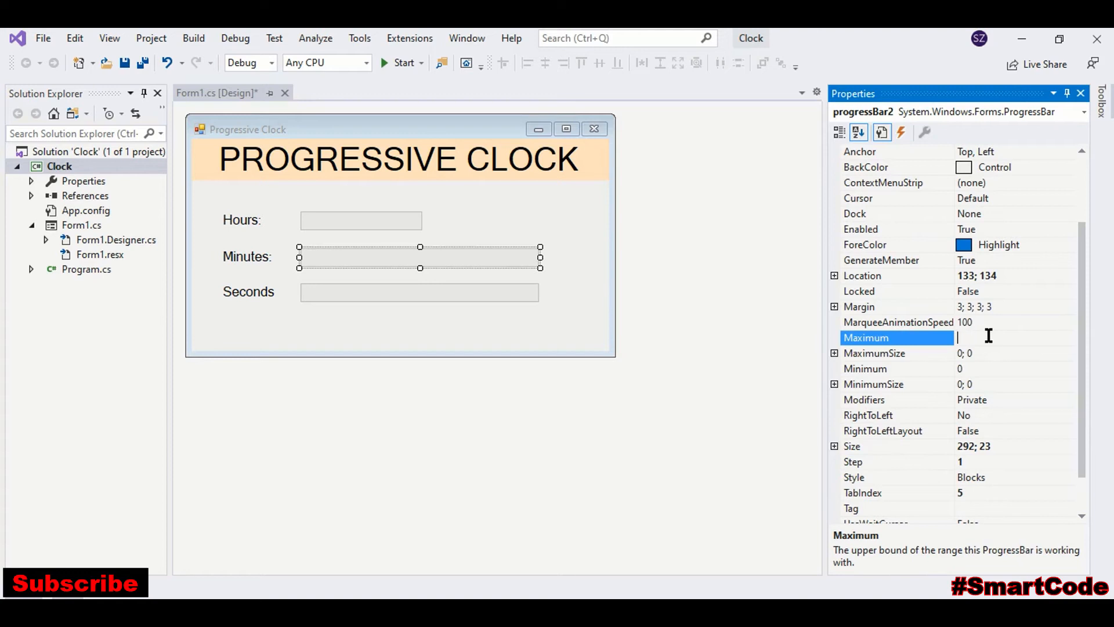
{"action": "type", "text": "59"}
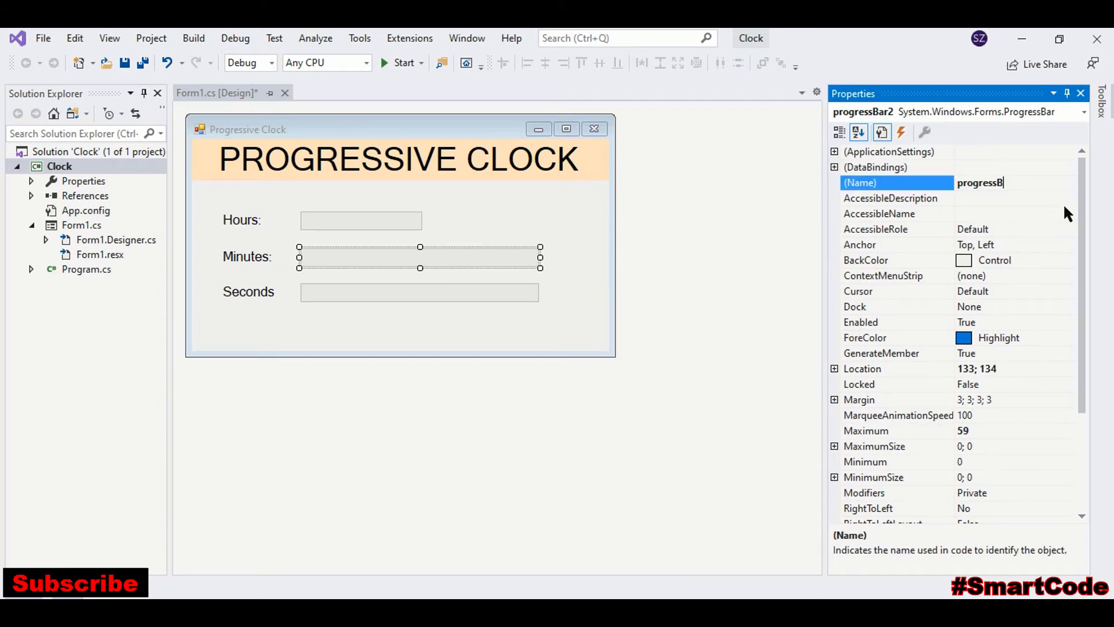
{"action": "key", "text": "Backspace"}
{"action": "type", "text": "Min"}
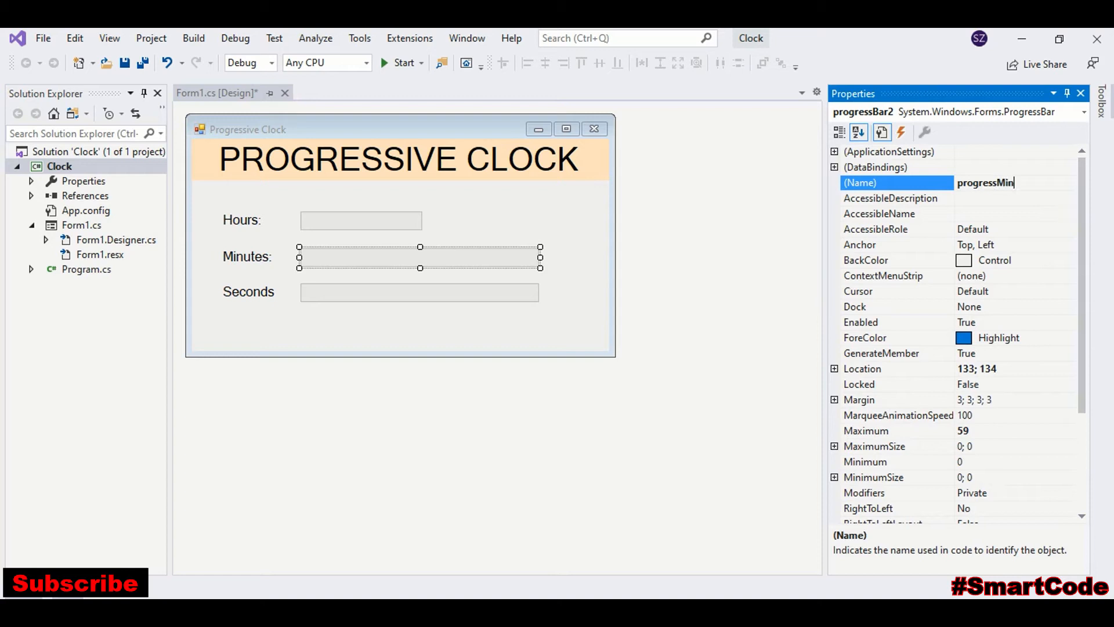
{"action": "type", "text": "utes"}
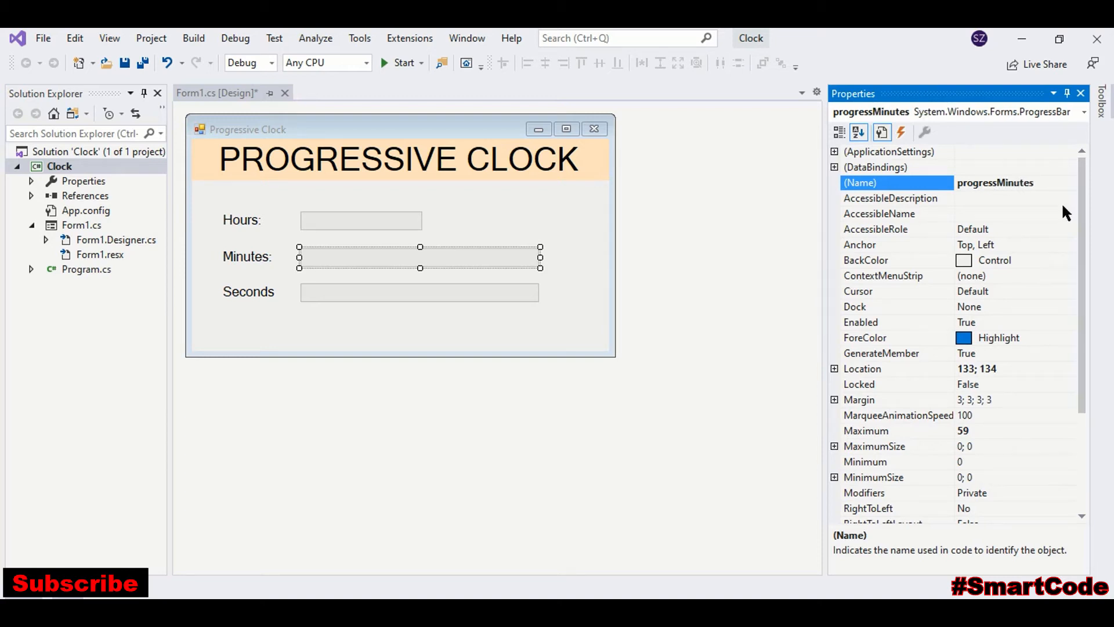
{"action": "left_click", "coordinate": [419, 292]}
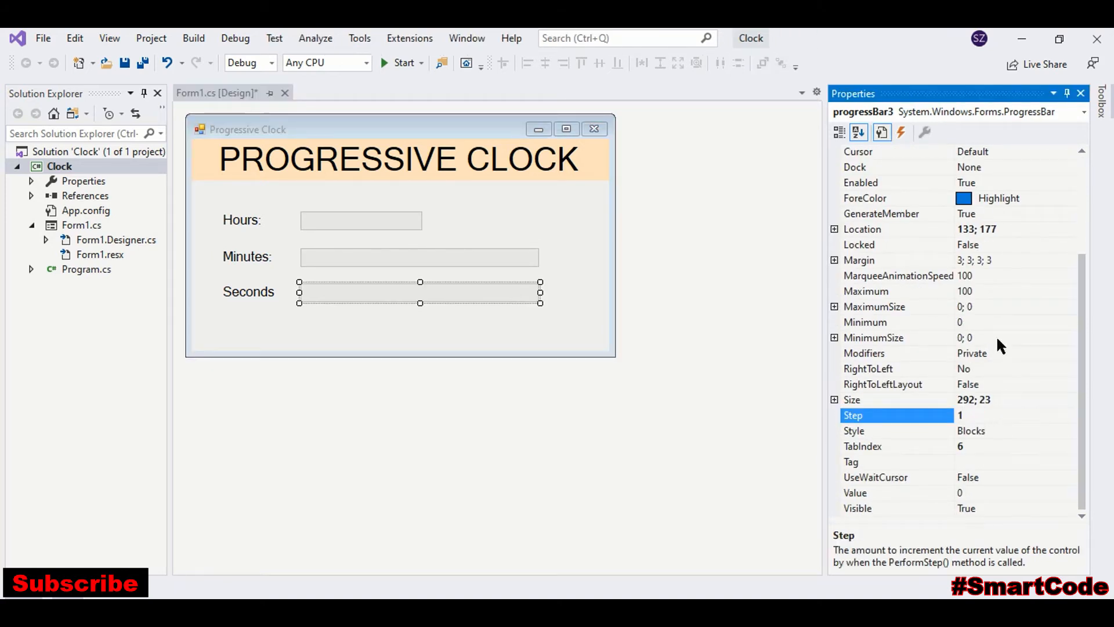
- Set the Seconds progress bar's maximum to 59 and rename it starting 'progressSe'
{"action": "left_click", "coordinate": [866, 291]}
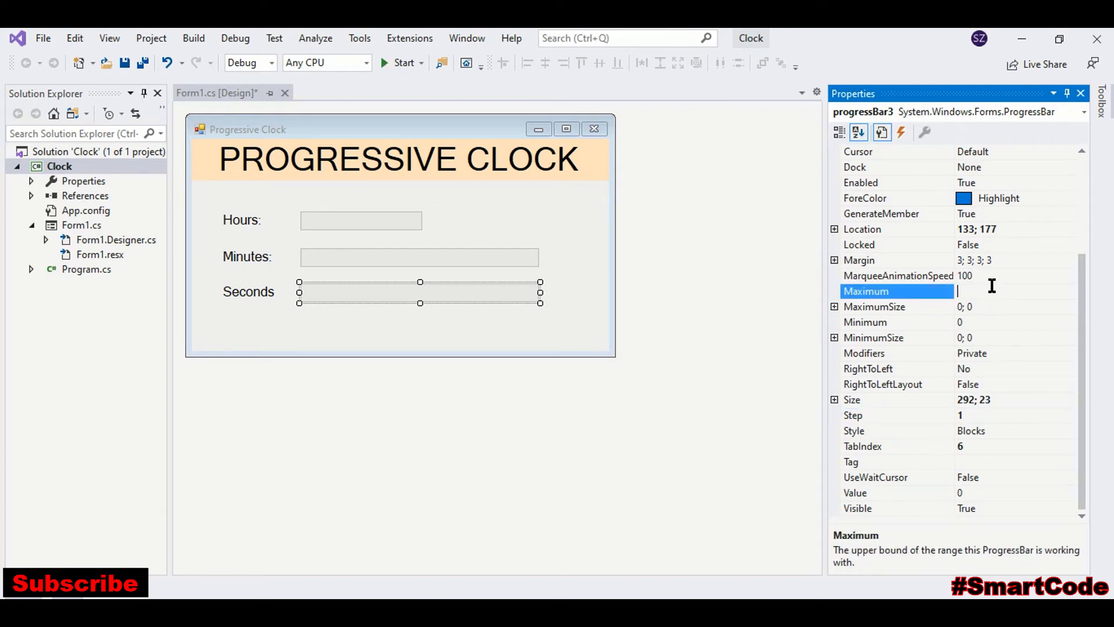
{"action": "type", "text": "59"}
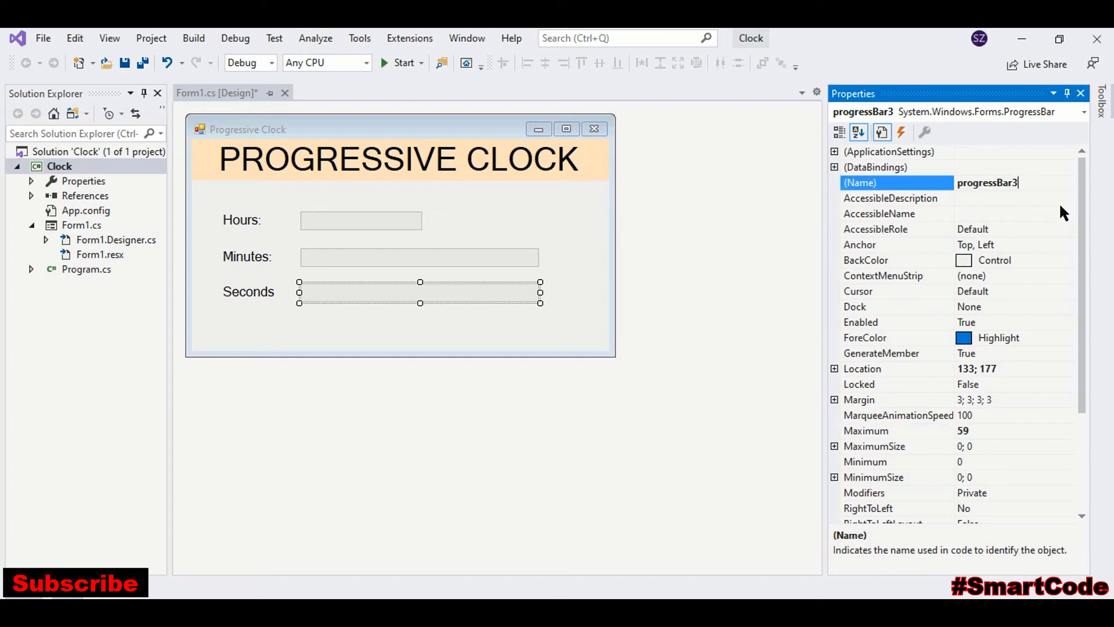
{"action": "type", "text": "progressSe"}
{"action": "type", "text": "l"}
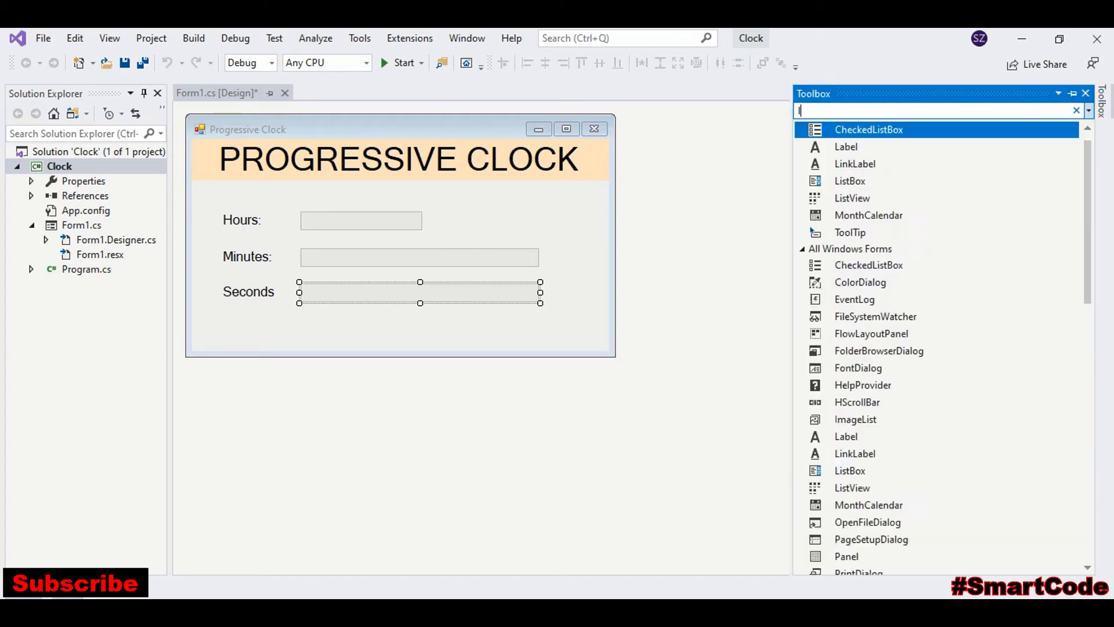
- Add labels label5, label6 and label6 beside the three progress bars and select them
{"action": "type", "text": "a"}
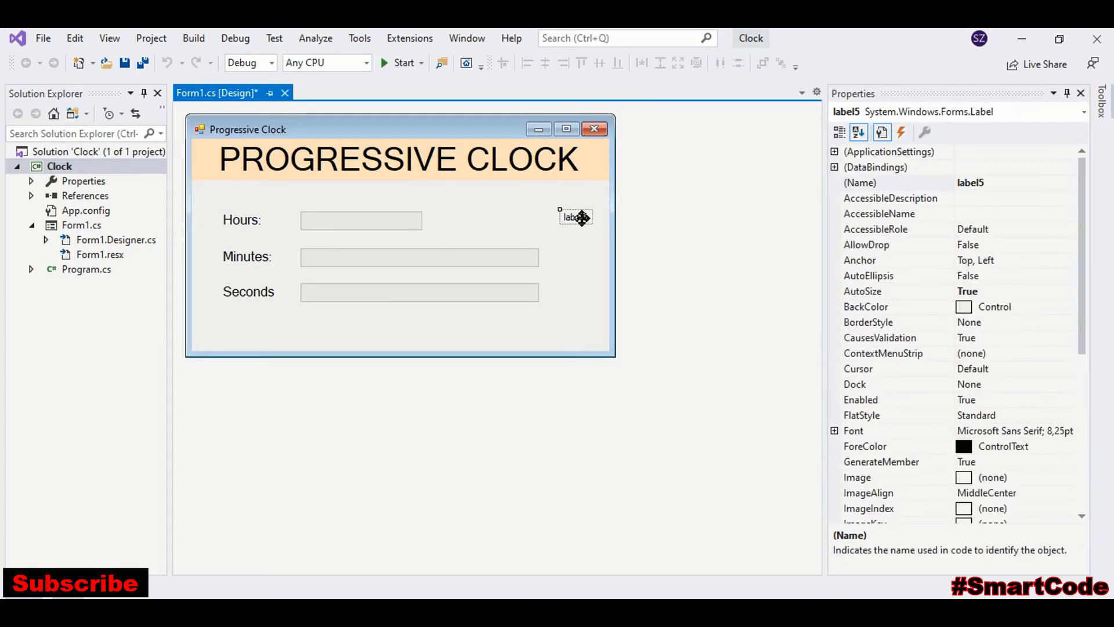
{"action": "left_click", "coordinate": [575, 217]}
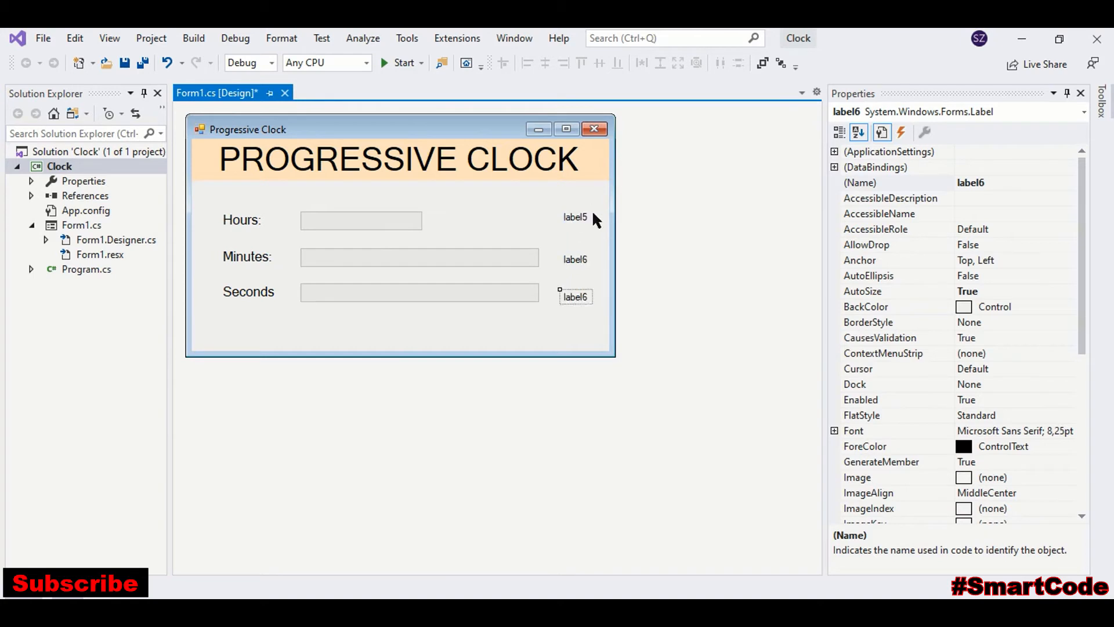
{"action": "left_click", "coordinate": [576, 217]}
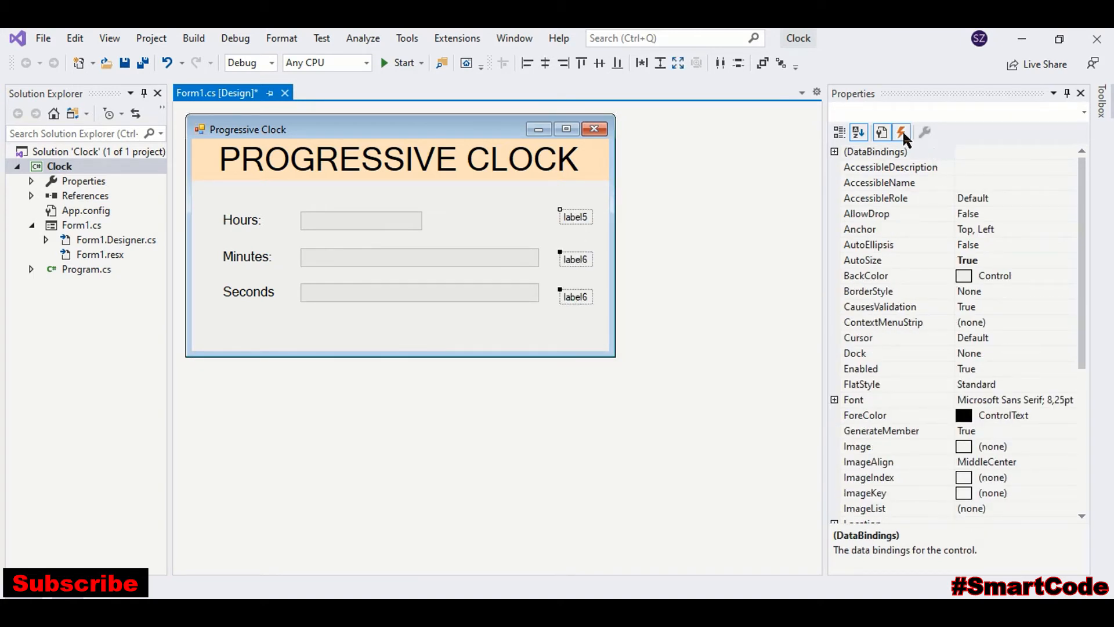
- Set the three right-hand labels to 12-point Microsoft Sans Serif and align them with their bars
{"action": "left_click", "coordinate": [881, 133]}
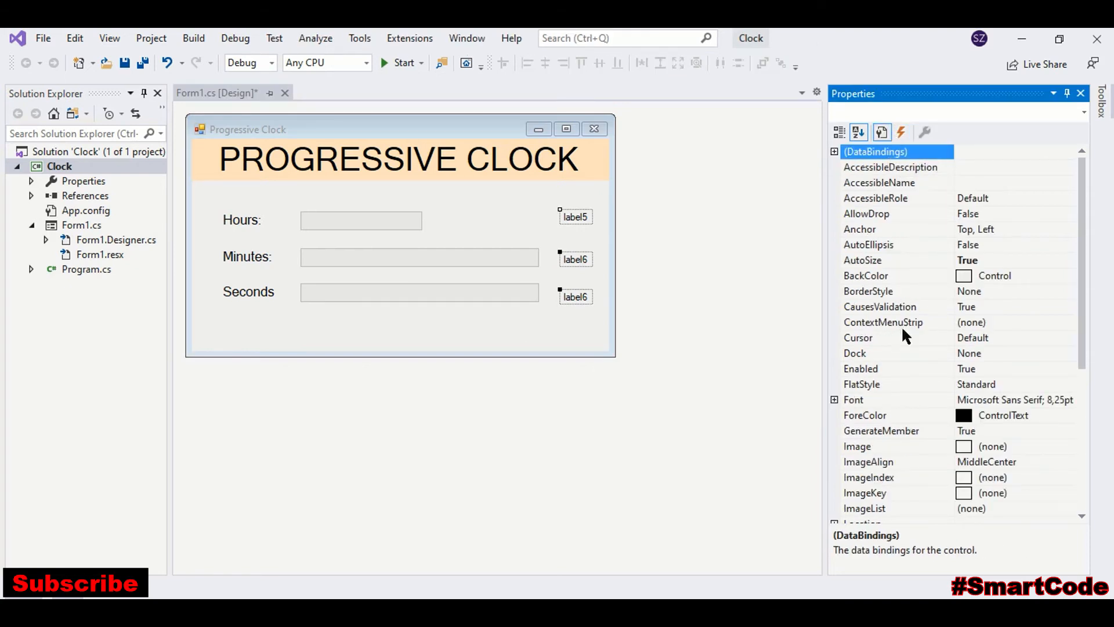
{"action": "left_click", "coordinate": [835, 399]}
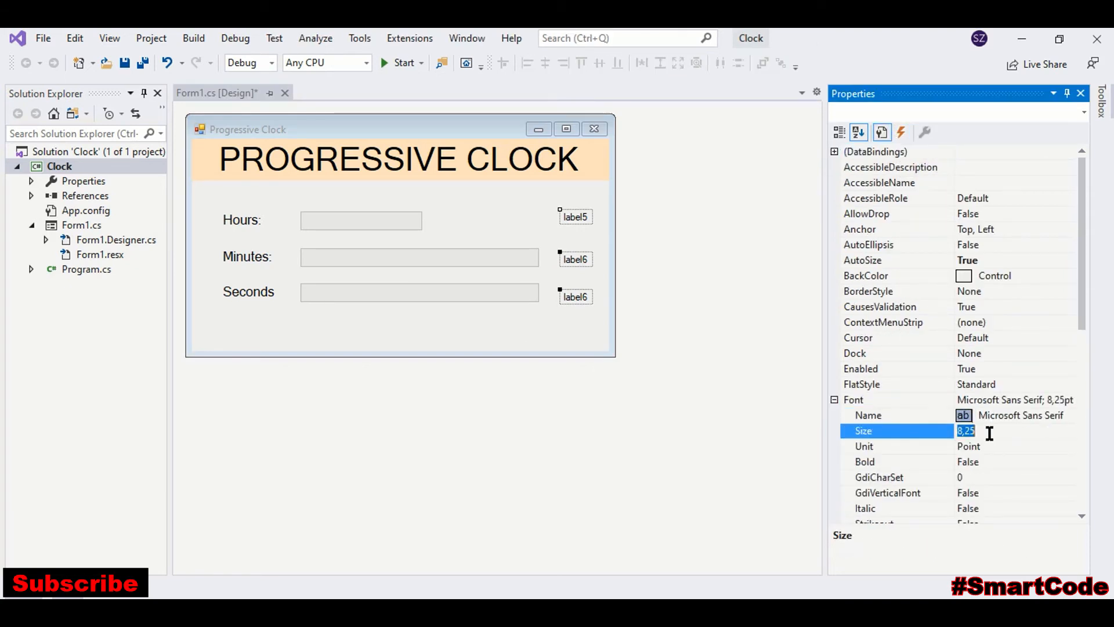
{"action": "type", "text": "12"}
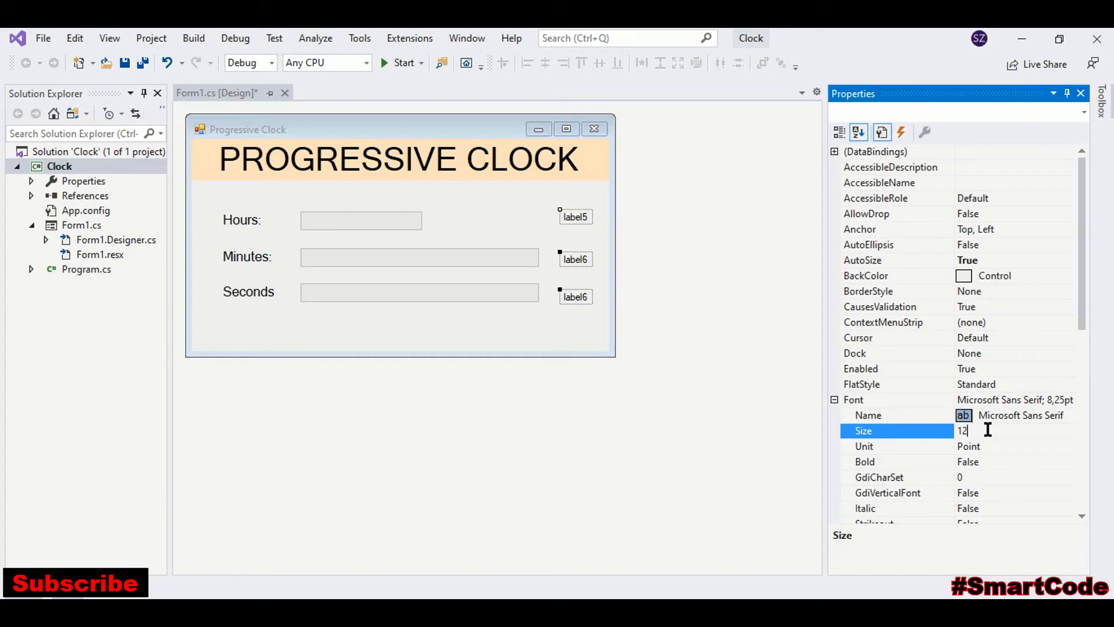
{"action": "key", "text": "Return"}
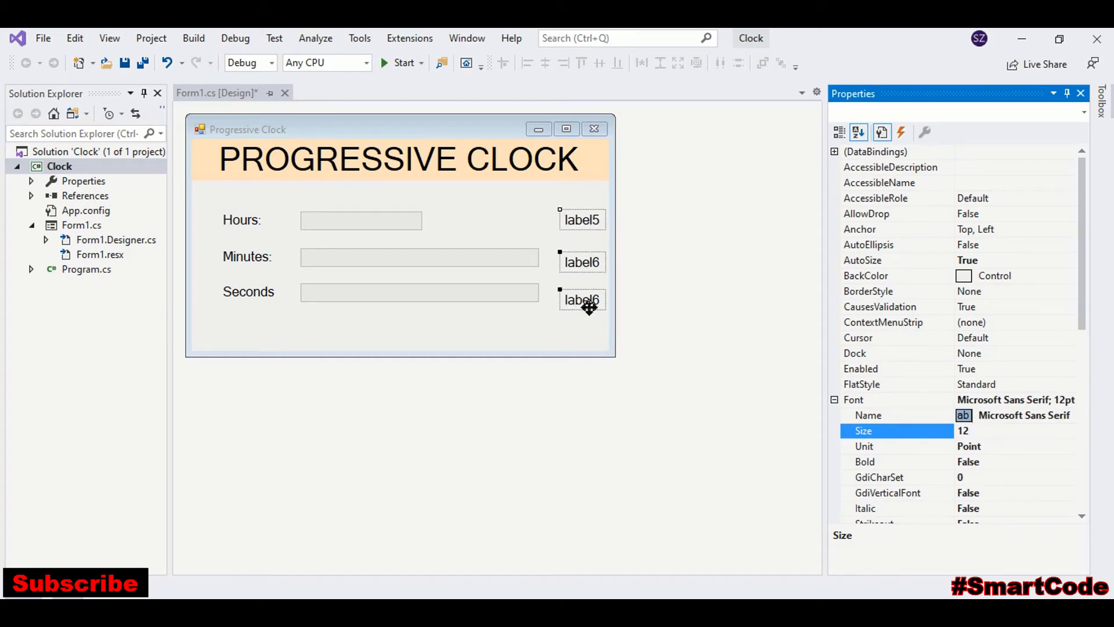
{"action": "left_click", "coordinate": [578, 259]}
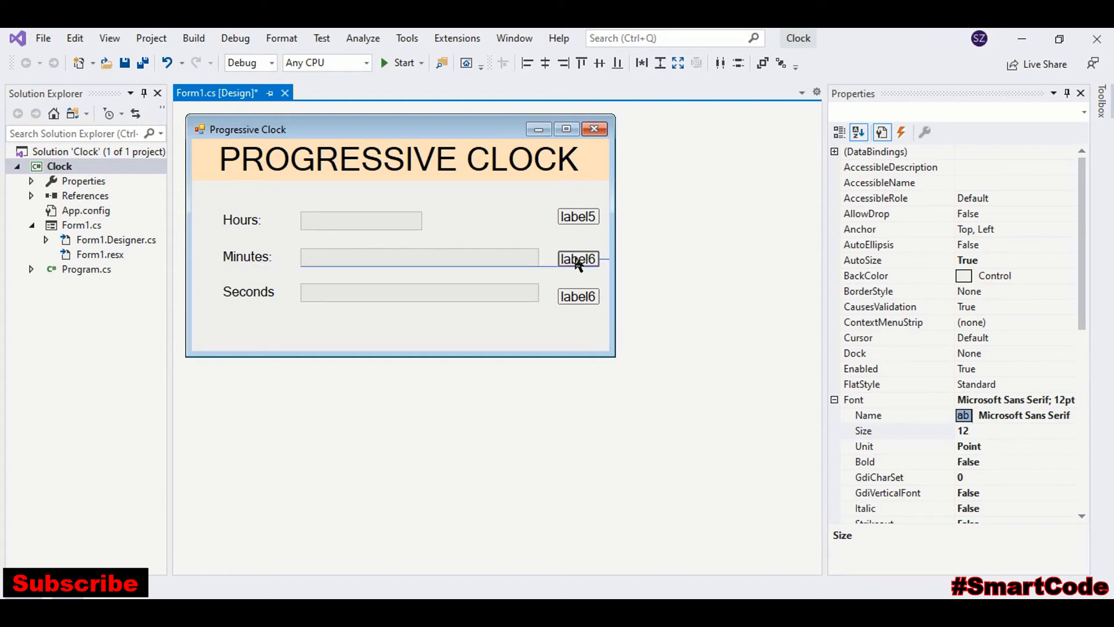
{"action": "left_click", "coordinate": [579, 216]}
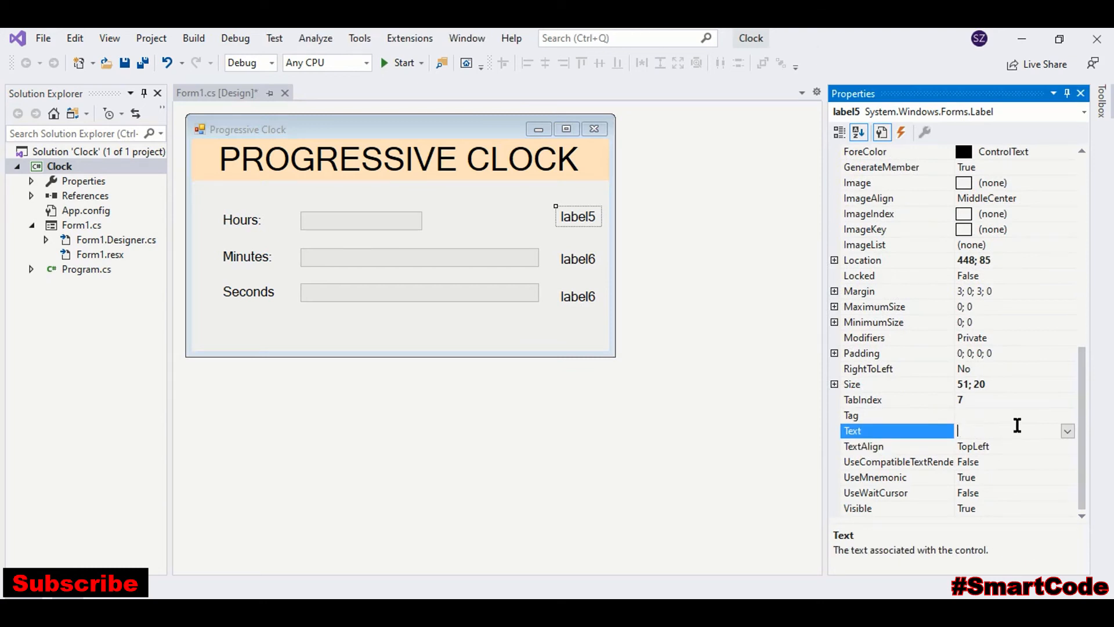
- Set the Hours and Minutes labels' text to 00 and name them lblHour and lblMinute
{"action": "type", "text": "00"}
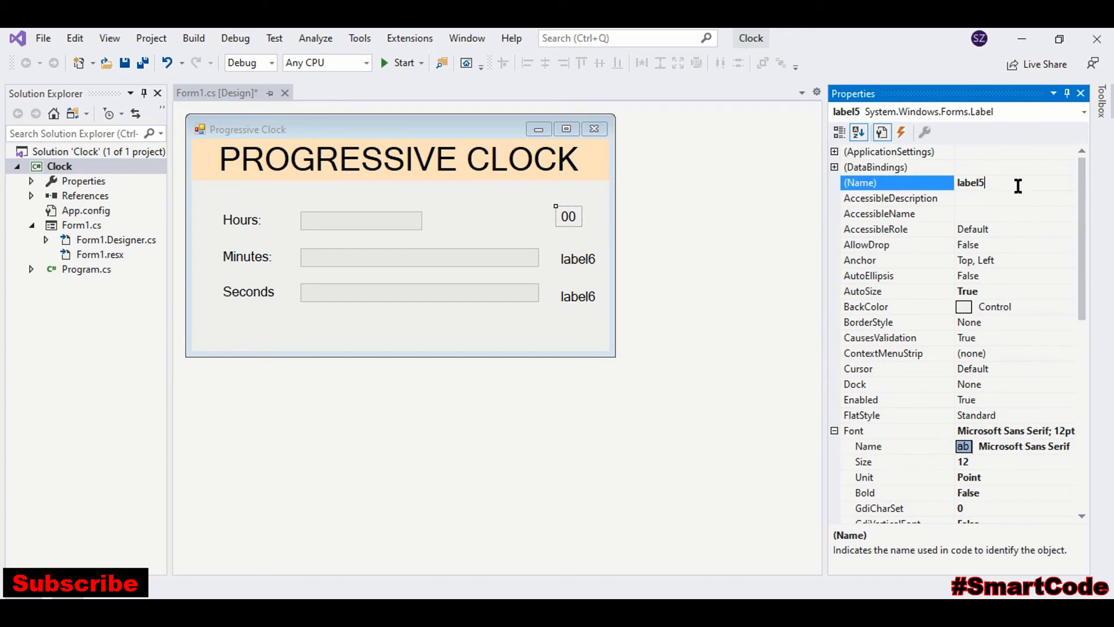
{"action": "type", "text": "lb"}
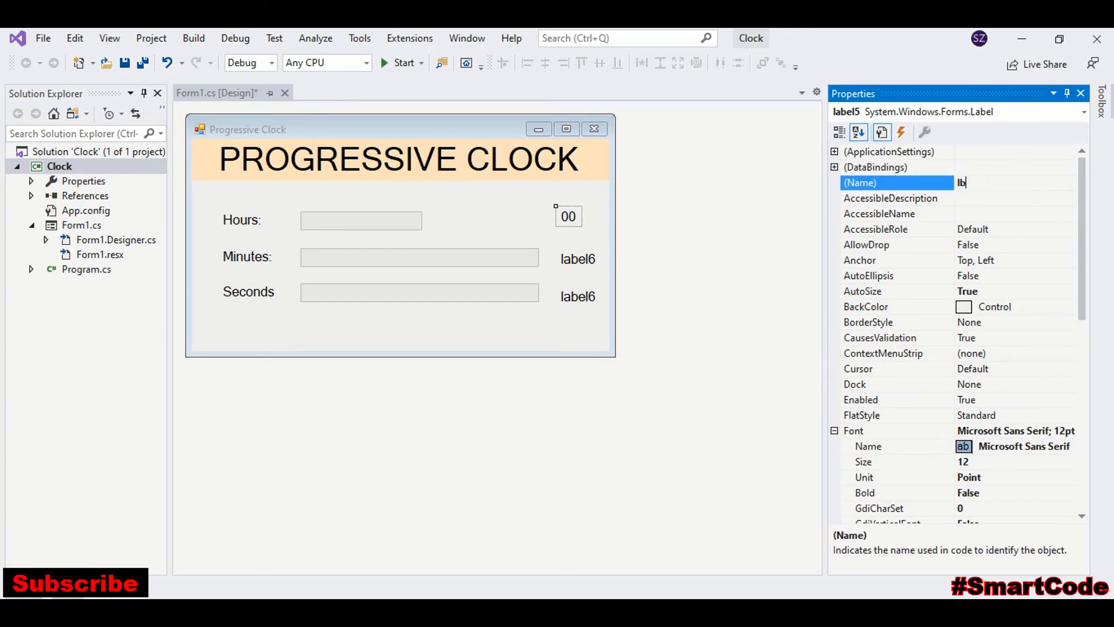
{"action": "type", "text": "lblHour"}
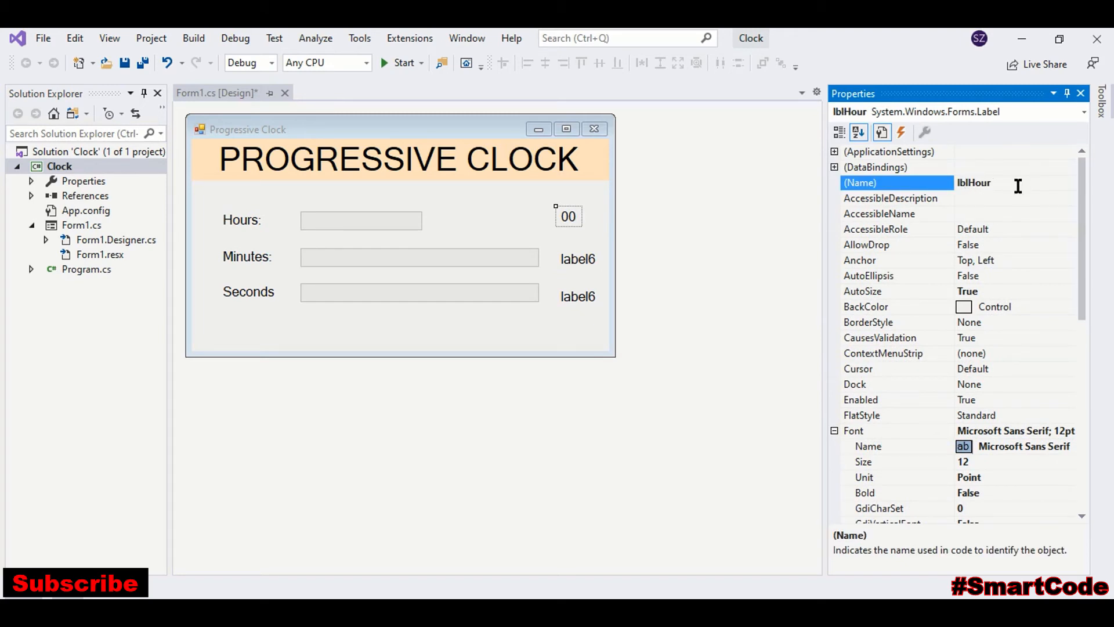
{"action": "left_click", "coordinate": [579, 259]}
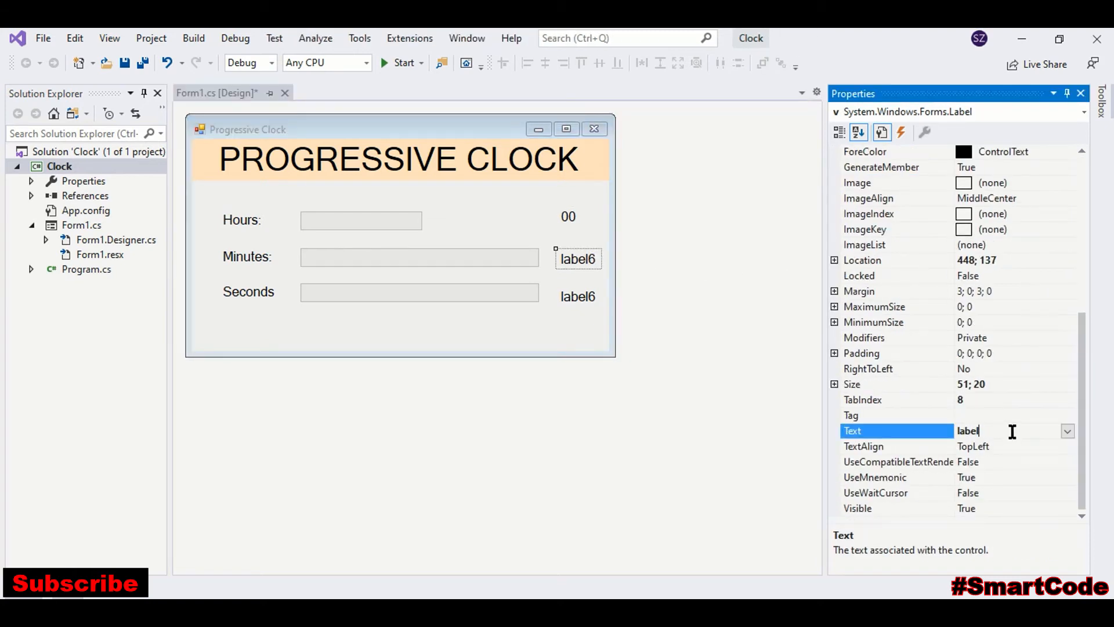
{"action": "type", "text": "00"}
{"action": "type", "text": "v"}
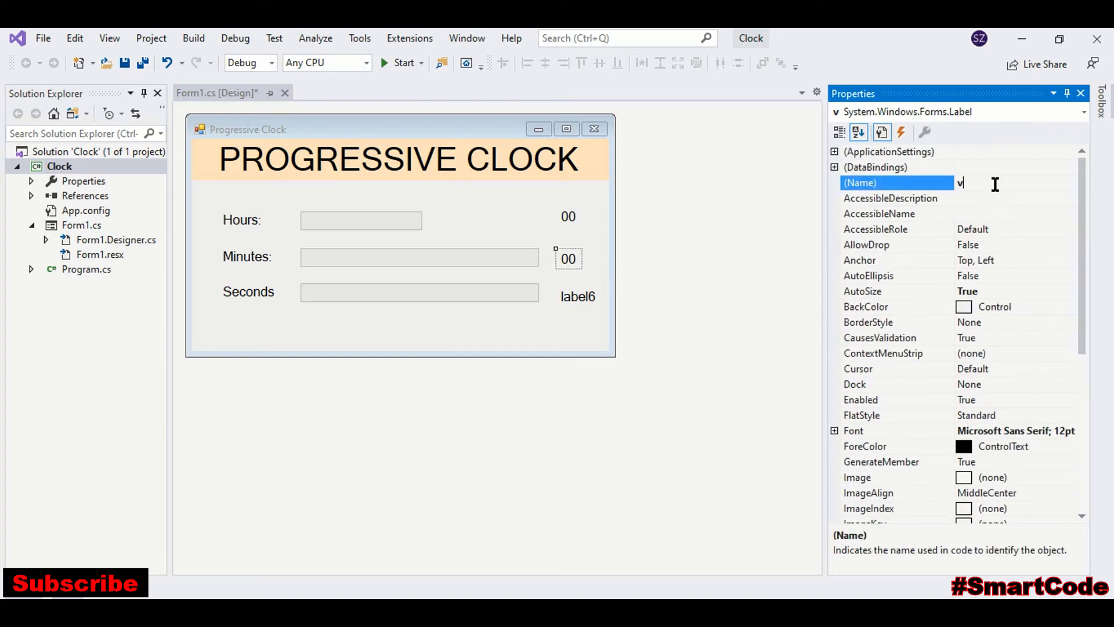
{"action": "type", "text": "bl"}
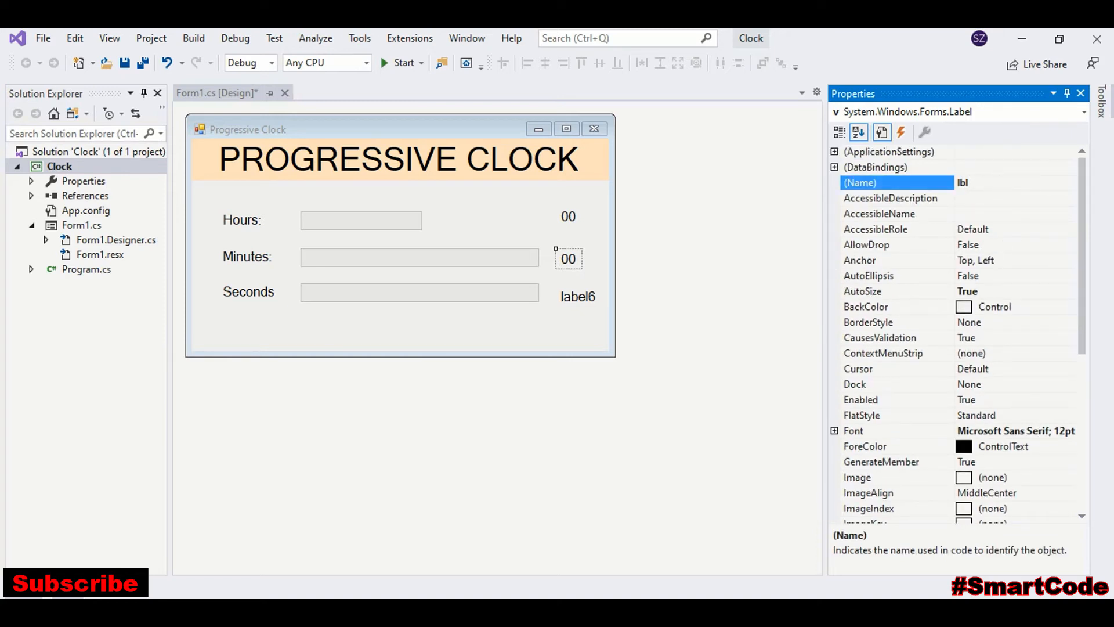
{"action": "type", "text": "lblMinute"}
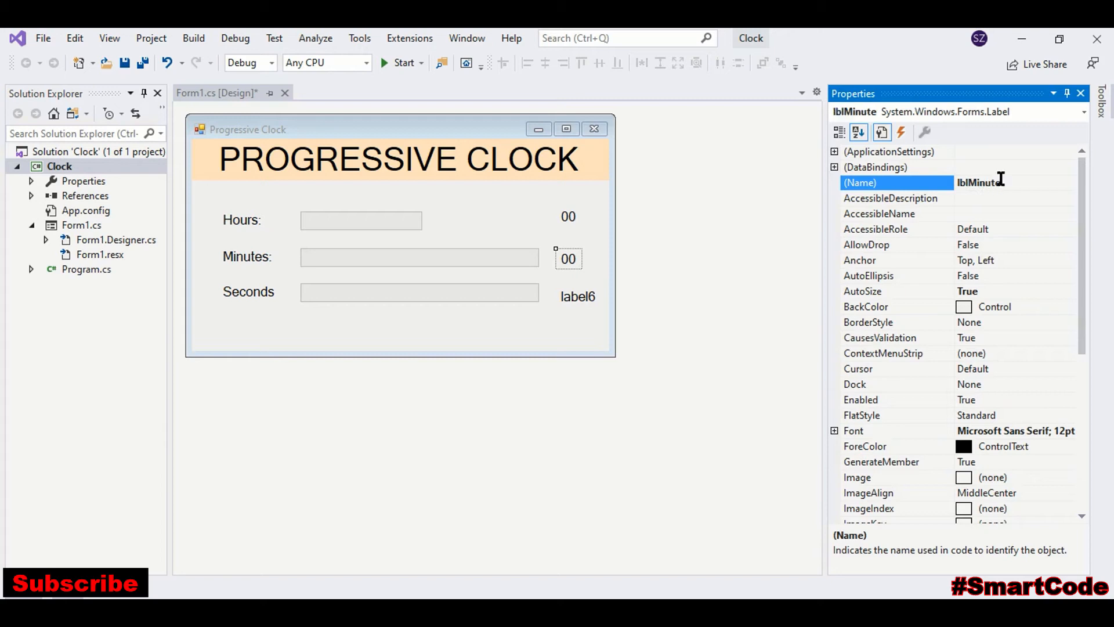
- Set the Seconds label's text to 00 and name it lblSeconds
{"action": "left_click", "coordinate": [578, 297]}
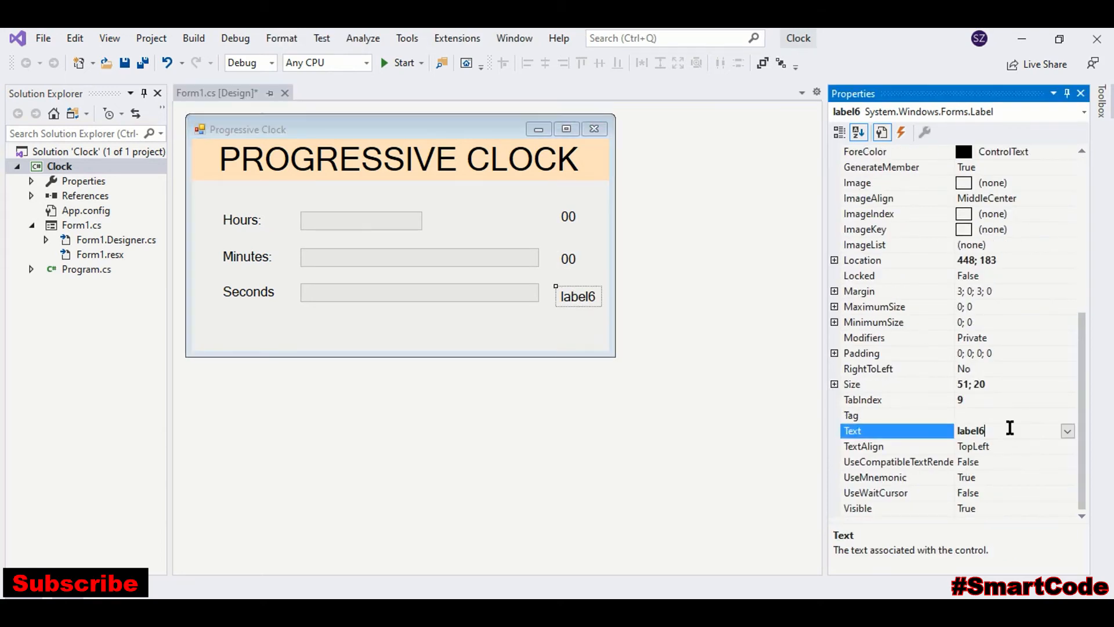
{"action": "type", "text": "00"}
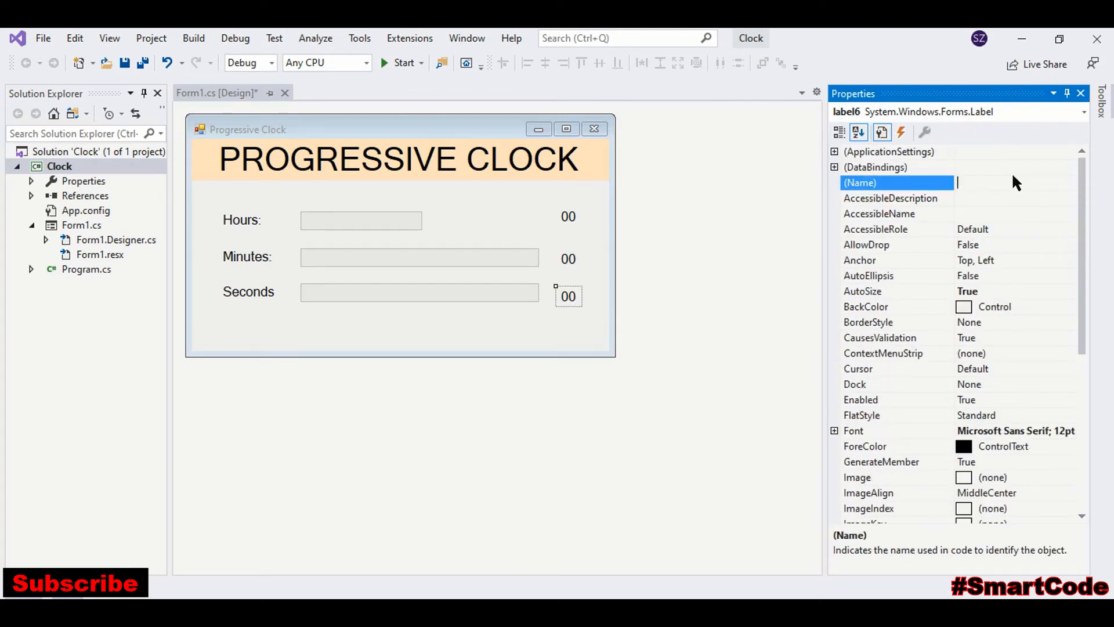
{"action": "type", "text": "lblSe"}
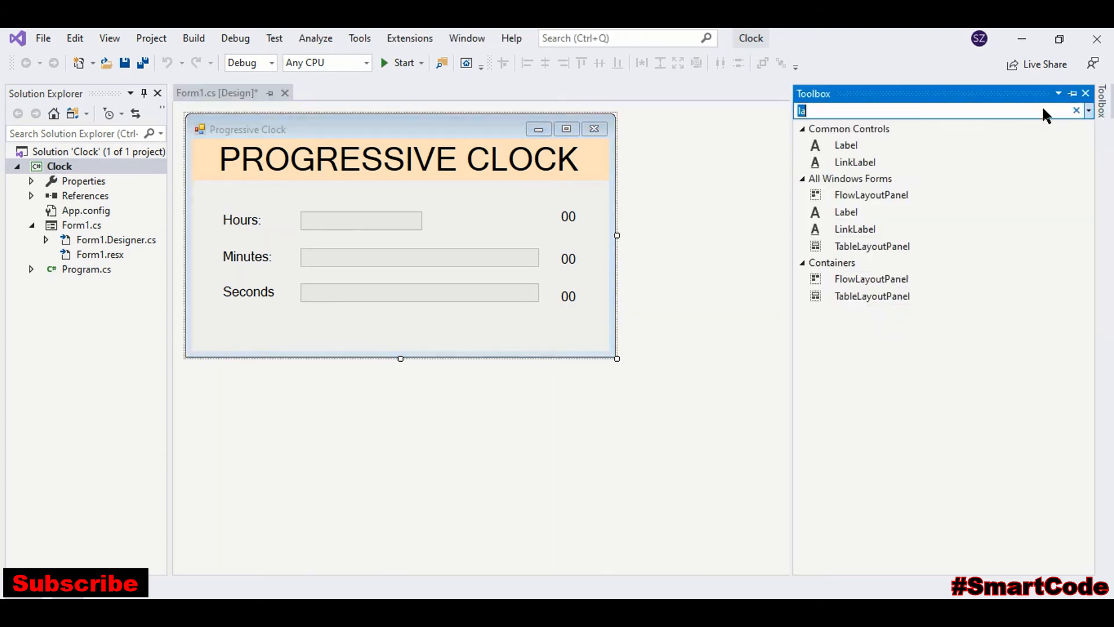
- Draw two Button controls, button1 and button2, below the Seconds row
{"action": "type", "text": "but"}
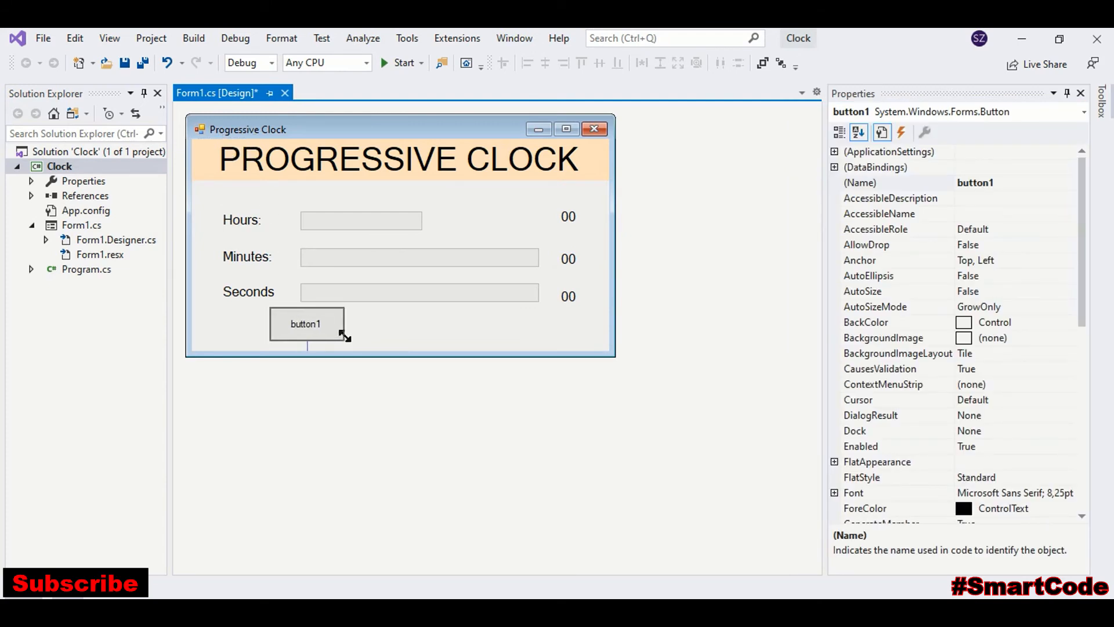
{"action": "left_click", "coordinate": [306, 324]}
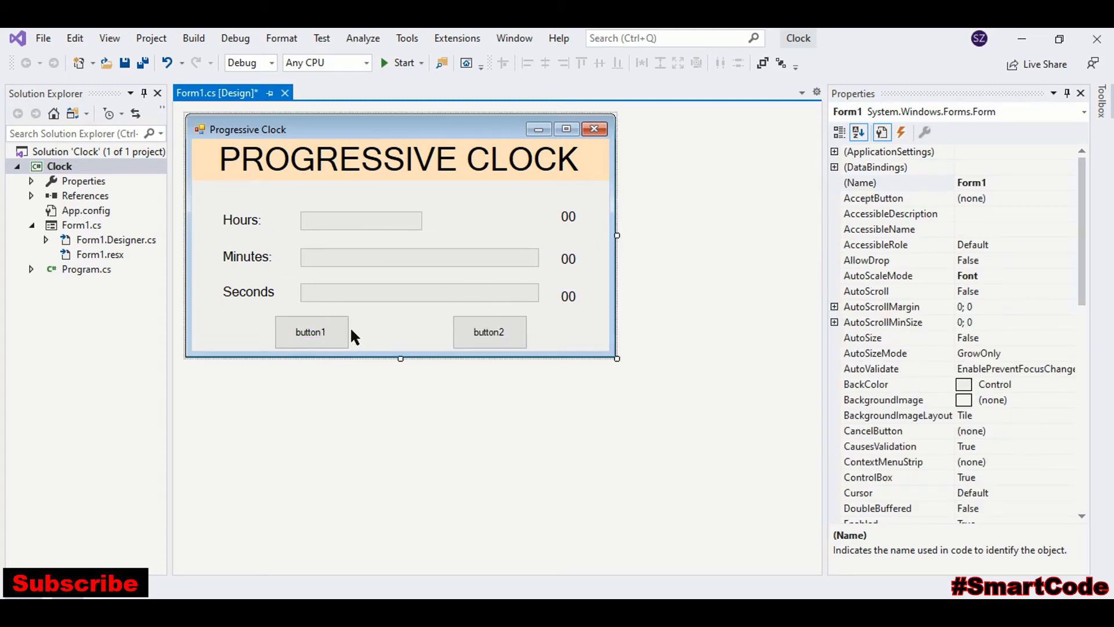
- Name button1 btnStart, enlarge its font, and set its caption to Start
{"action": "right_click", "coordinate": [311, 332]}
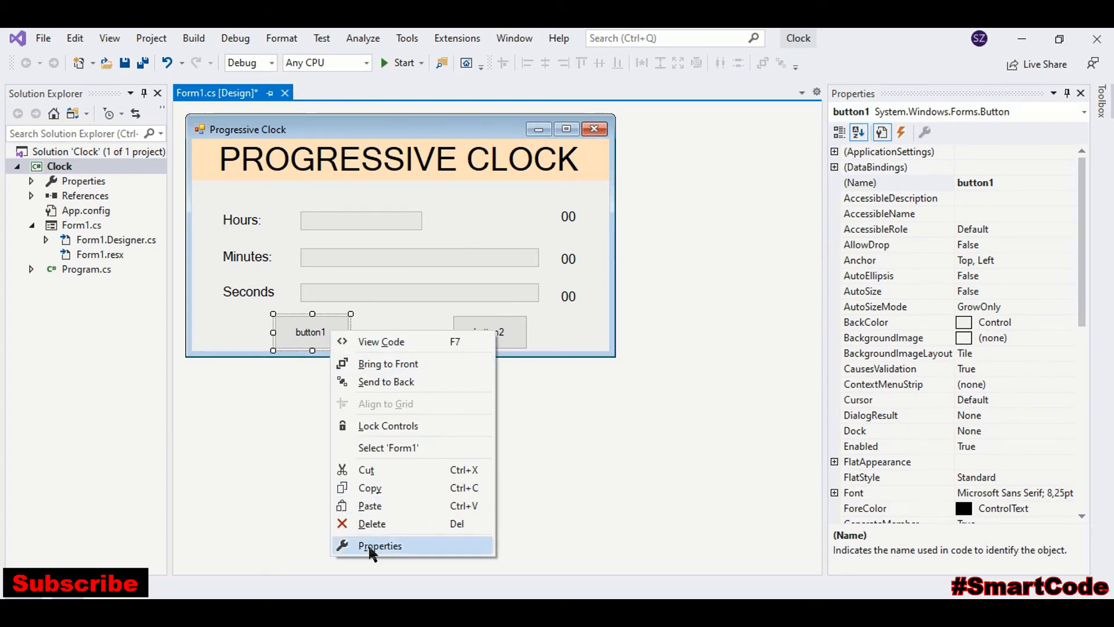
{"action": "left_click", "coordinate": [380, 545]}
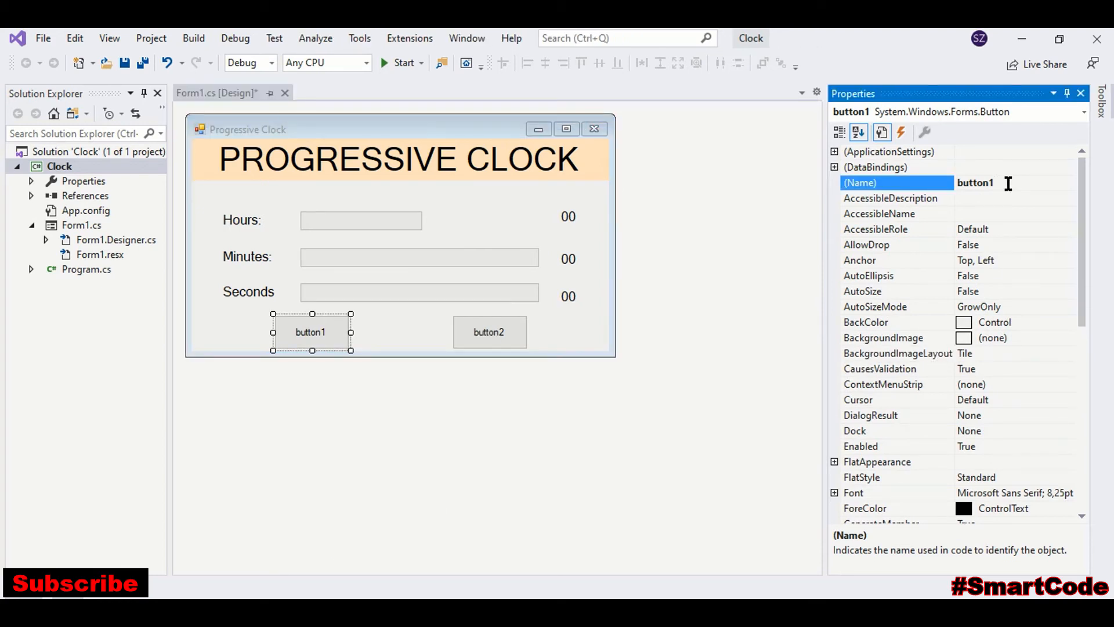
{"action": "type", "text": "btn"}
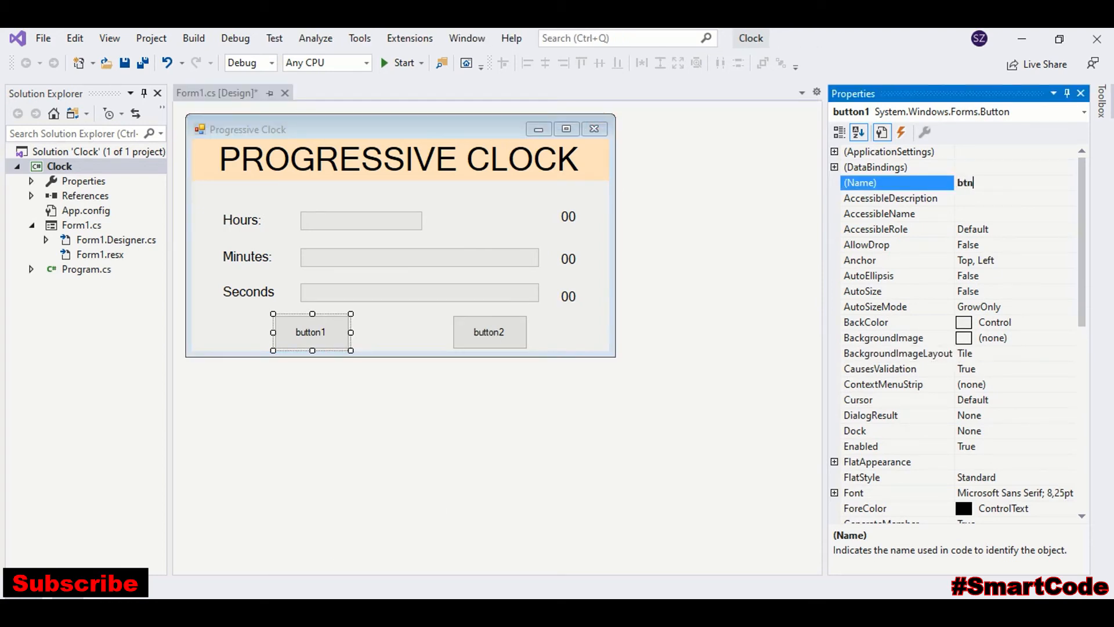
{"action": "type", "text": "Start"}
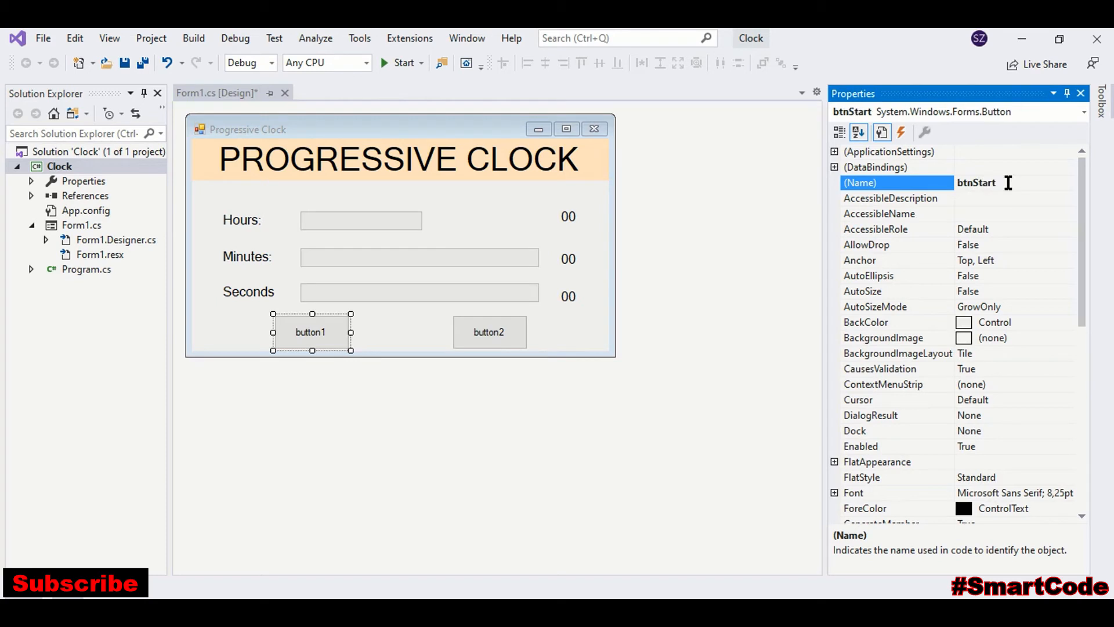
{"action": "scroll", "scroll_direction": "down", "scroll_amount": 3}
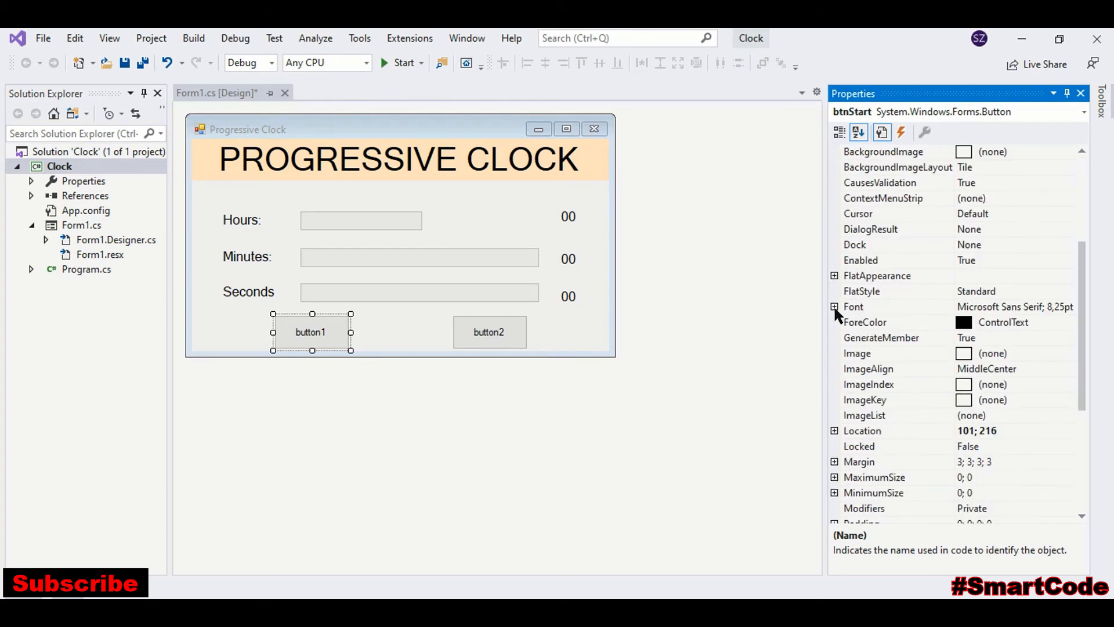
{"action": "left_click", "coordinate": [835, 306]}
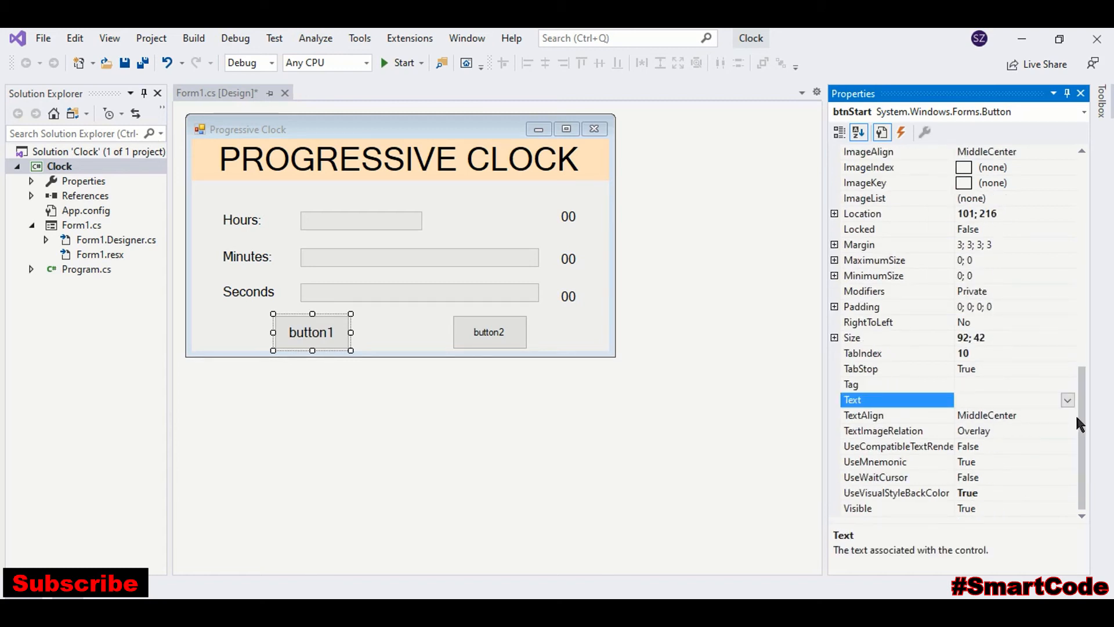
{"action": "type", "text": "Start"}
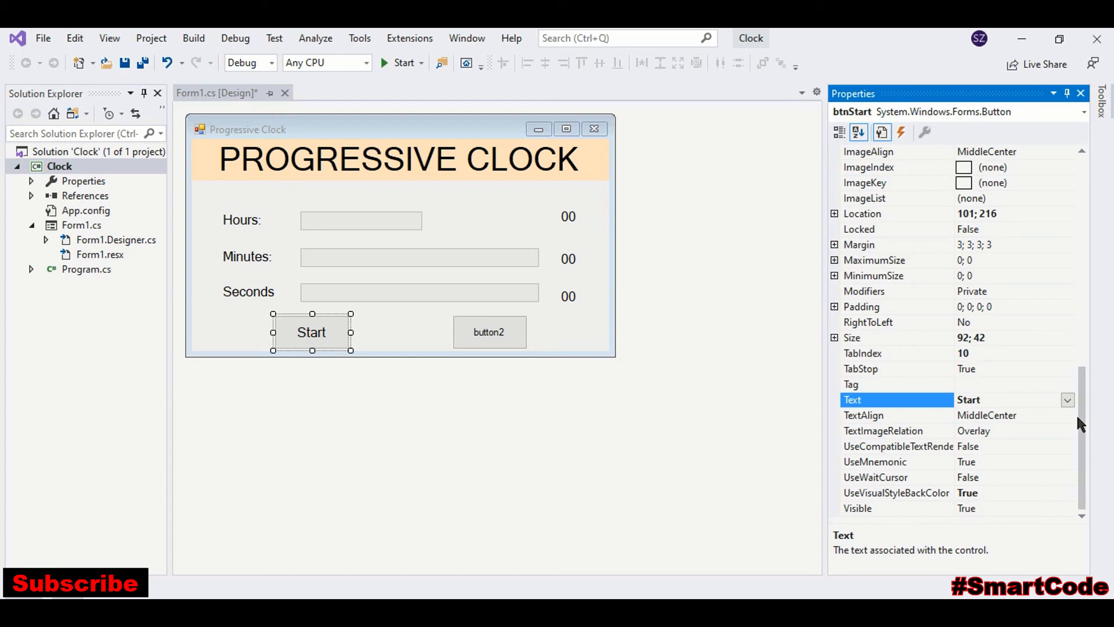
{"action": "left_click", "coordinate": [488, 332]}
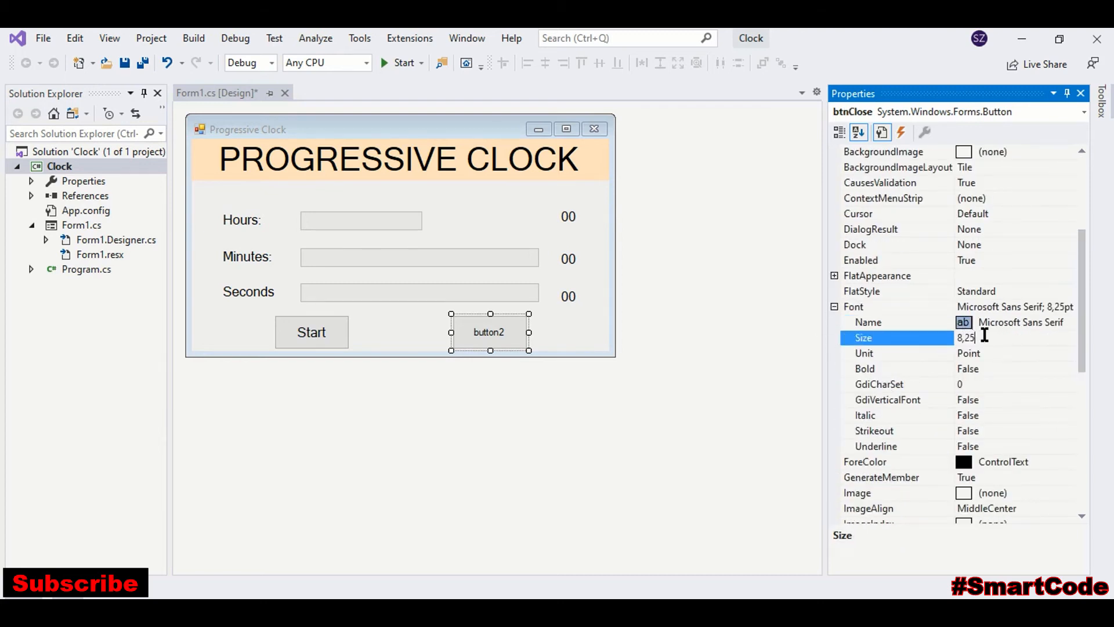
- Name button2 btnClose, set its font size to 12, and caption it Close
{"action": "scroll", "scroll_direction": "down", "scroll_amount": 3}
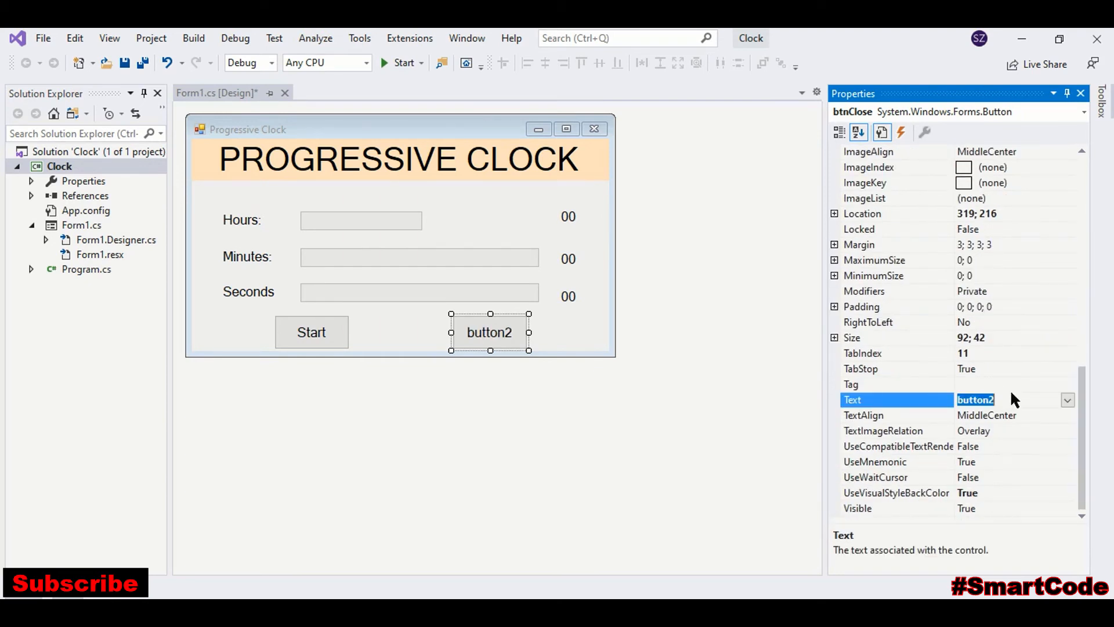
{"action": "type", "text": "Clos"}
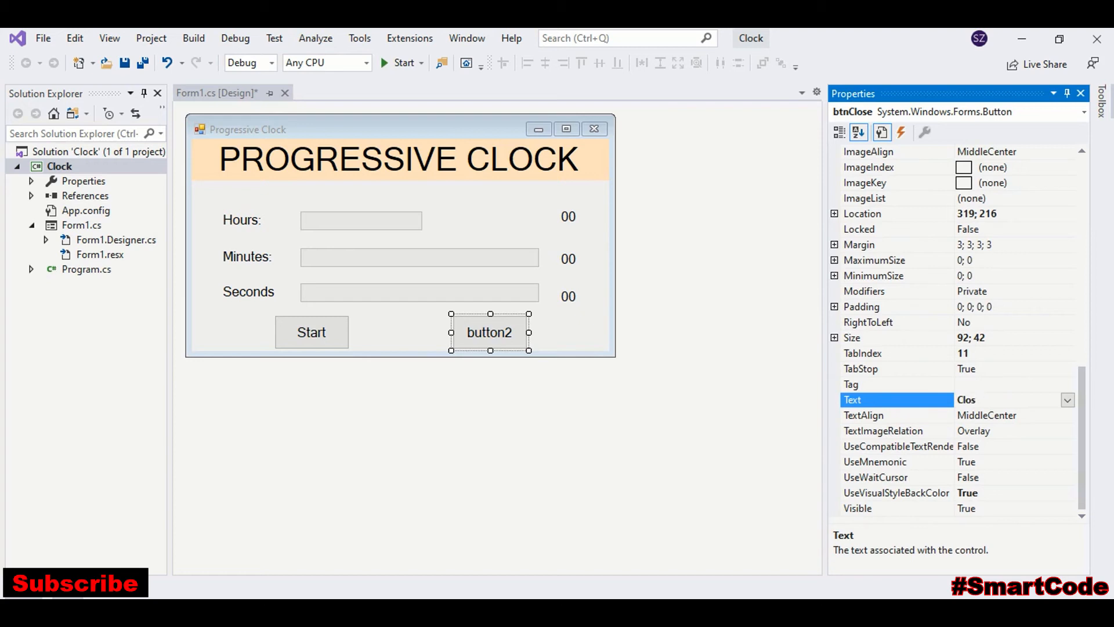
{"action": "type", "text": "Close"}
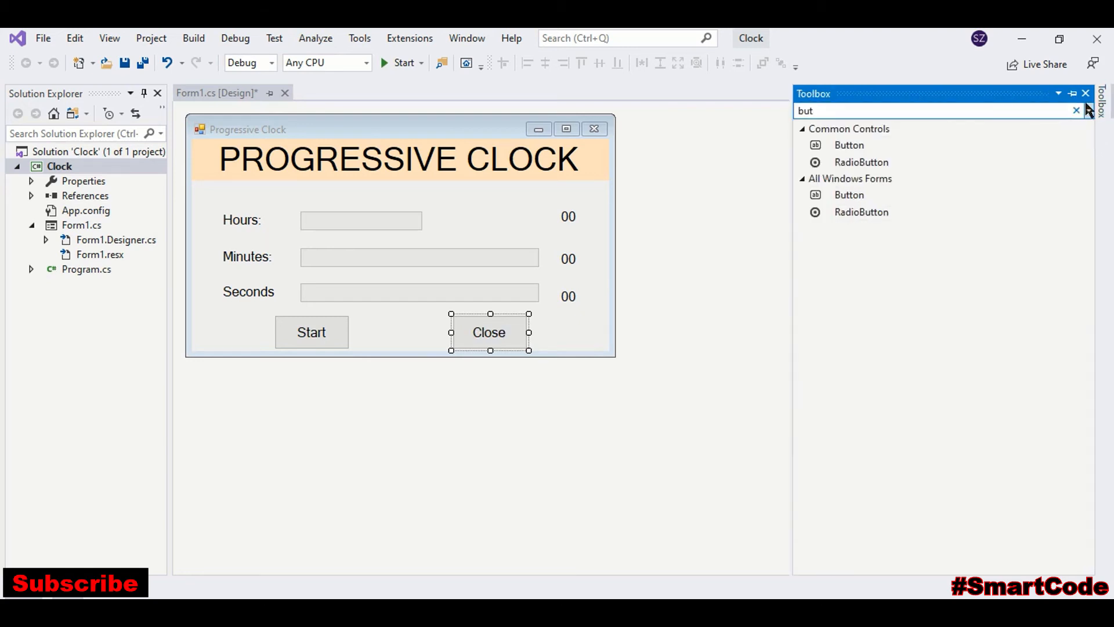
- Add a Timer component named timerClock with a 1000 ms interval
{"action": "type", "text": "ti"}
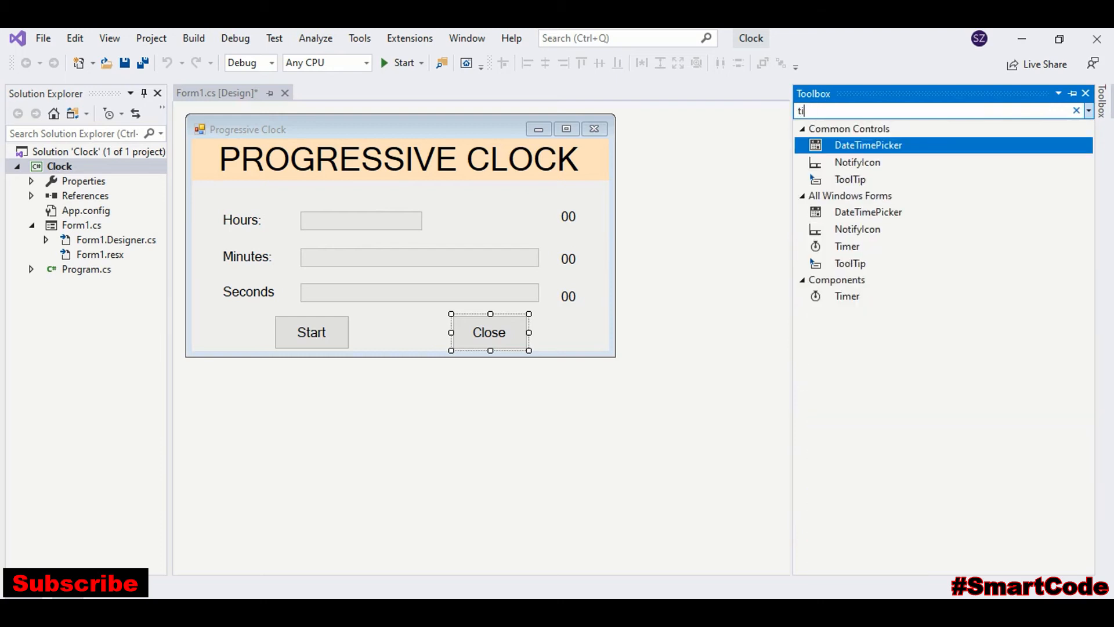
{"action": "left_click", "coordinate": [847, 246]}
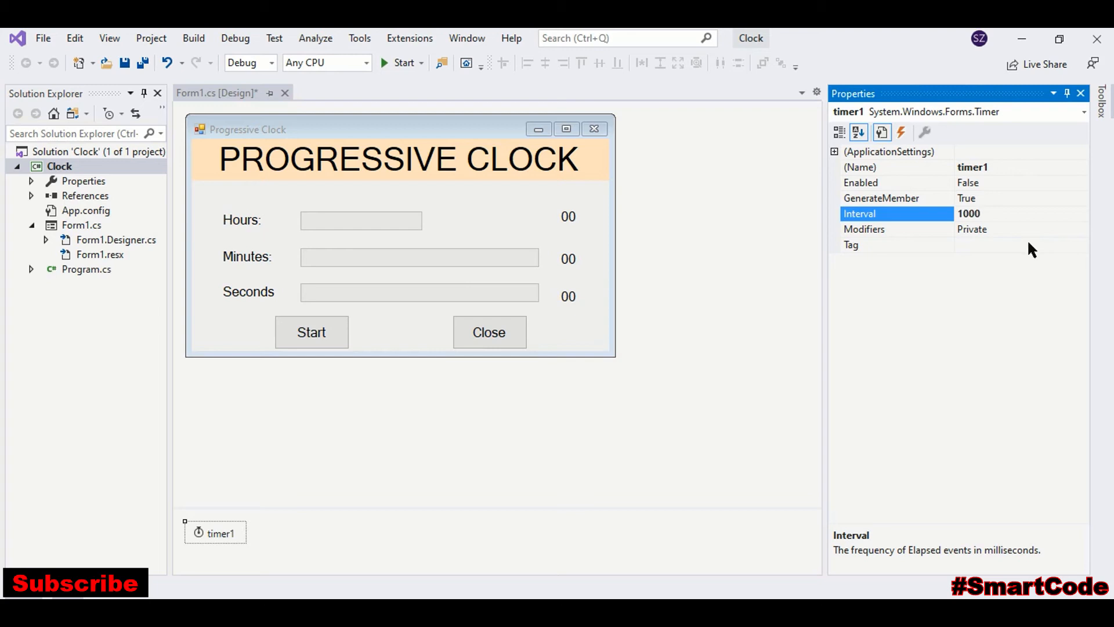
{"action": "left_click", "coordinate": [860, 167]}
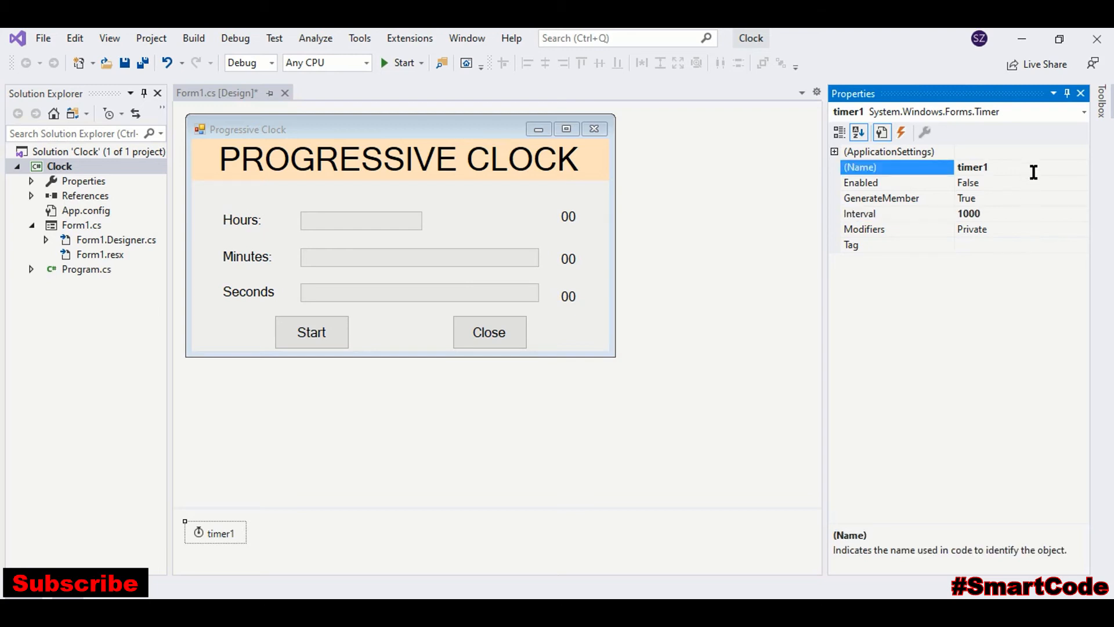
{"action": "type", "text": "clo"}
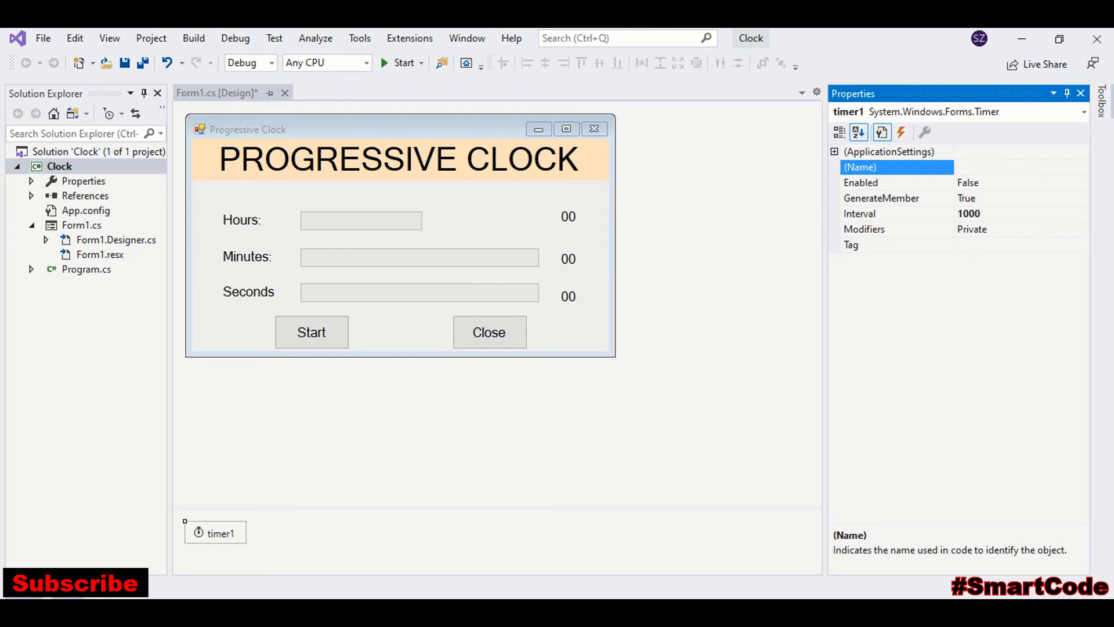
{"action": "type", "text": "timerClock"}
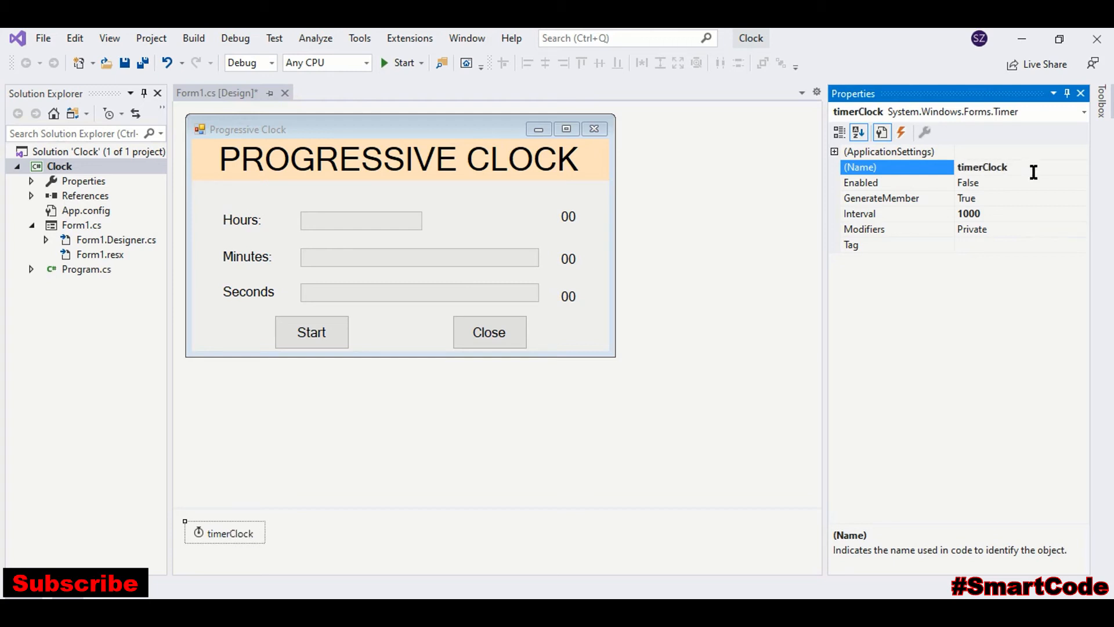
{"action": "left_click", "coordinate": [387, 313]}
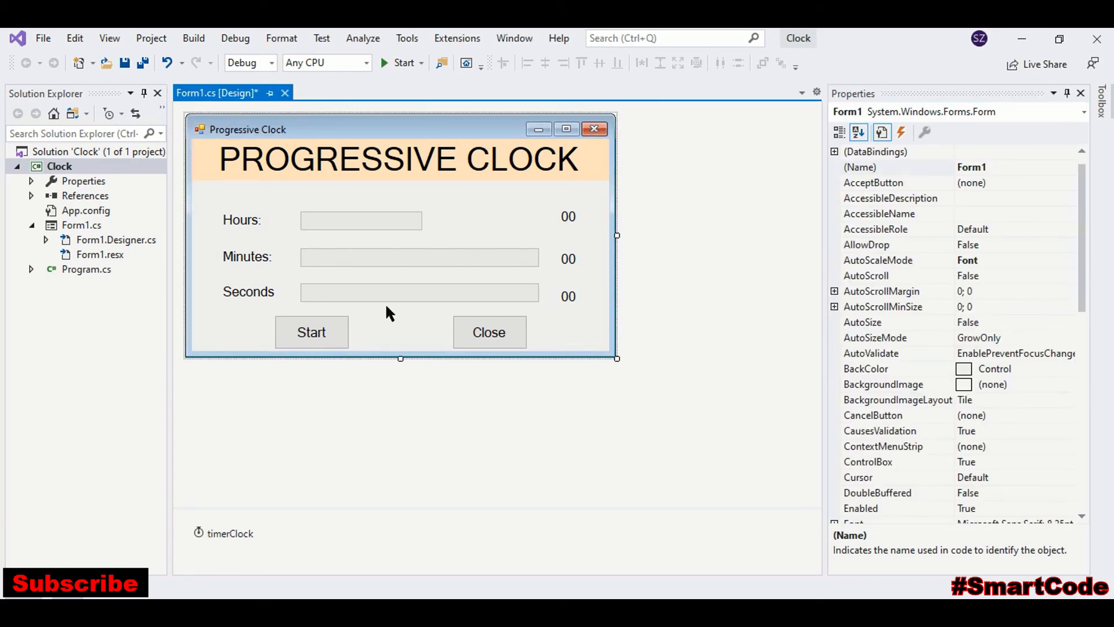
{"action": "mouse_move", "coordinate": [320, 337]}
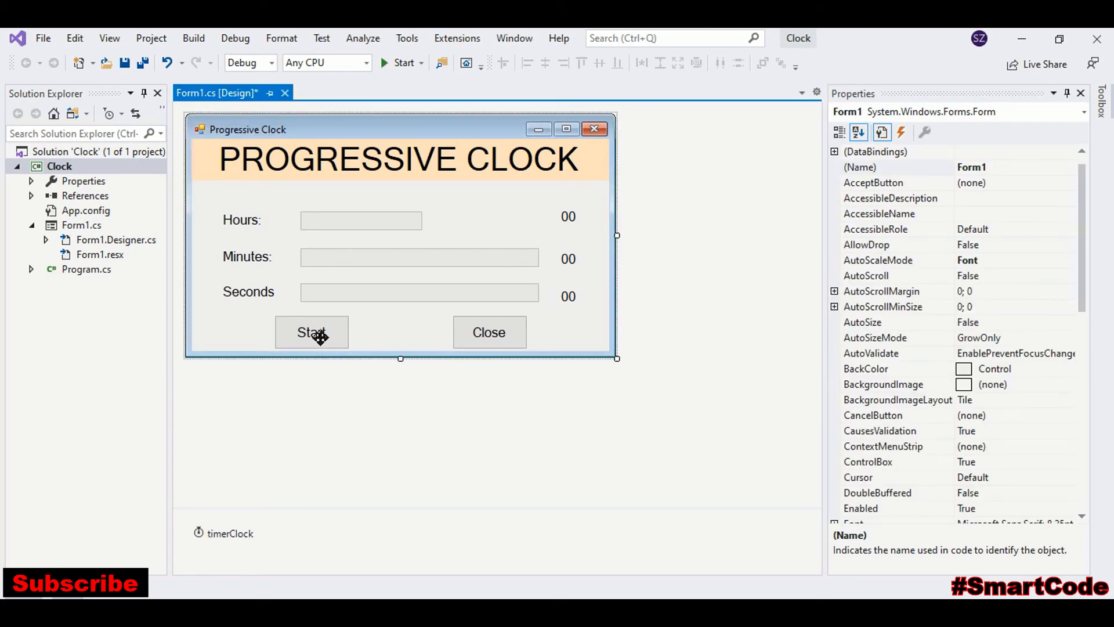
- Generate the btnStart_Click handler and make it call timerClock.Start()
{"action": "left_click", "coordinate": [311, 332]}
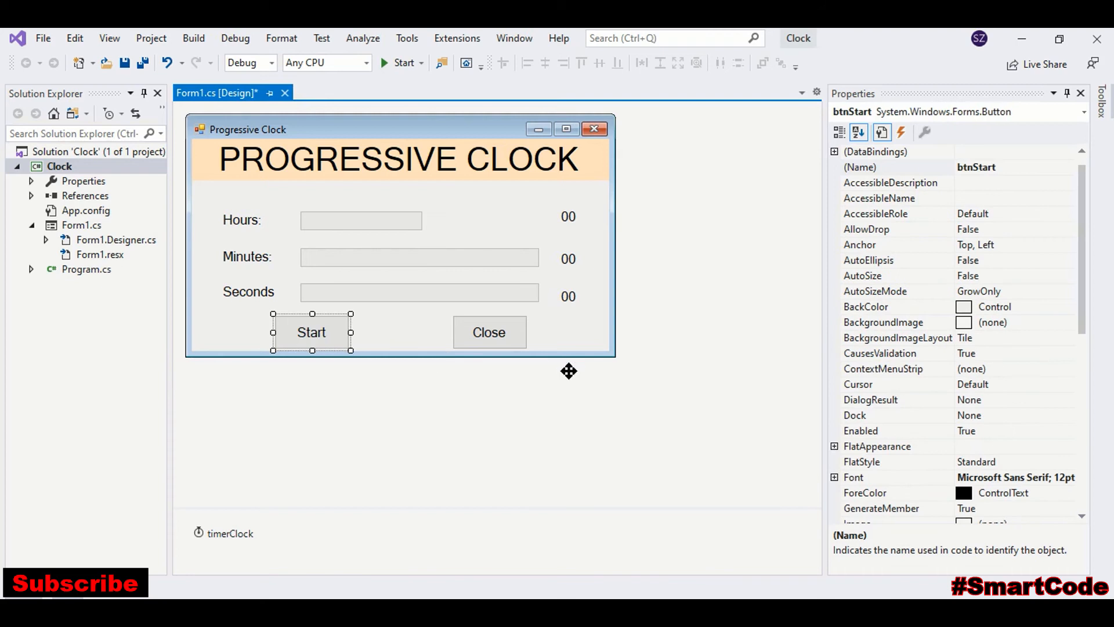
{"action": "double_click", "coordinate": [311, 332]}
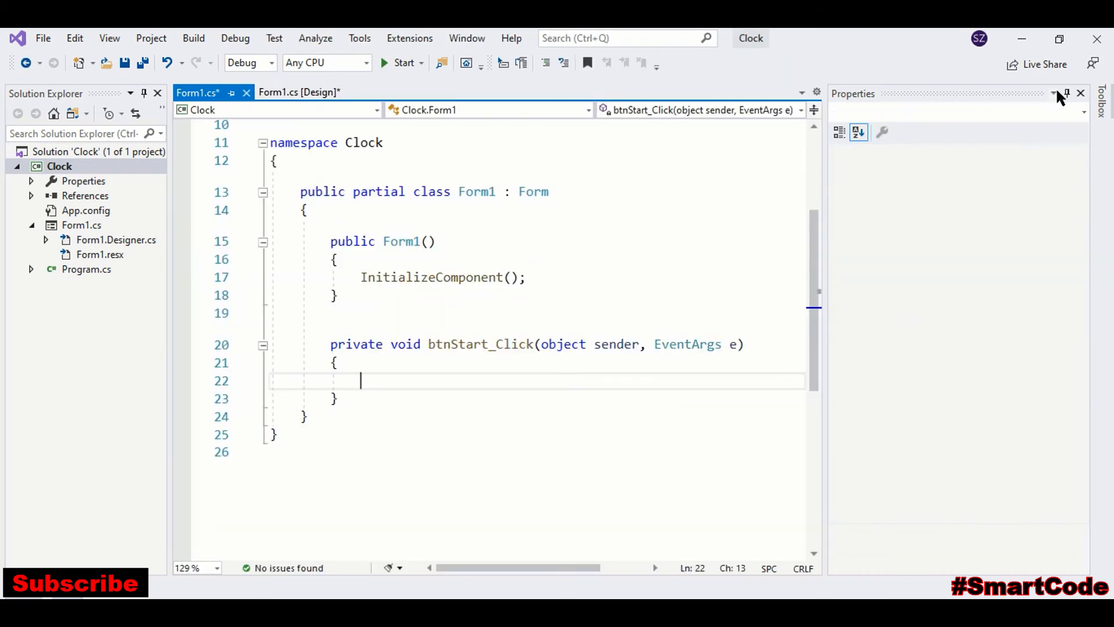
{"action": "left_click", "coordinate": [1080, 93]}
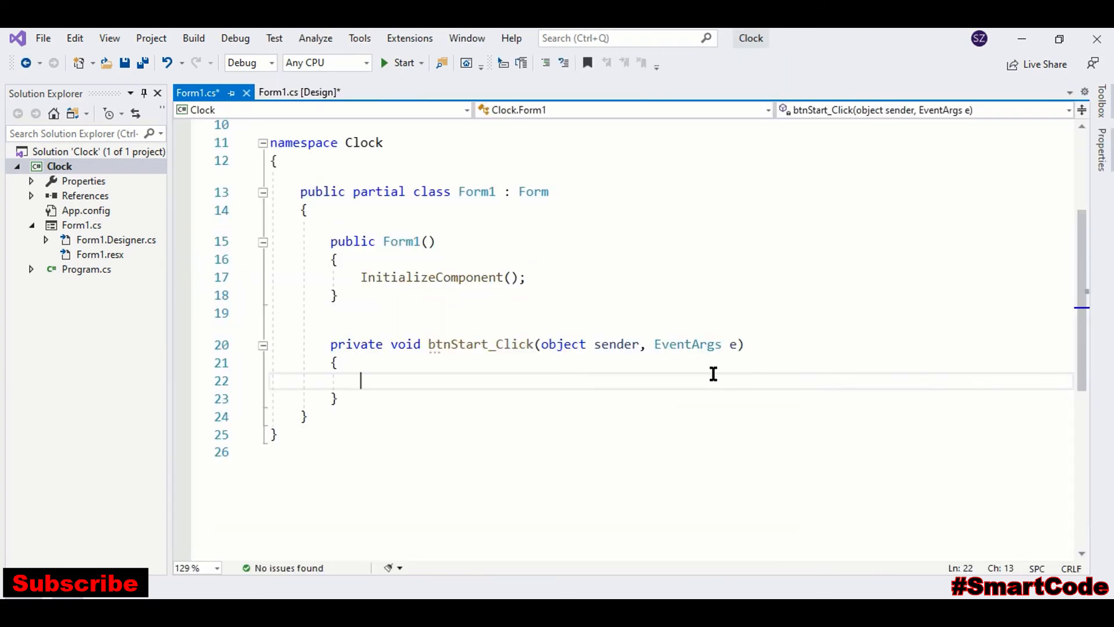
{"action": "type", "text": "timerc"}
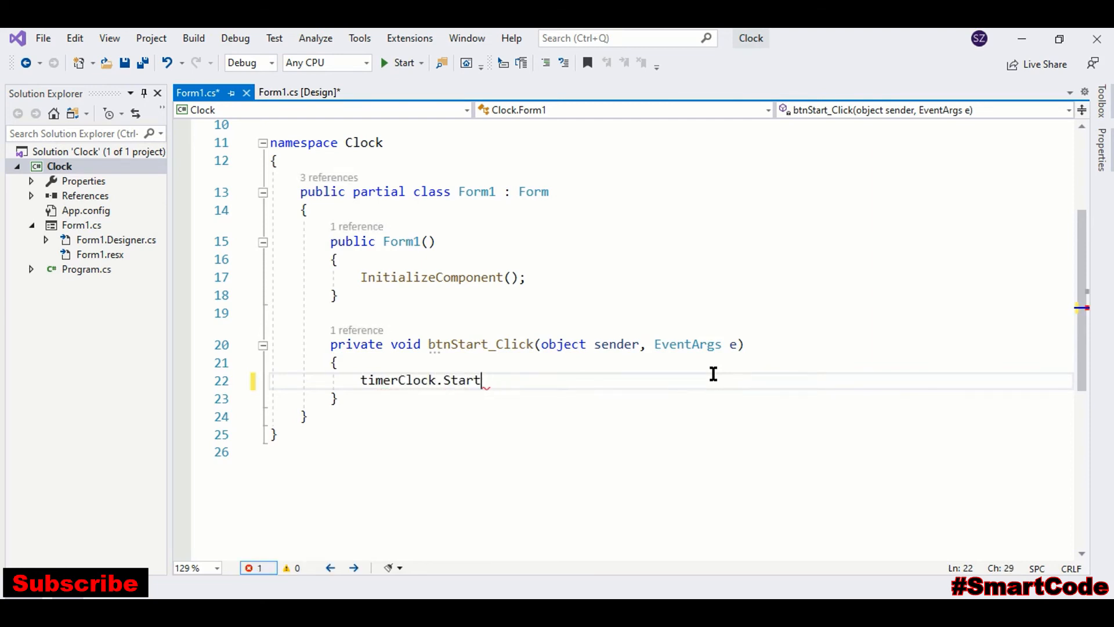
{"action": "type", "text": "();"}
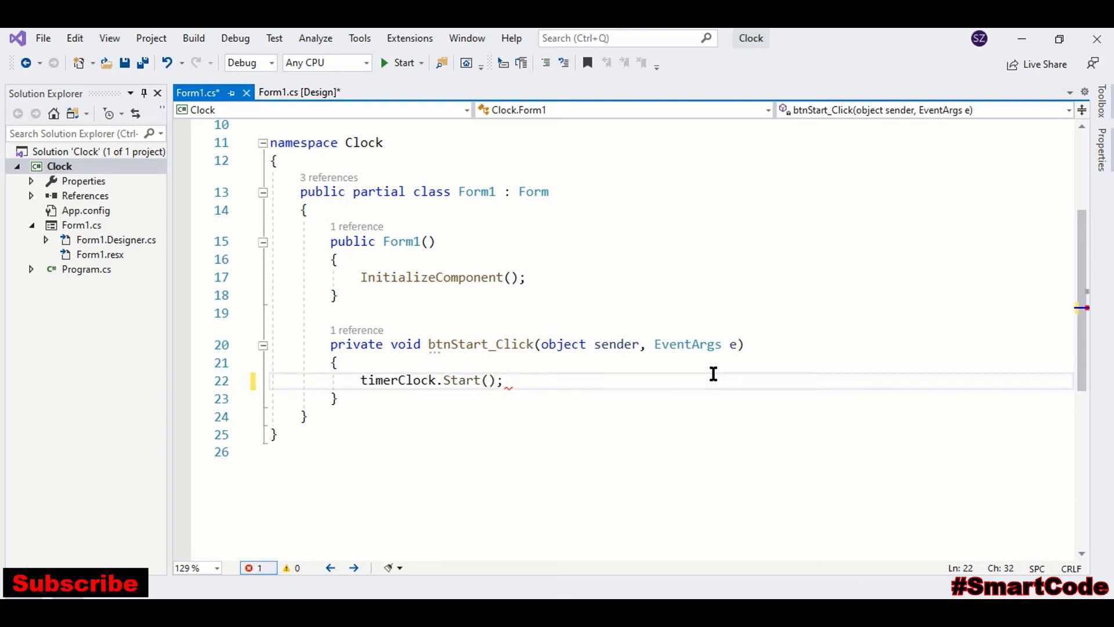
{"action": "left_click", "coordinate": [298, 92]}
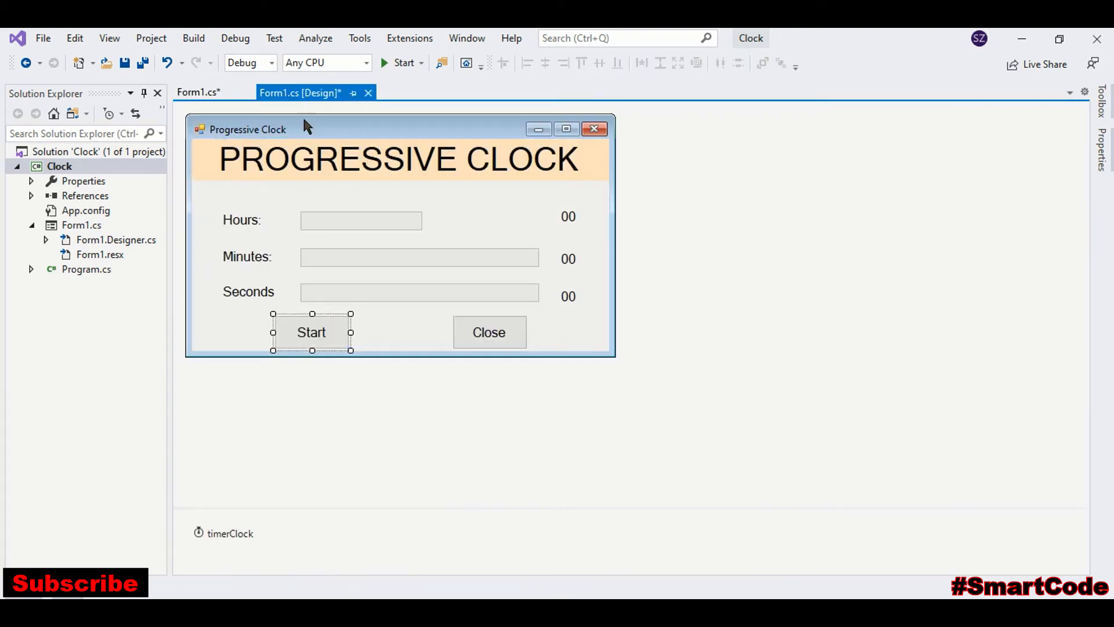
- Generate an empty timerClock_Tick handler from the timer's Tick event
{"action": "right_click", "coordinate": [229, 533]}
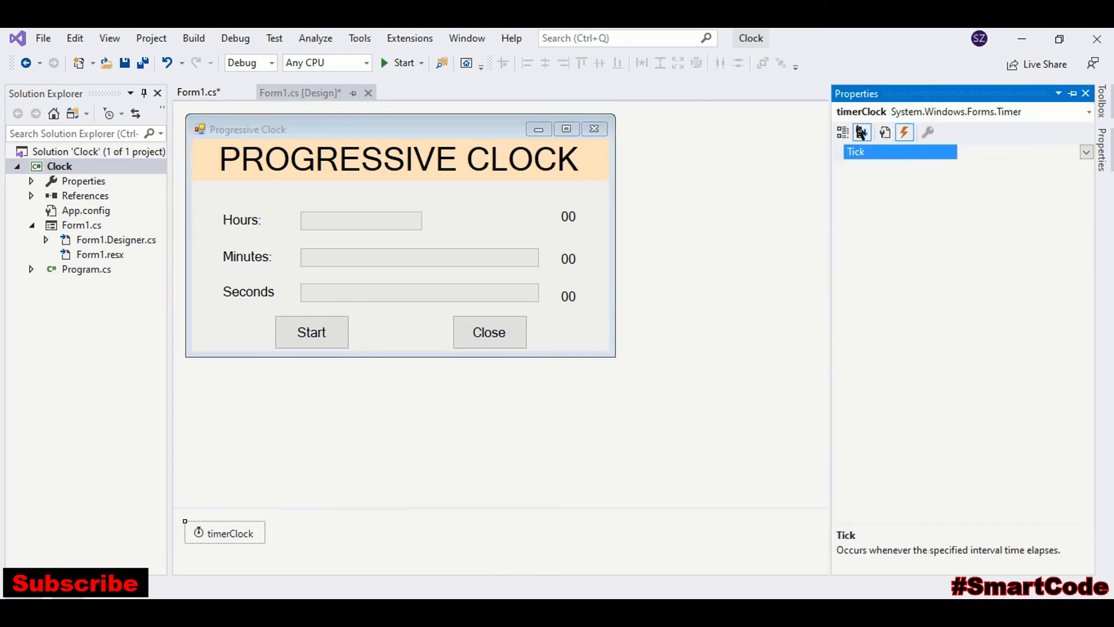
{"action": "double_click", "coordinate": [899, 152]}
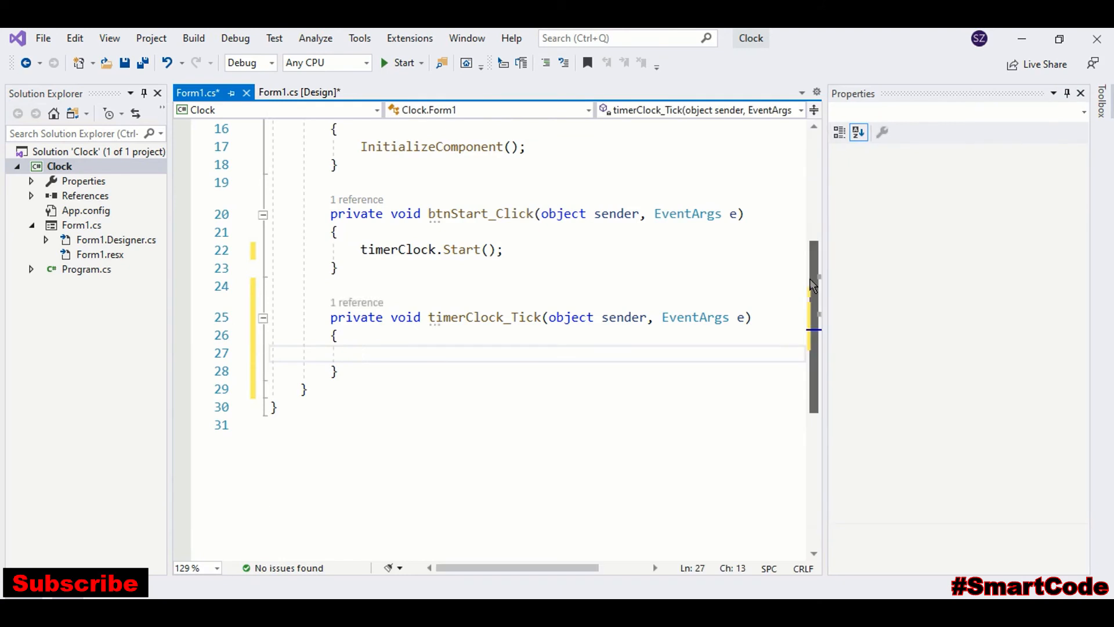
- Add commented lines storing DateTime.Now in currentTime and its hour in h
{"action": "left_click", "coordinate": [1066, 93]}
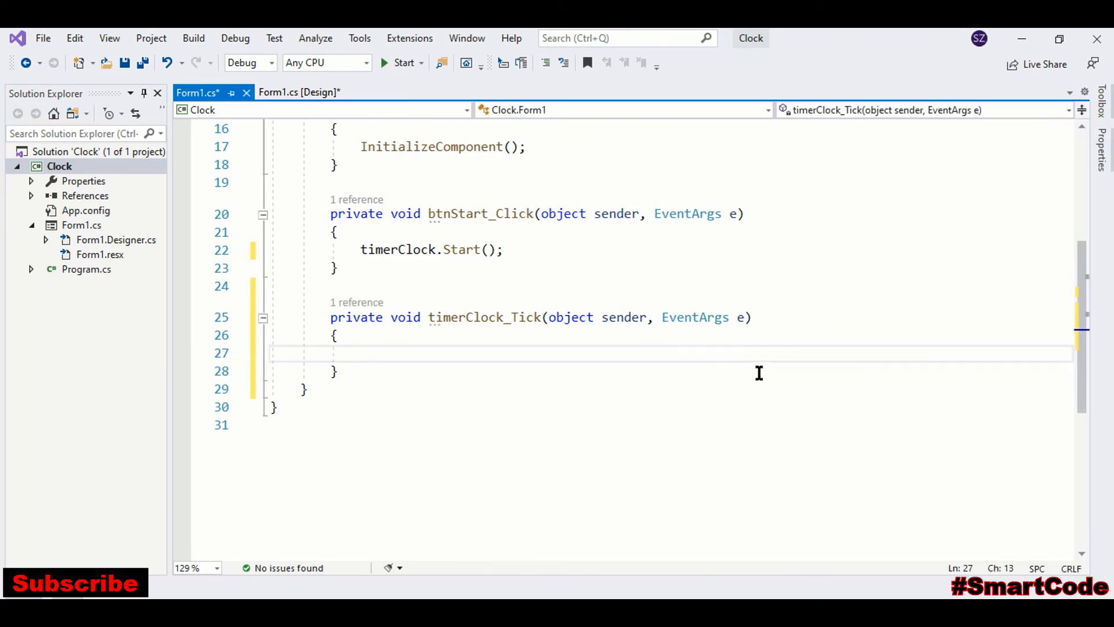
{"action": "type", "text": "//"}
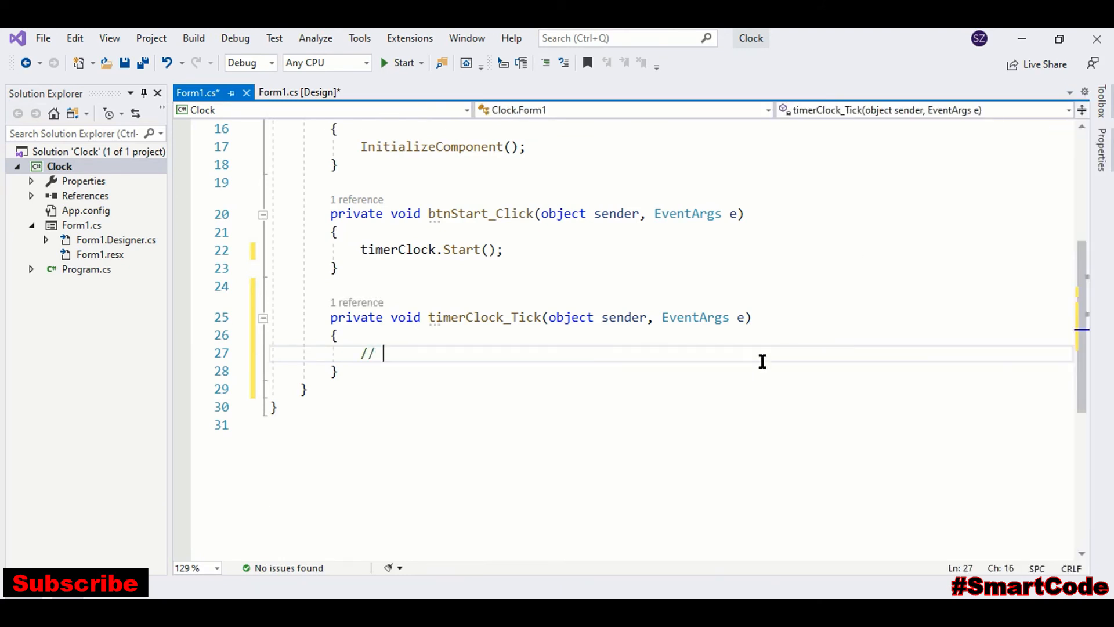
{"action": "type", "text": "Get cur"}
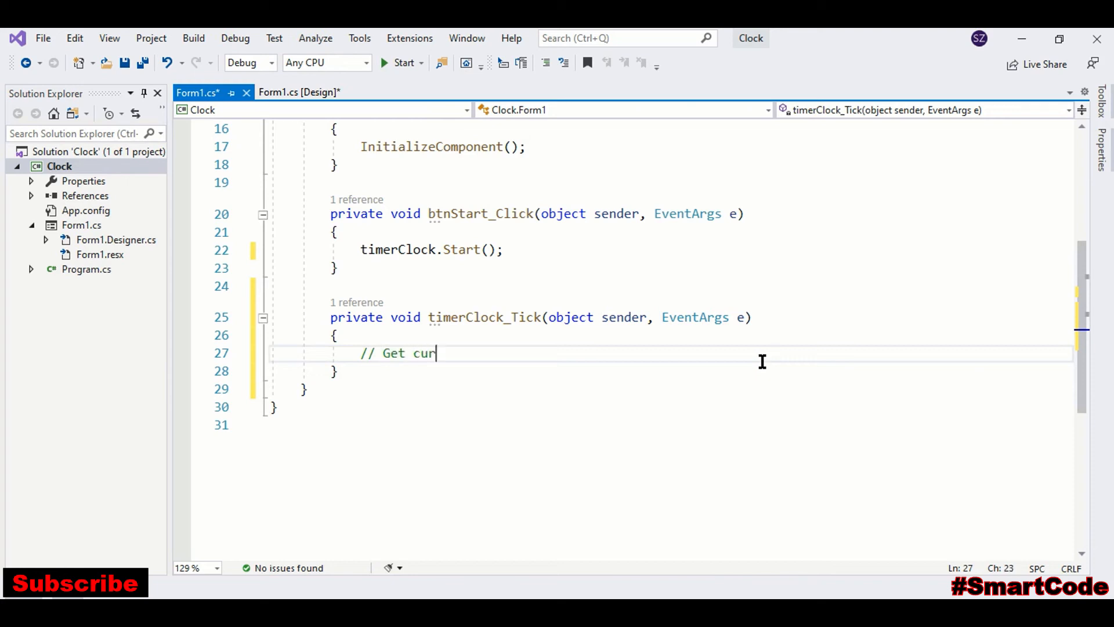
{"action": "type", "text": "rent system time"}
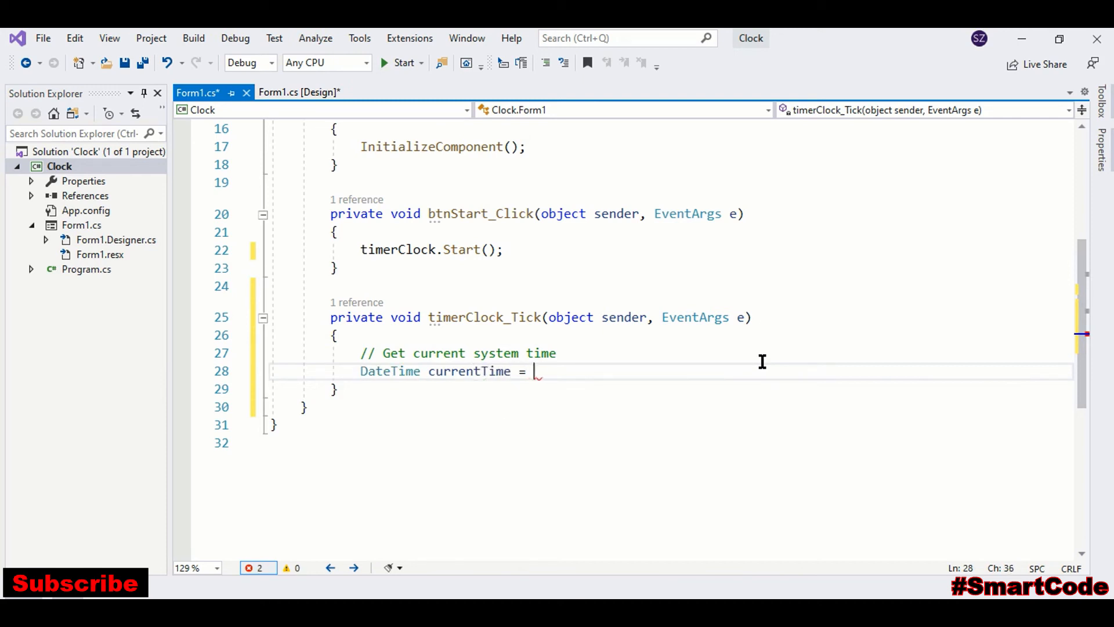
{"action": "type", "text": "DateTime.no"}
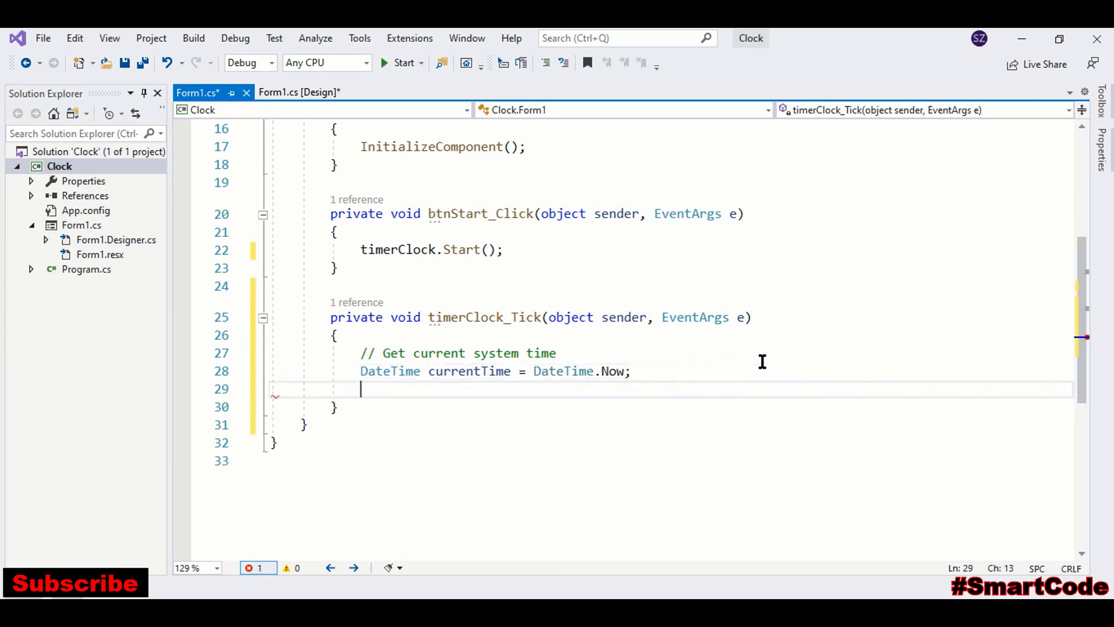
{"action": "type", "text": "/"}
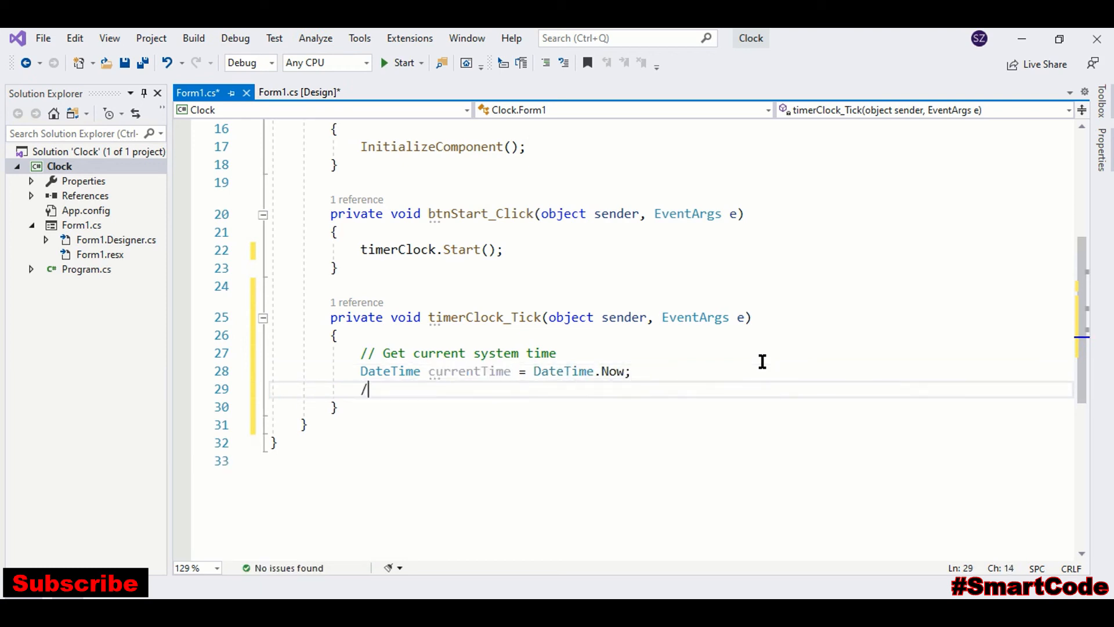
{"action": "type", "text": "/ Get"}
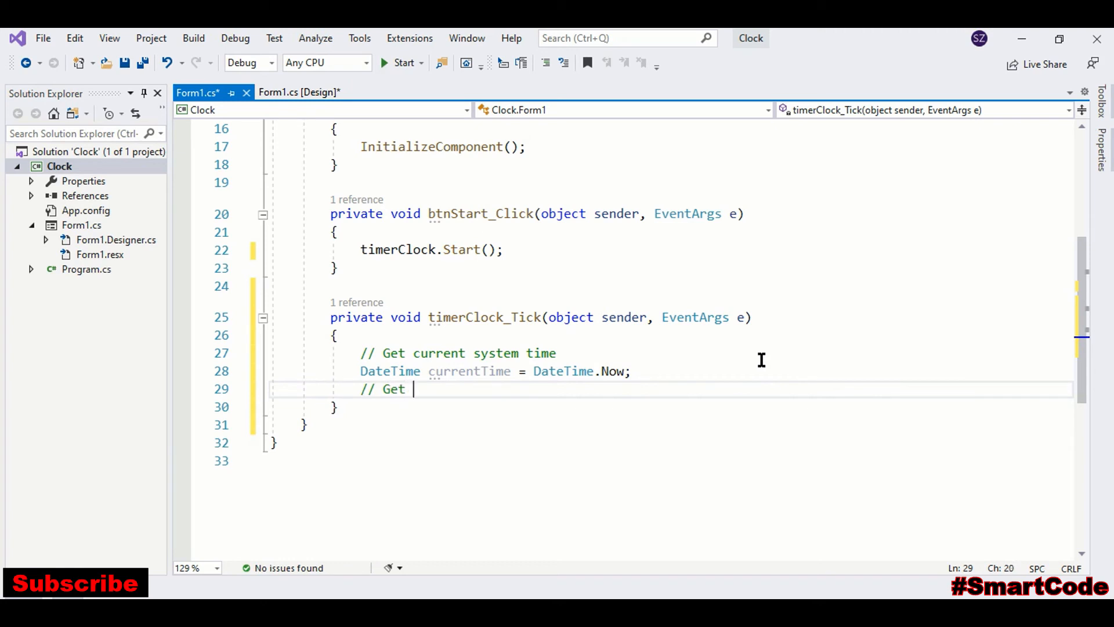
{"action": "type", "text": "hours"}
{"action": "type", "text": "int h = c"}
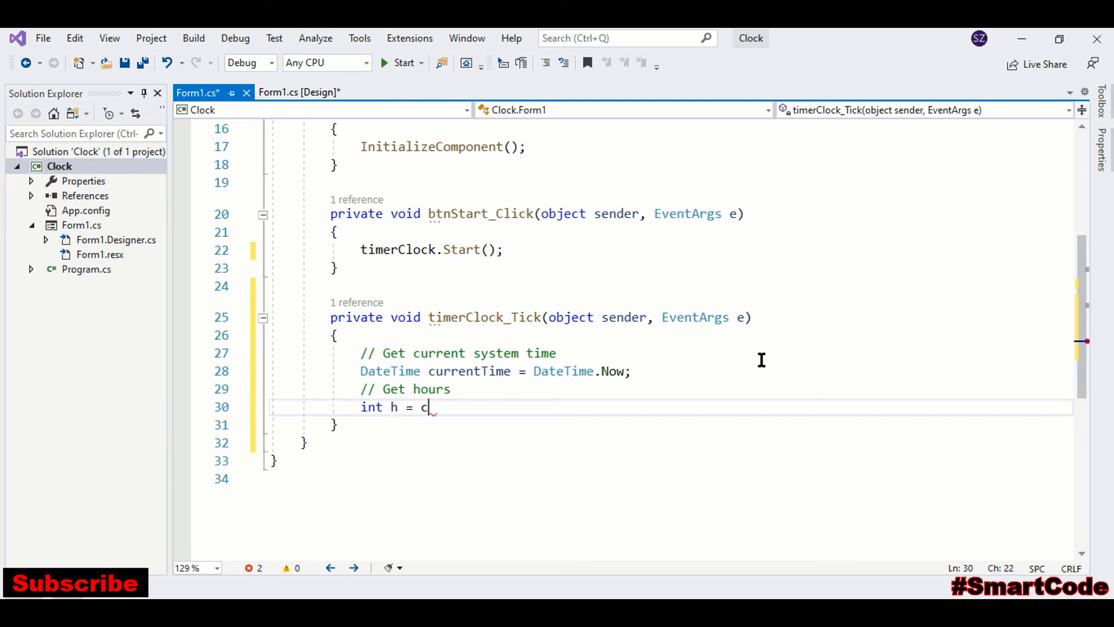
{"action": "type", "text": "urrentTime.Hour;"}
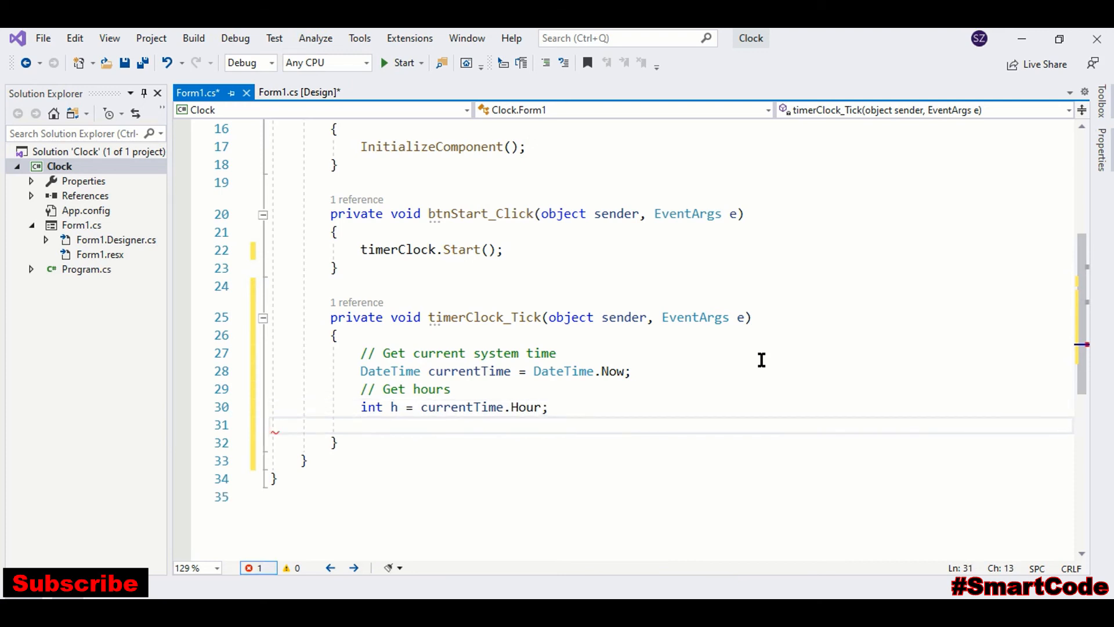
- Add commented lines storing currentTime's minute in m and second in s
{"action": "type", "text": "//"}
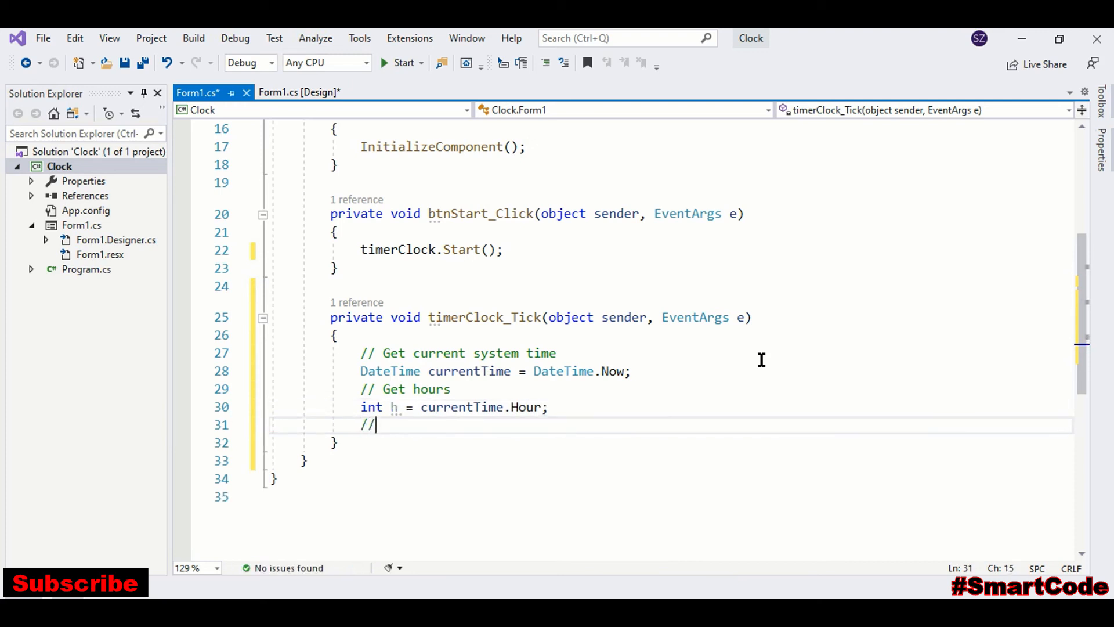
{"action": "type", "text": "Get mi"}
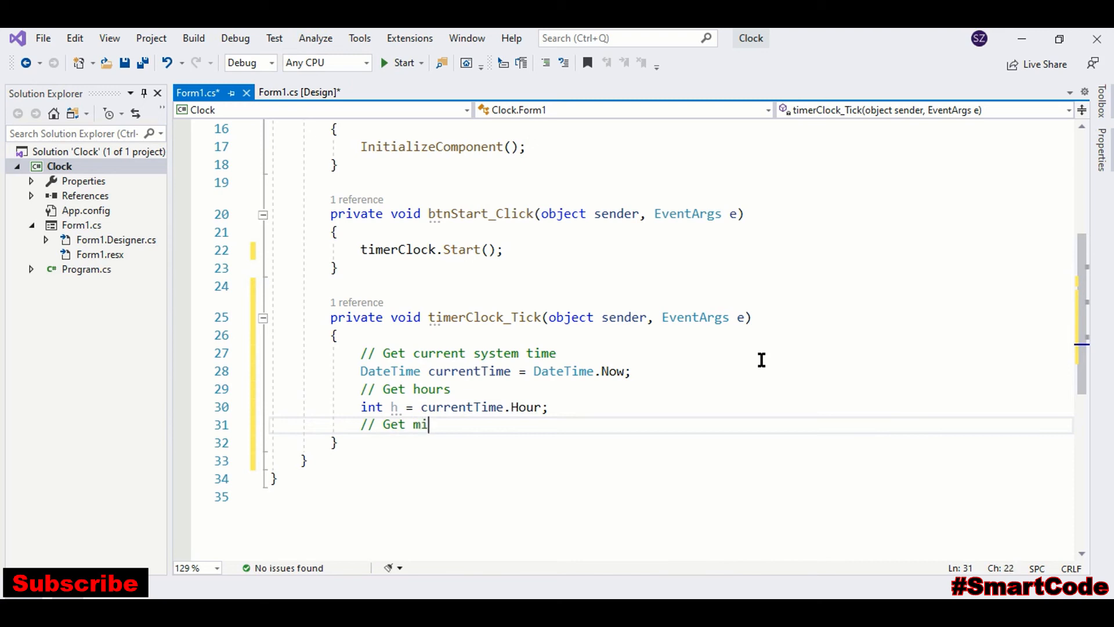
{"action": "type", "text": "nues"}
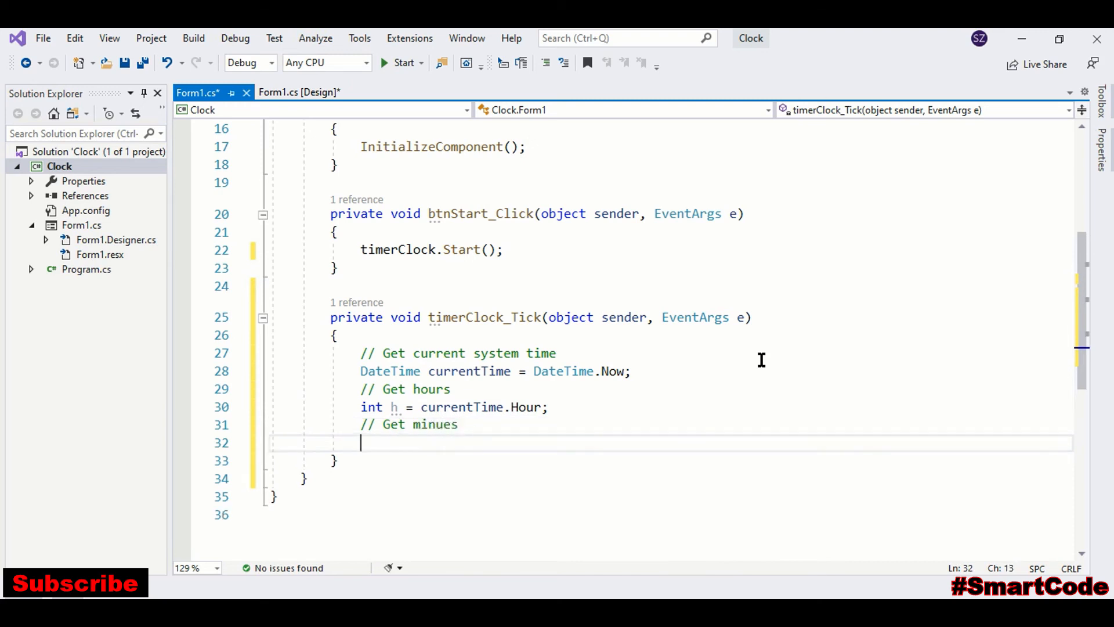
{"action": "type", "text": "int m = currentTime.Minute"}
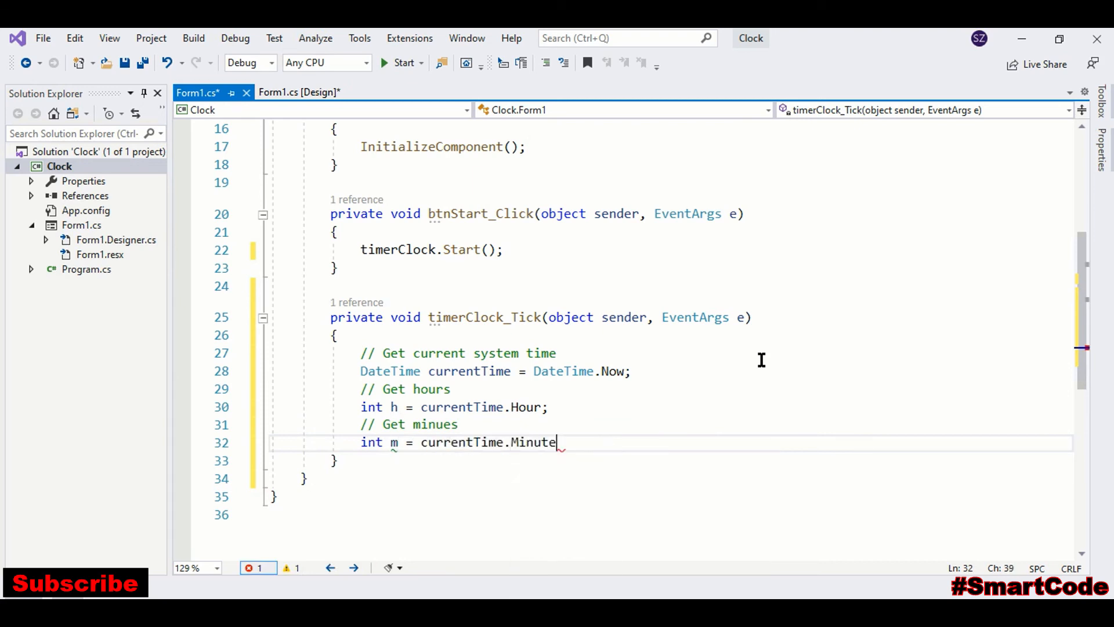
{"action": "type", "text": ";"}
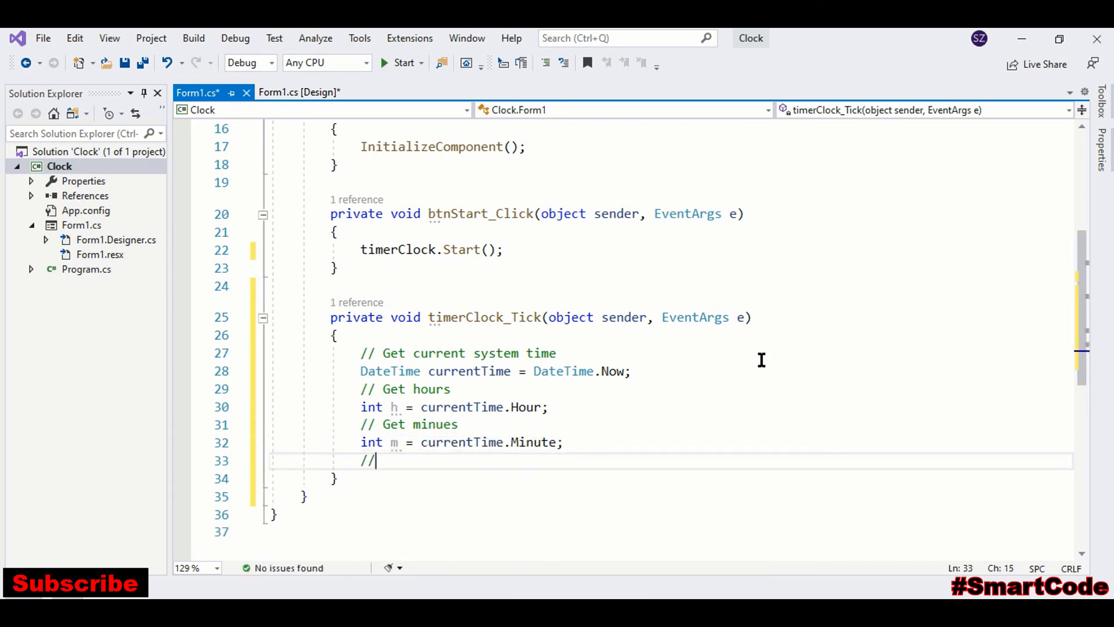
{"action": "type", "text": "Get"}
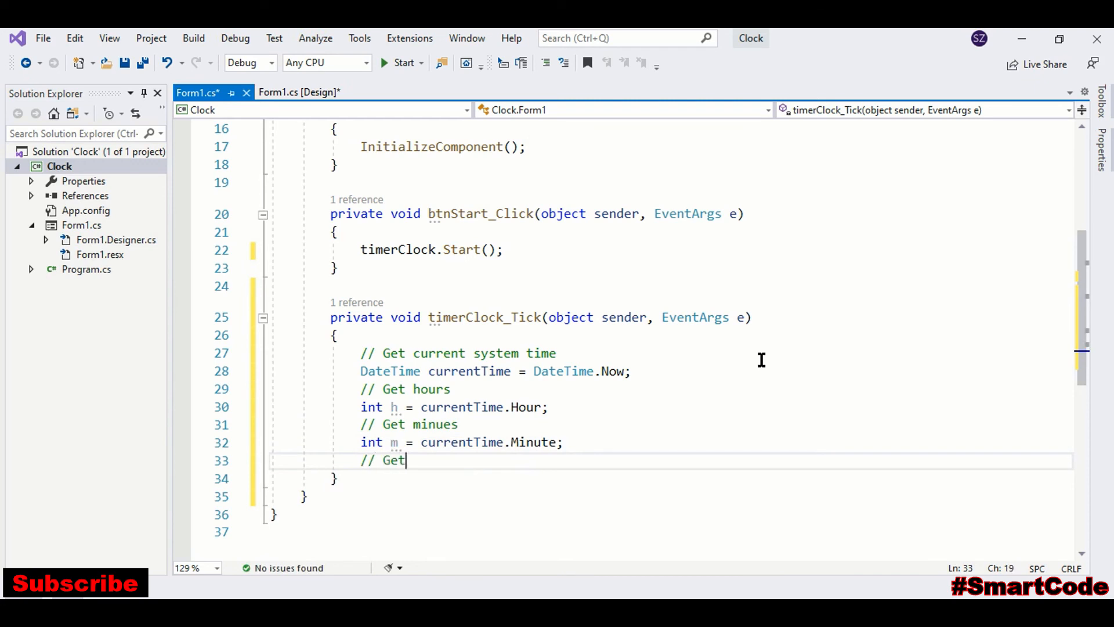
{"action": "type", "text": "seconds"}
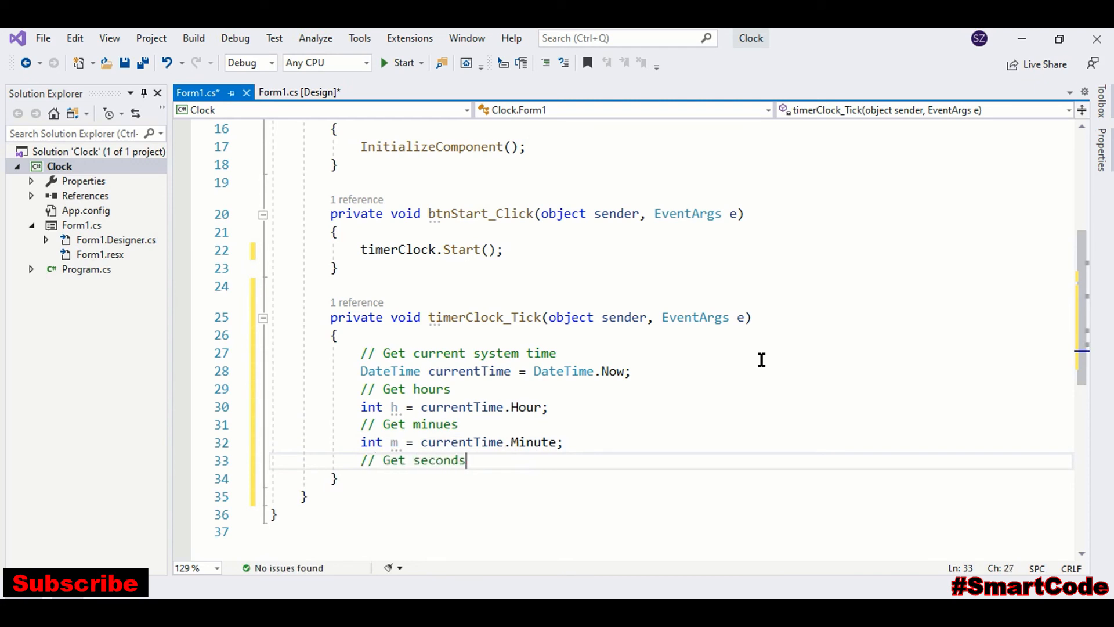
{"action": "type", "text": "int"}
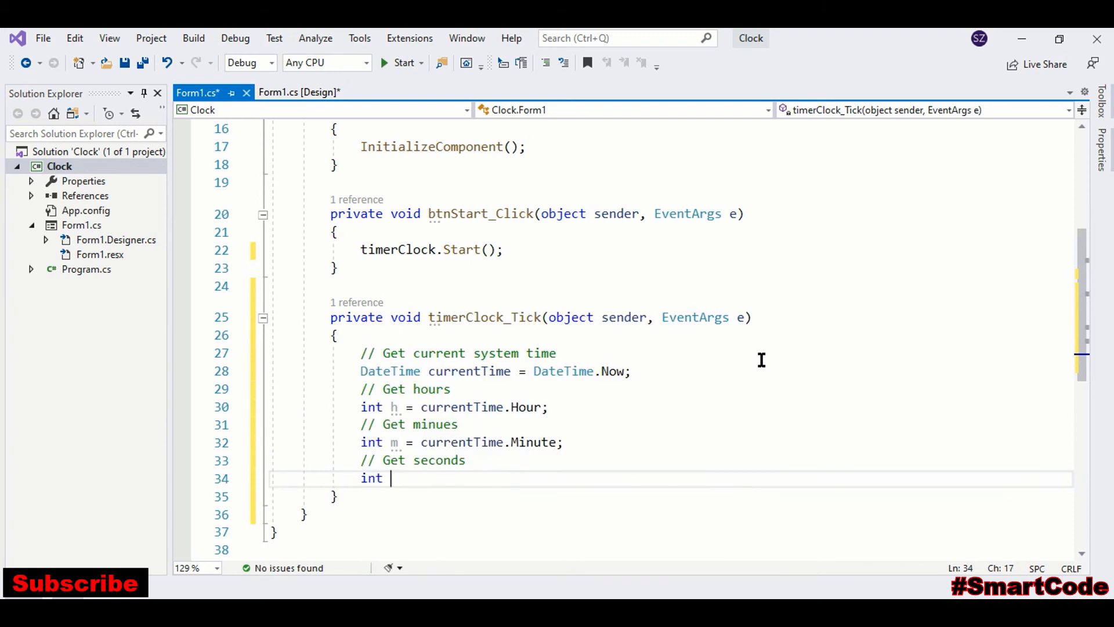
{"action": "type", "text": "s = currentTime.Second"}
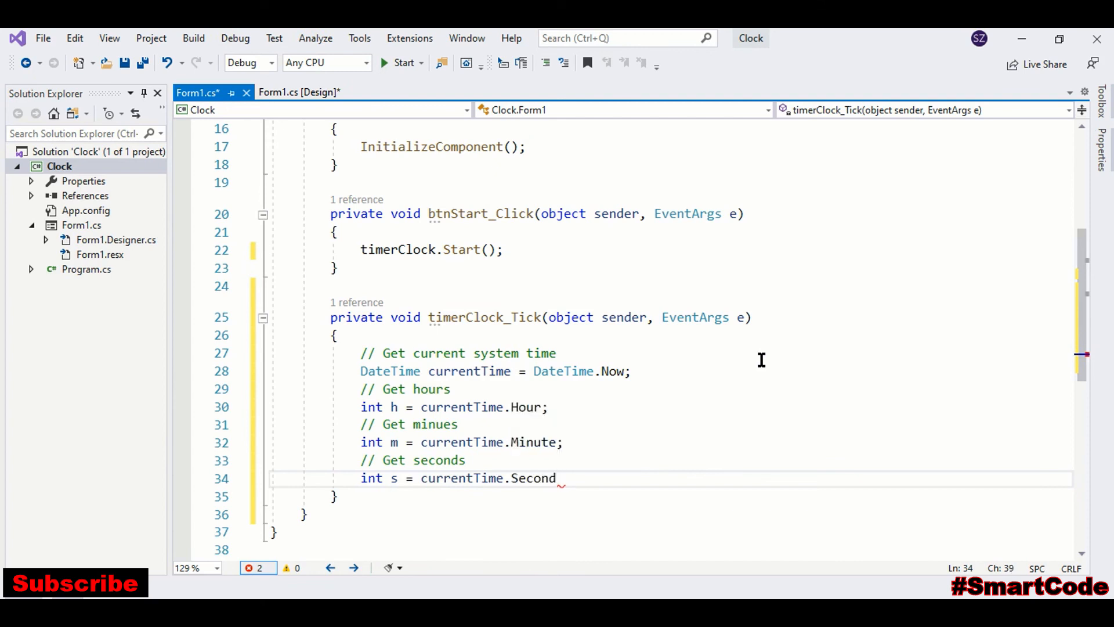
{"action": "type", "text": ";"}
{"action": "type", "text": "//"}
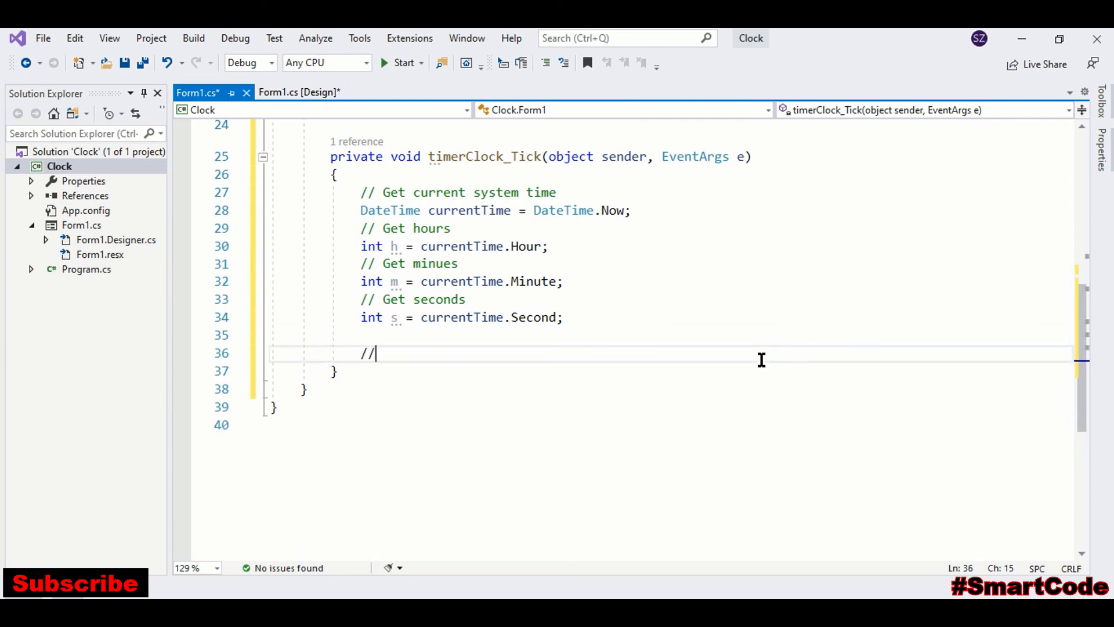
- Add a commented block setting progressHours, progressMinutes and progressSeconds values to h, m, s
{"action": "type", "text": "Assign"}
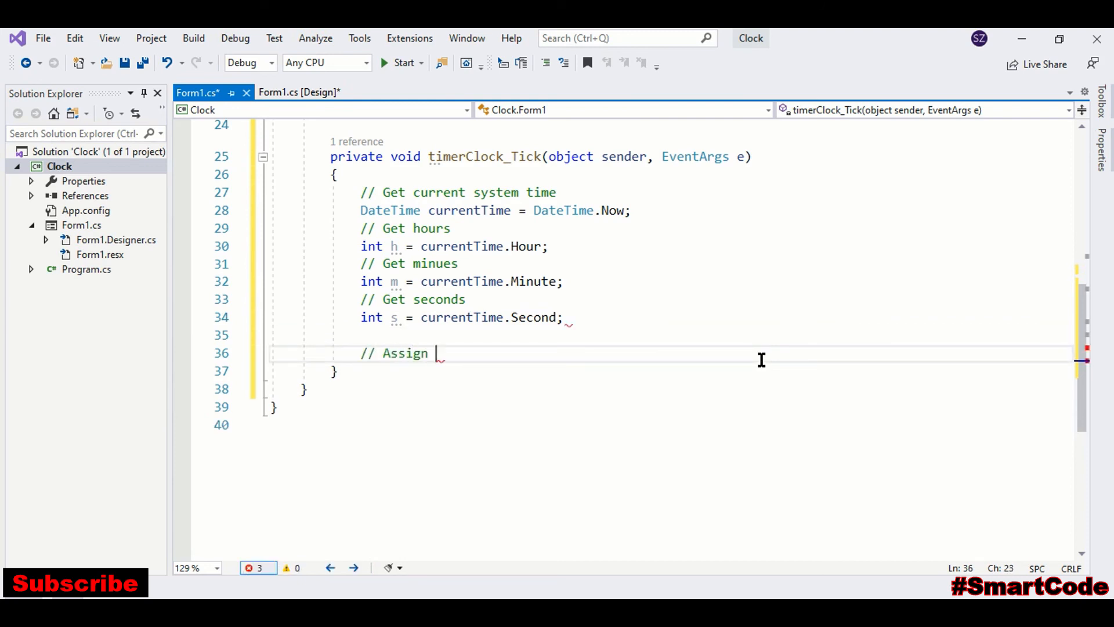
{"action": "type", "text": "value"}
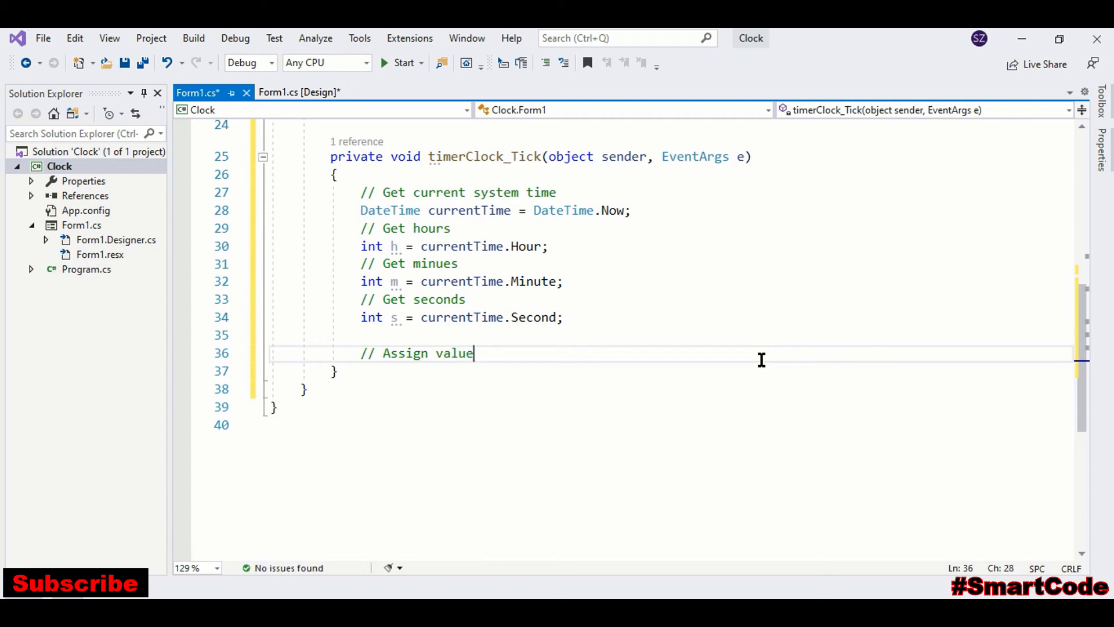
{"action": "type", "text": "s to pro"}
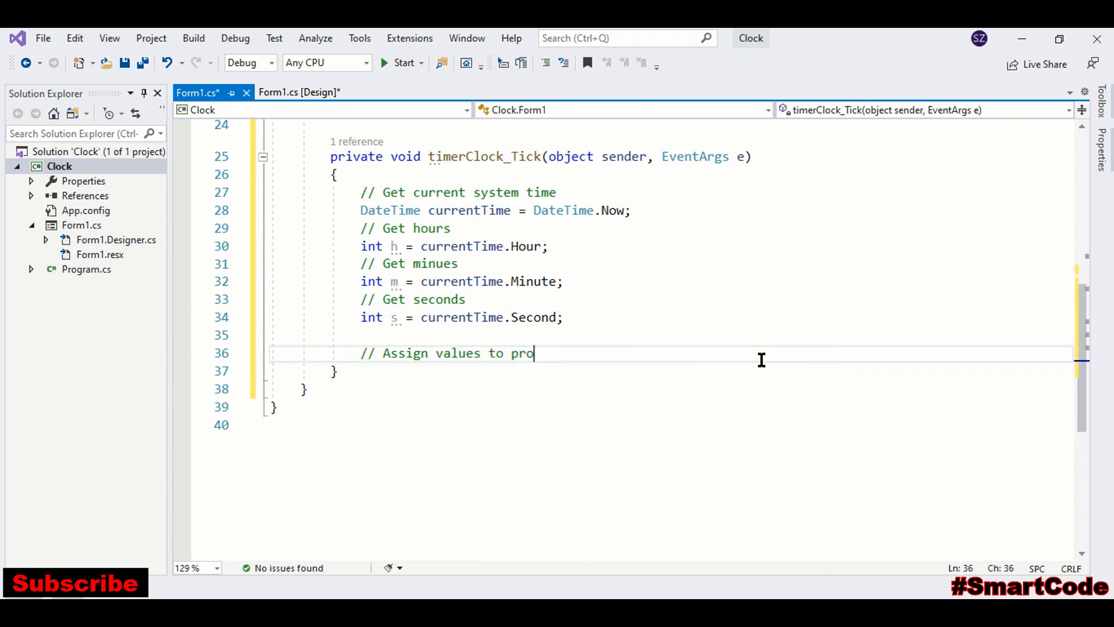
{"action": "type", "text": "gressbars"}
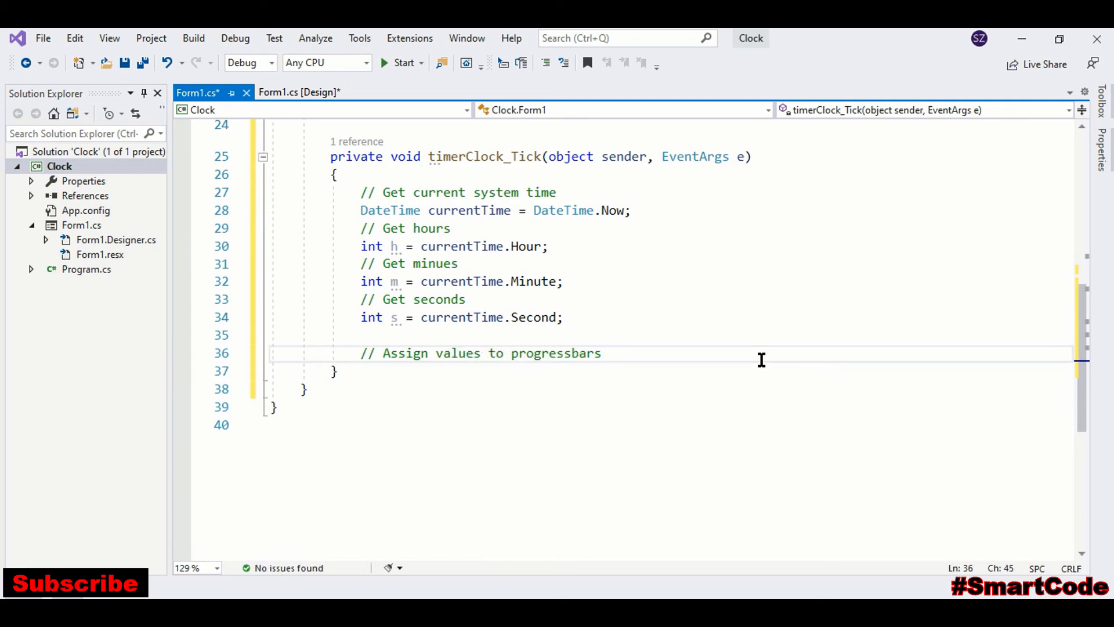
{"action": "type", "text": "progressHours.Value"}
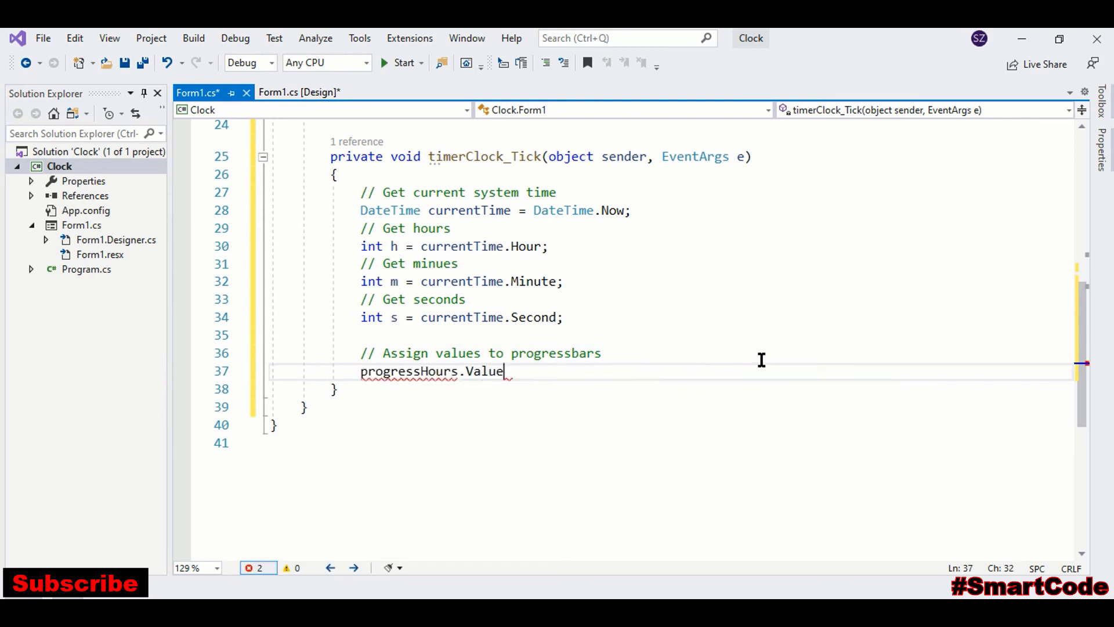
{"action": "type", "text": "= h;"}
{"action": "type", "text": "progressMinutes"}
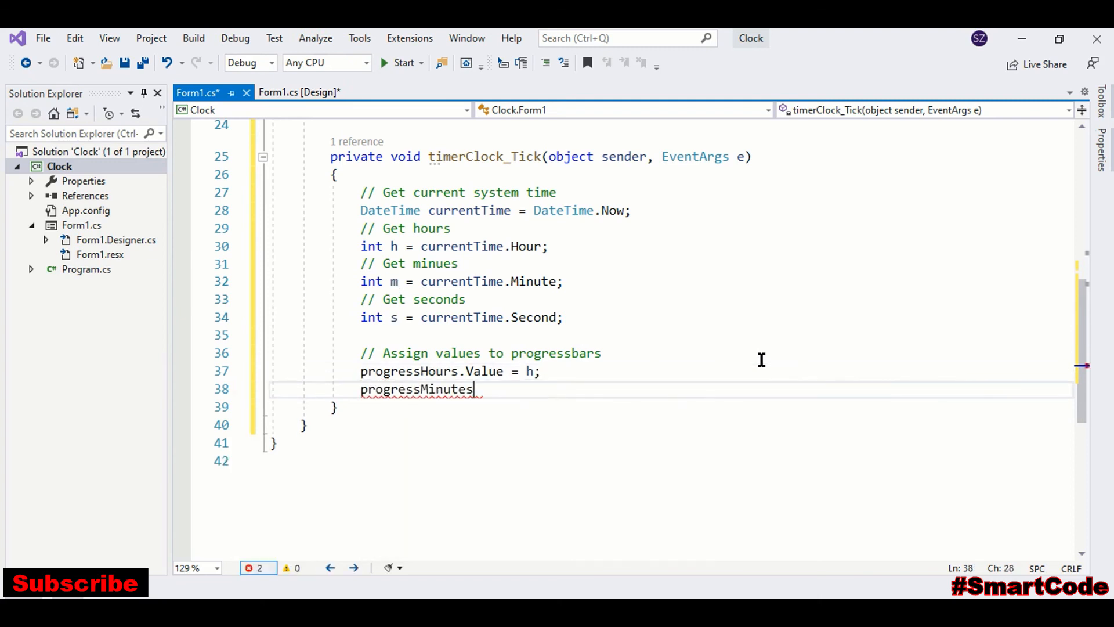
{"action": "type", "text": ".Value = m;"}
{"action": "type", "text": "progressSeconds.Value ="}
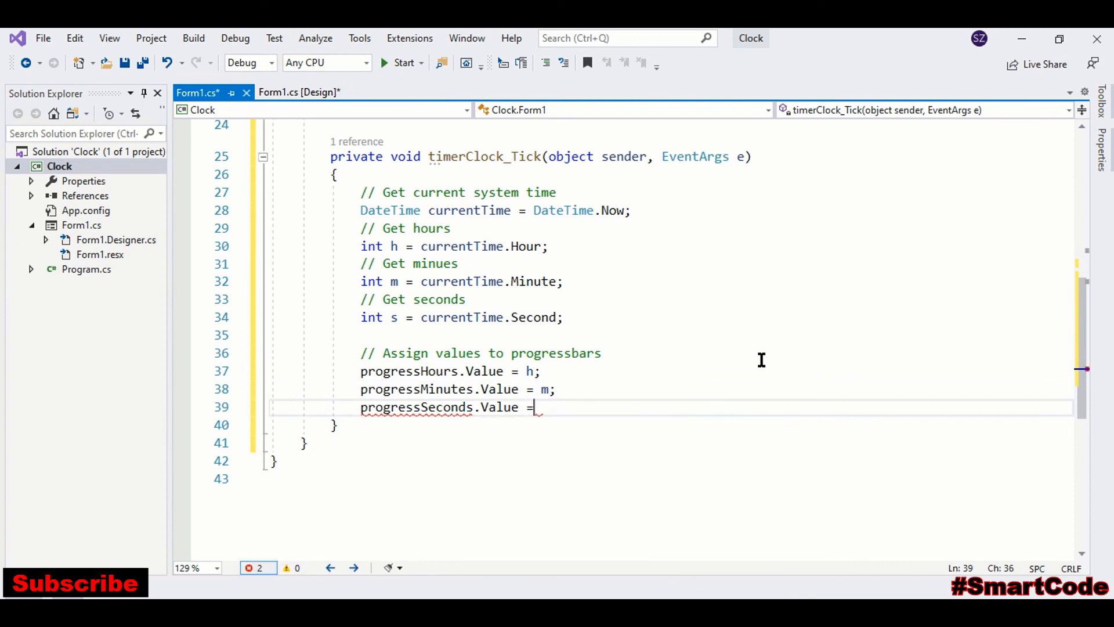
{"action": "type", "text": "s;"}
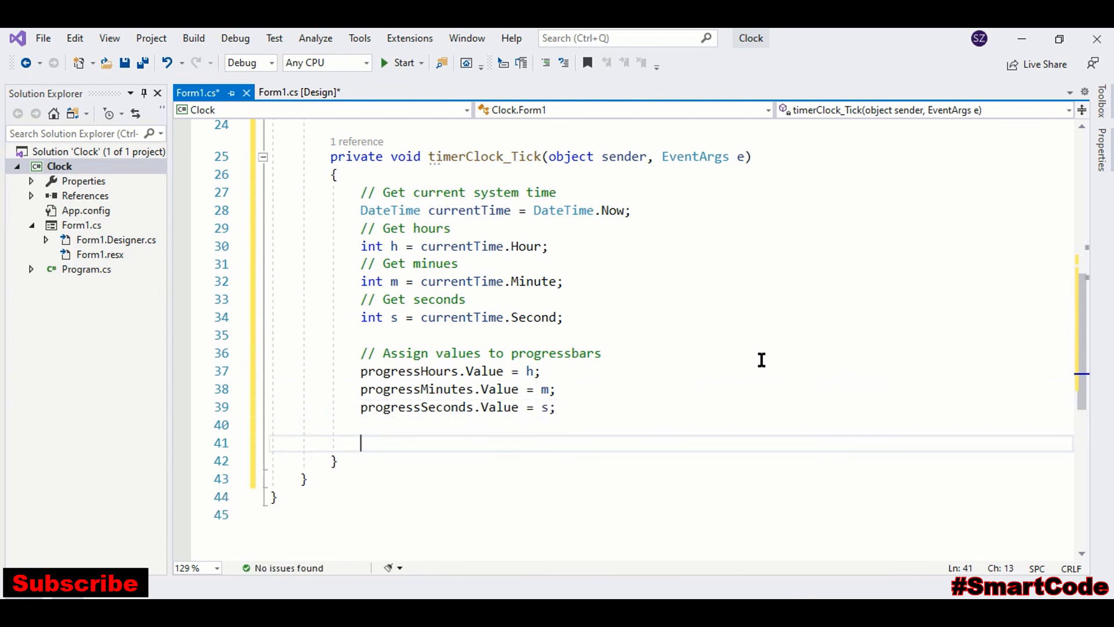
- Add the comment '// Assign numeric values to labels' in the tick handler
{"action": "type", "text": "//"}
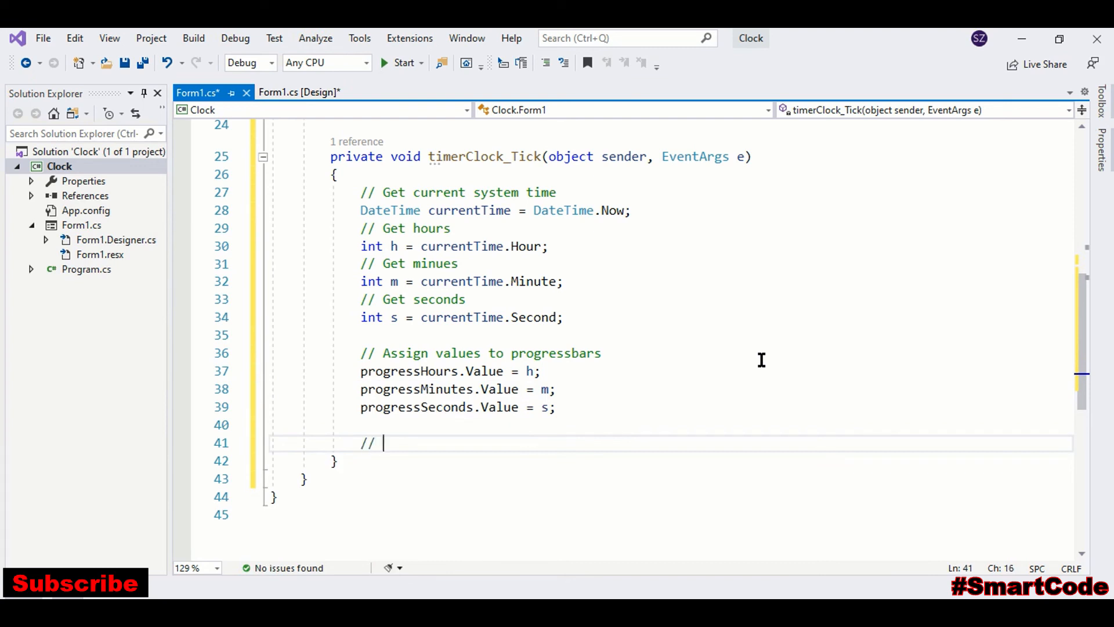
{"action": "type", "text": "Assign nu"}
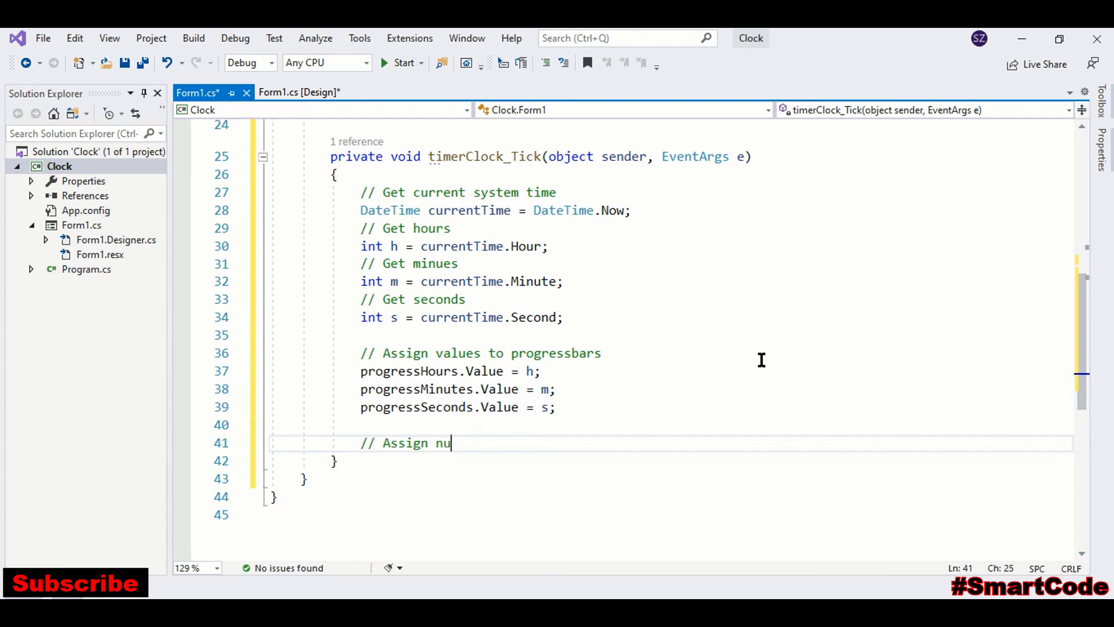
{"action": "type", "text": "merics"}
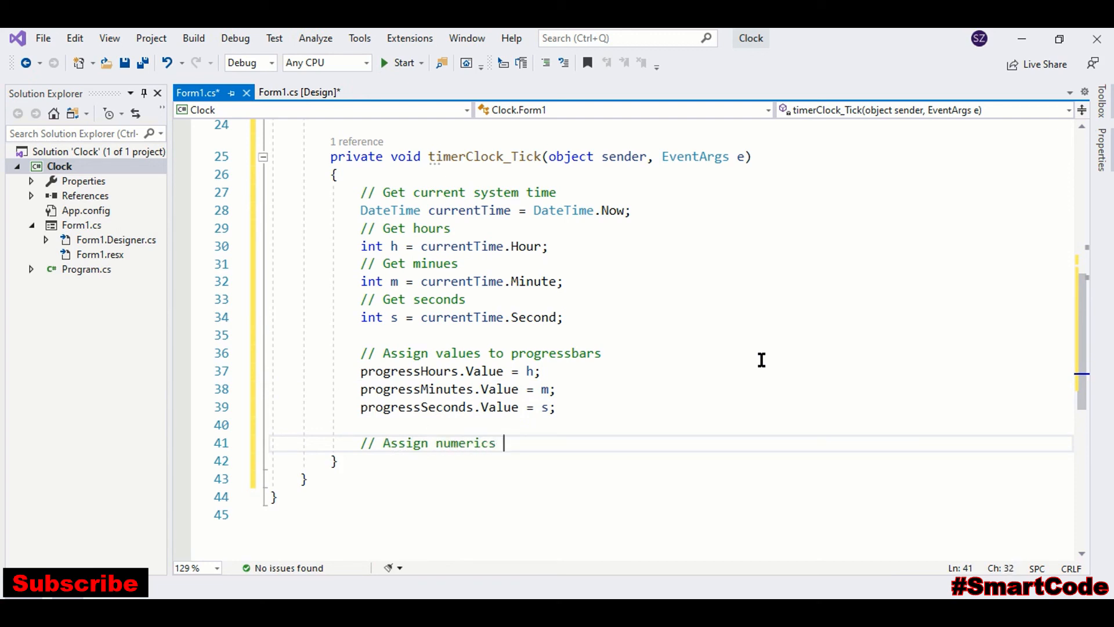
{"action": "key", "text": "Backspace"}
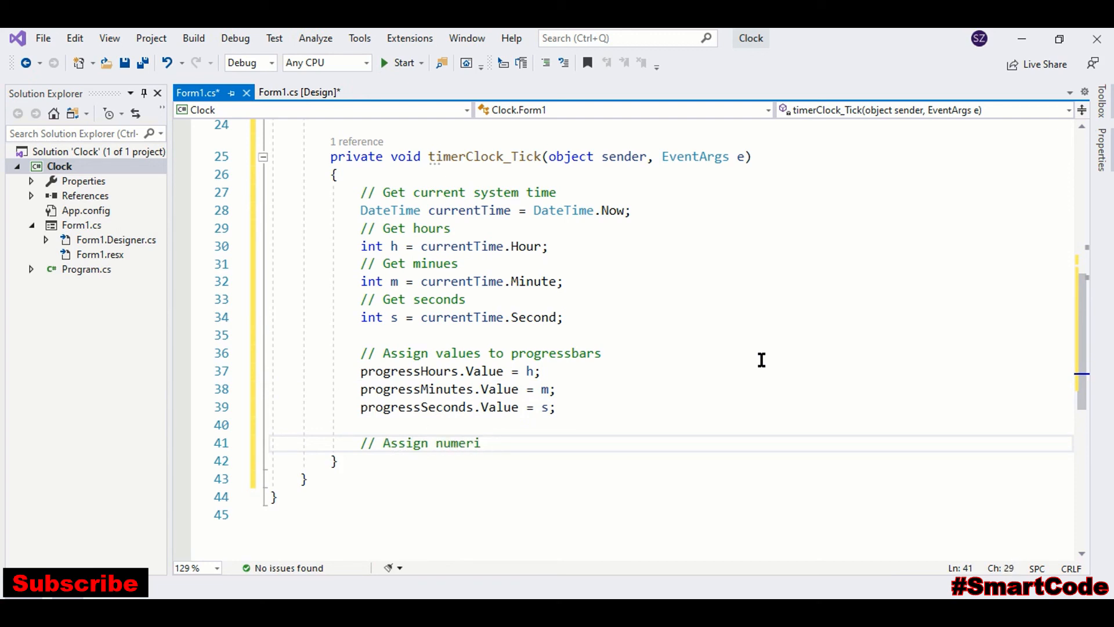
{"action": "type", "text": "c values"}
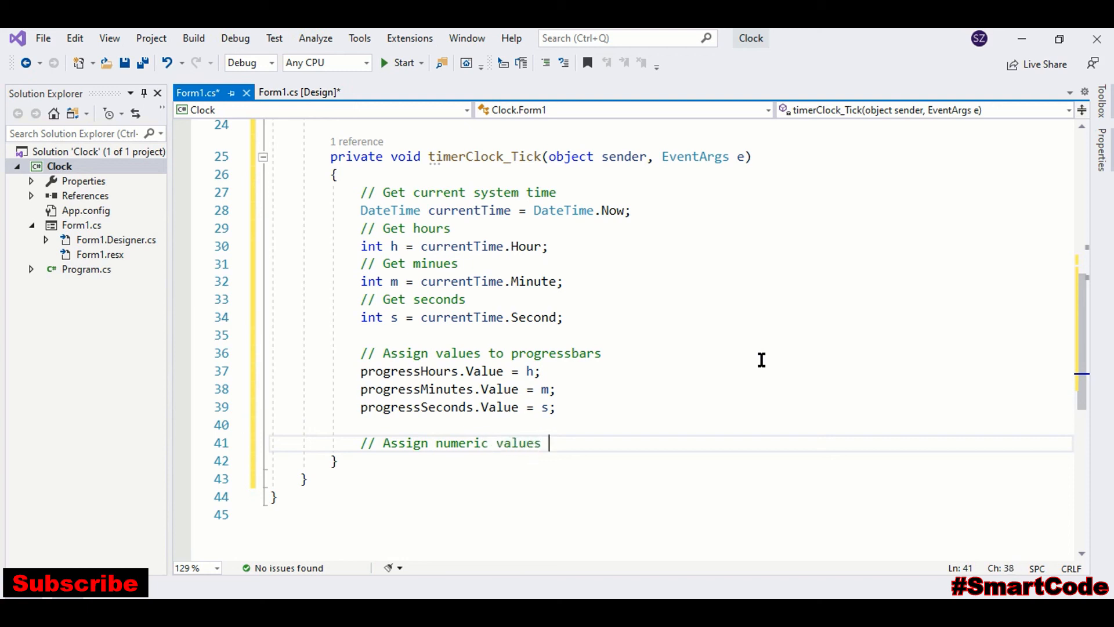
{"action": "type", "text": "to labes"}
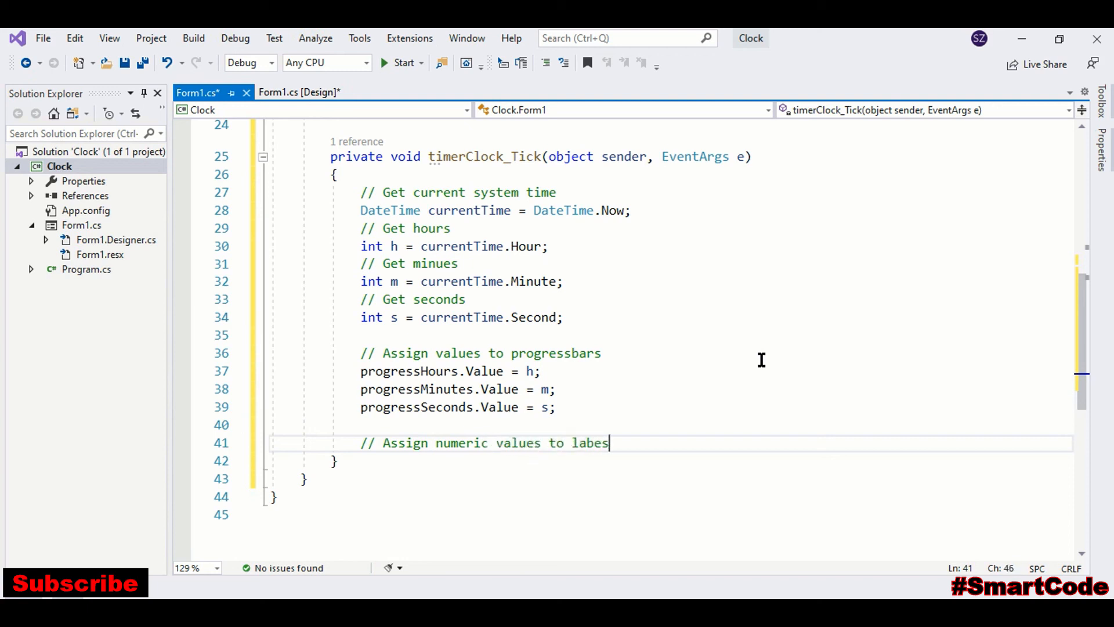
- Set lblHour, lblMinute and lblSeconds Text to h.ToString(), m.ToString() and s.ToString()
{"action": "type", "text": "l"}
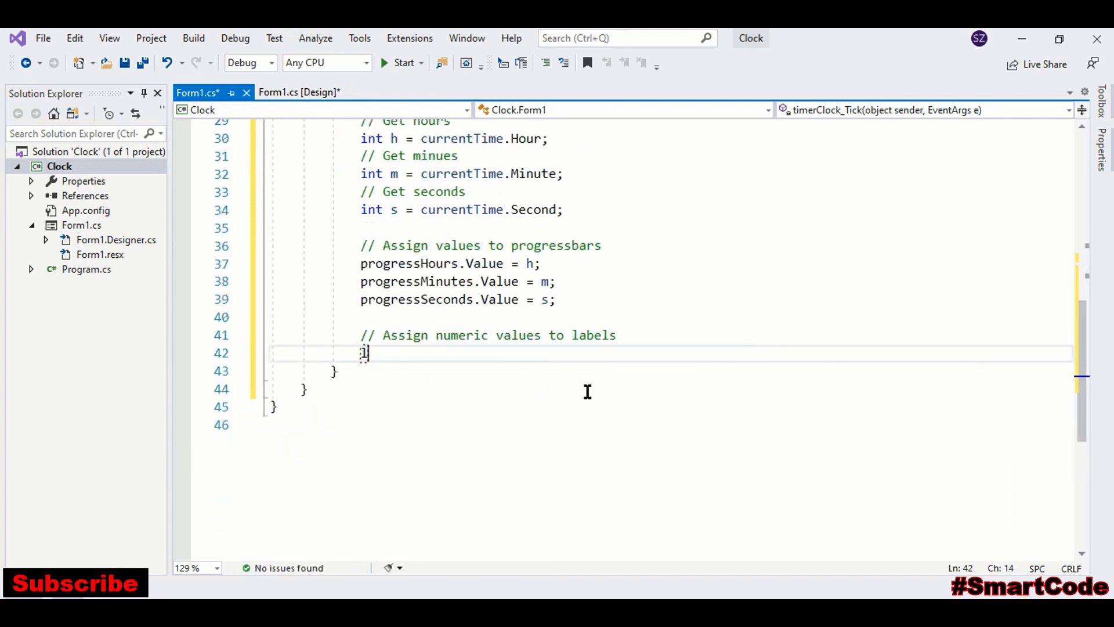
{"action": "type", "text": "blHour.te"}
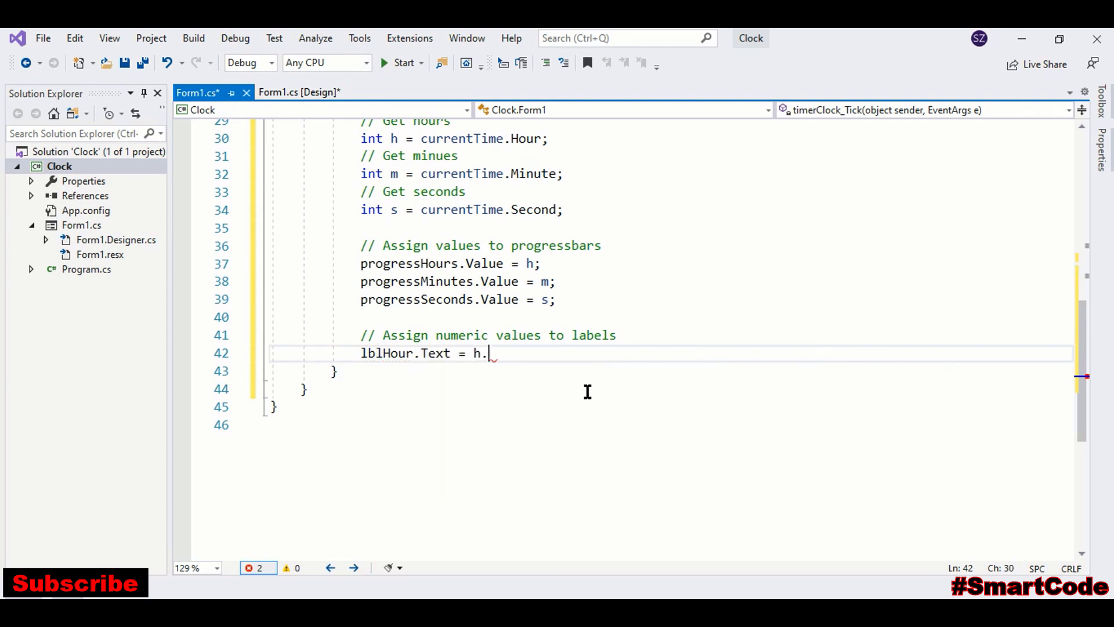
{"action": "type", "text": "ToString()"}
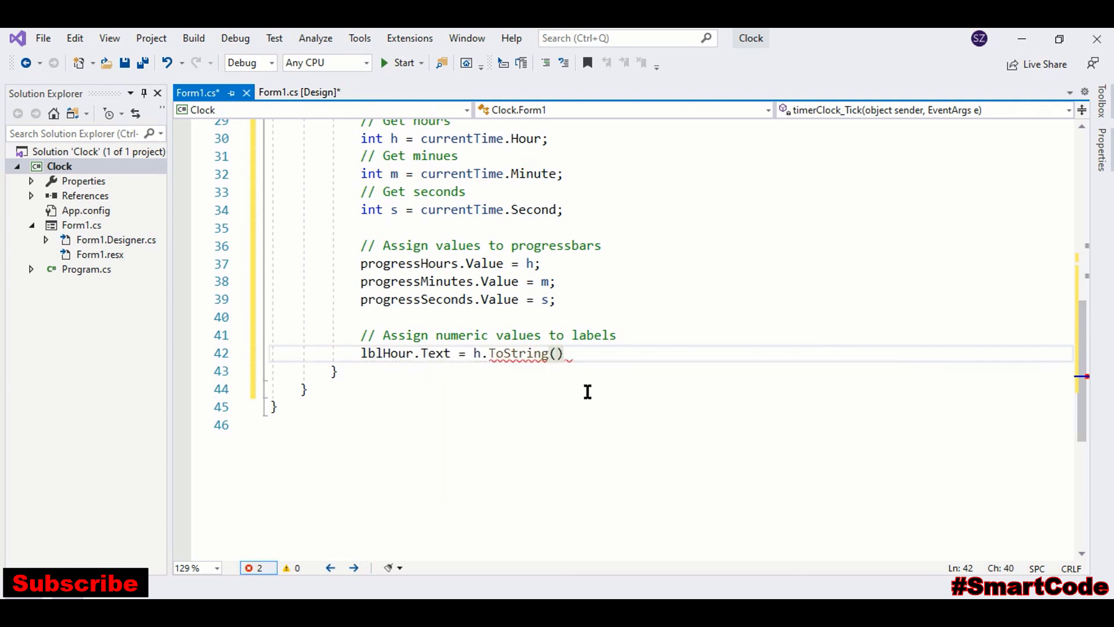
{"action": "type", "text": ";"}
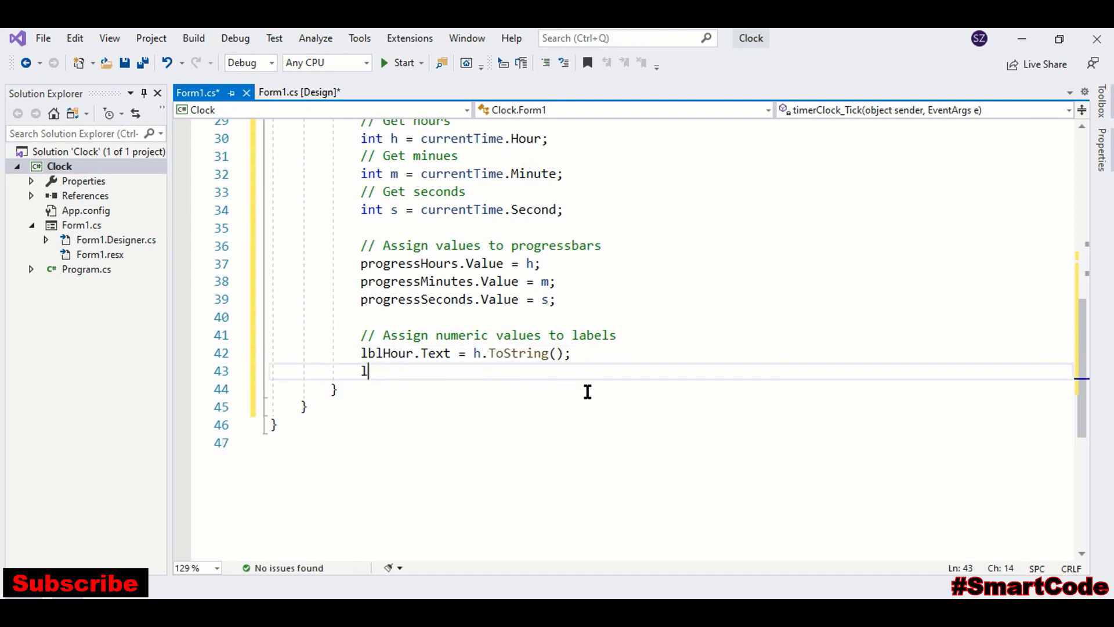
{"action": "type", "text": "blMinute.t"}
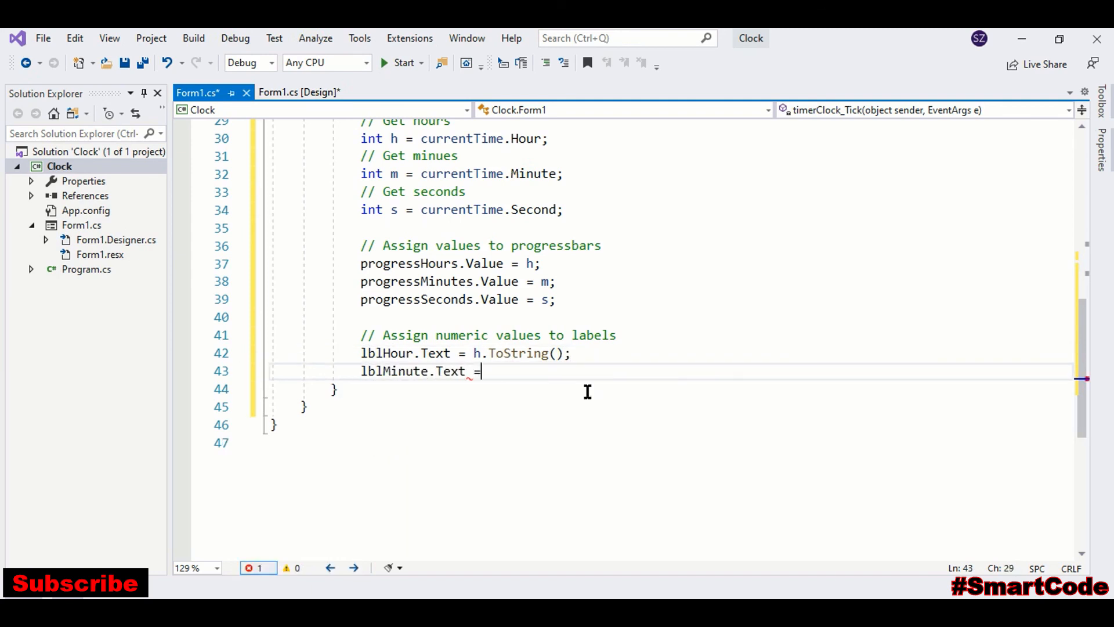
{"action": "type", "text": "m.ToString();"}
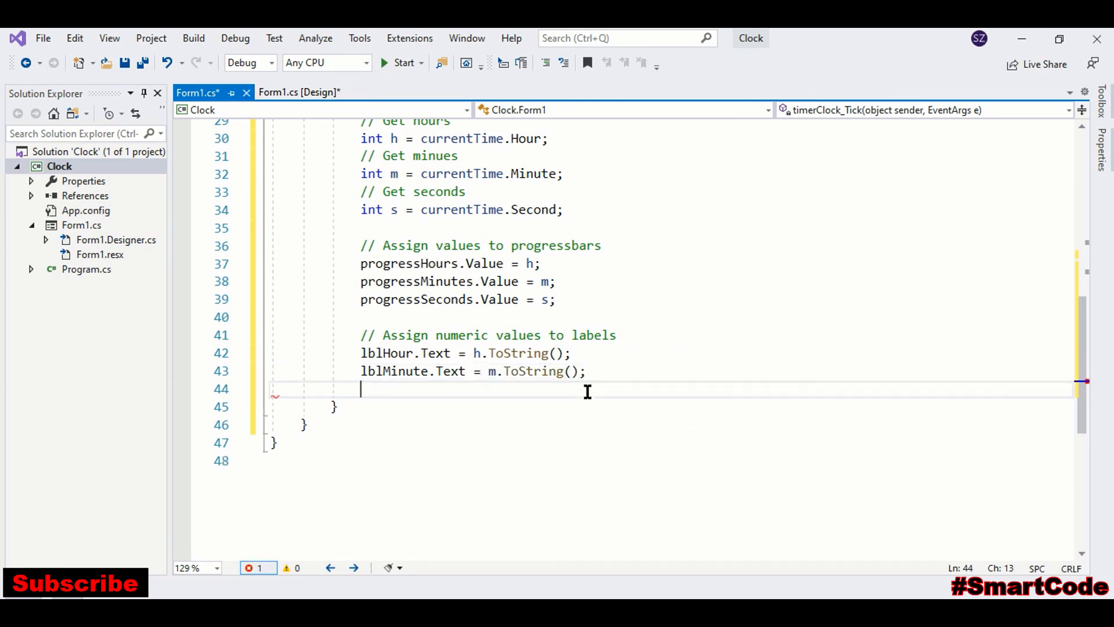
{"action": "type", "text": "lblSeconds.Text ="}
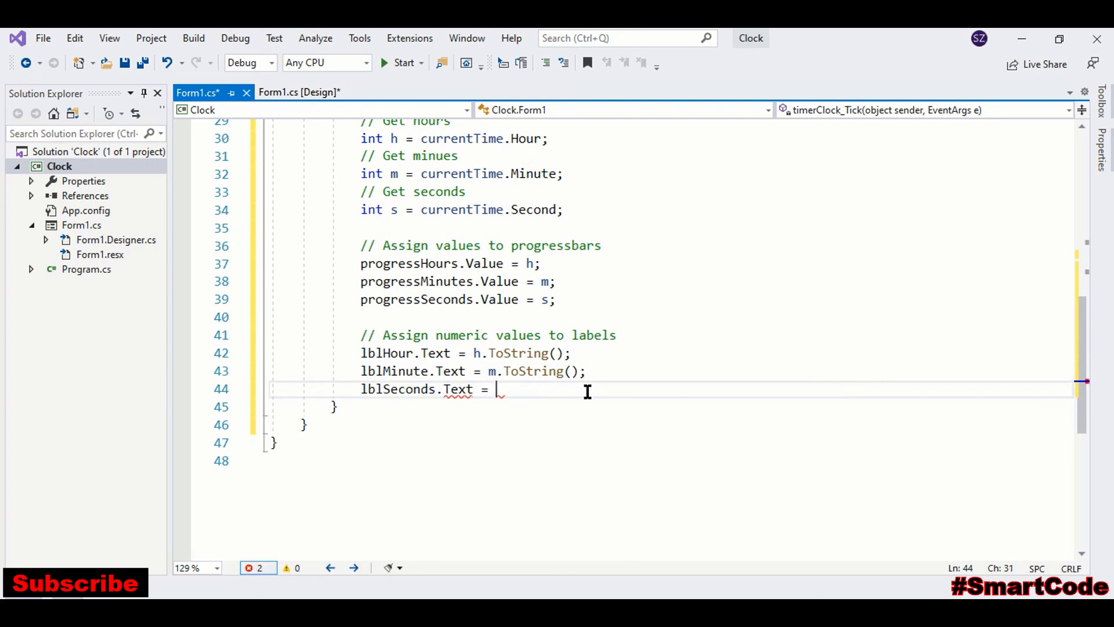
{"action": "type", "text": "s.ToString()"}
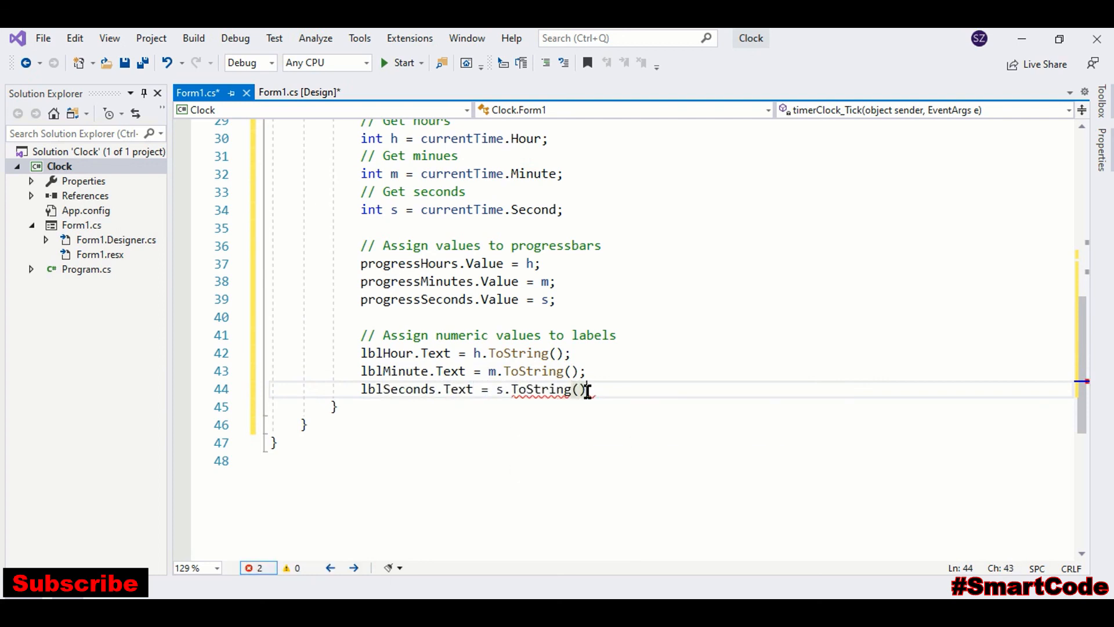
{"action": "type", "text": ";"}
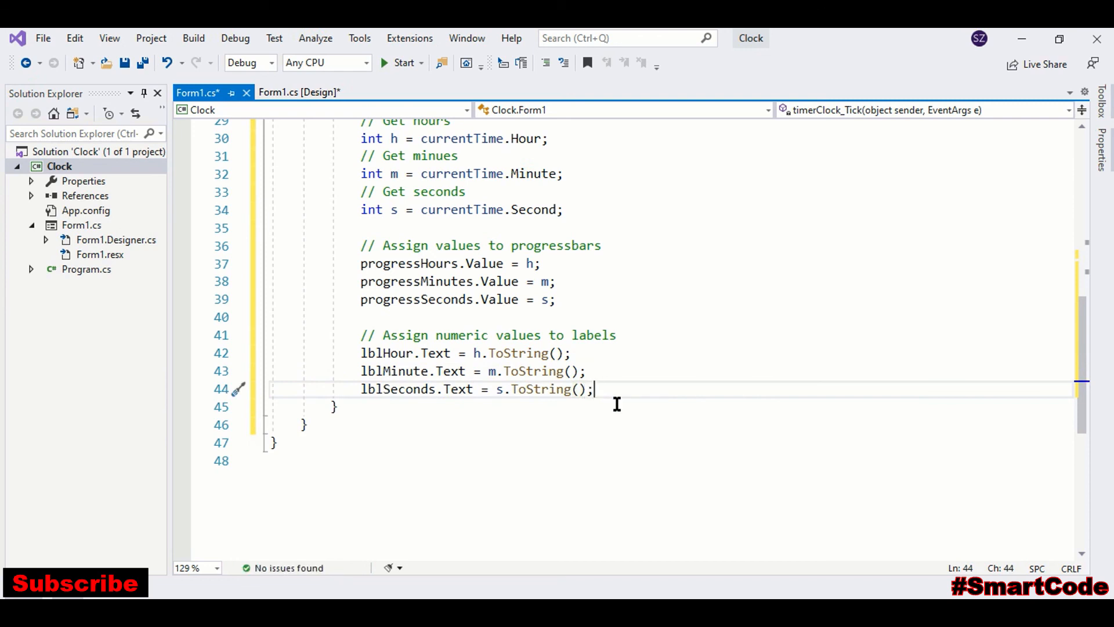
{"action": "mouse_move", "coordinate": [737, 434]}
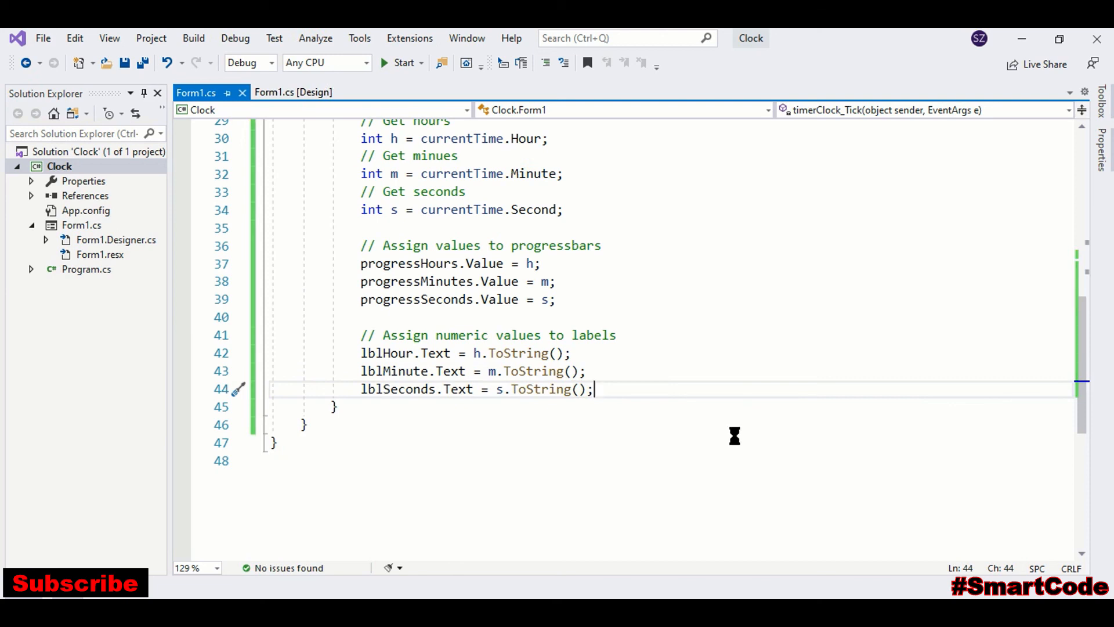
- Run the Progressive Clock, start it to fill the bars, then try closing it
{"action": "left_click", "coordinate": [403, 63]}
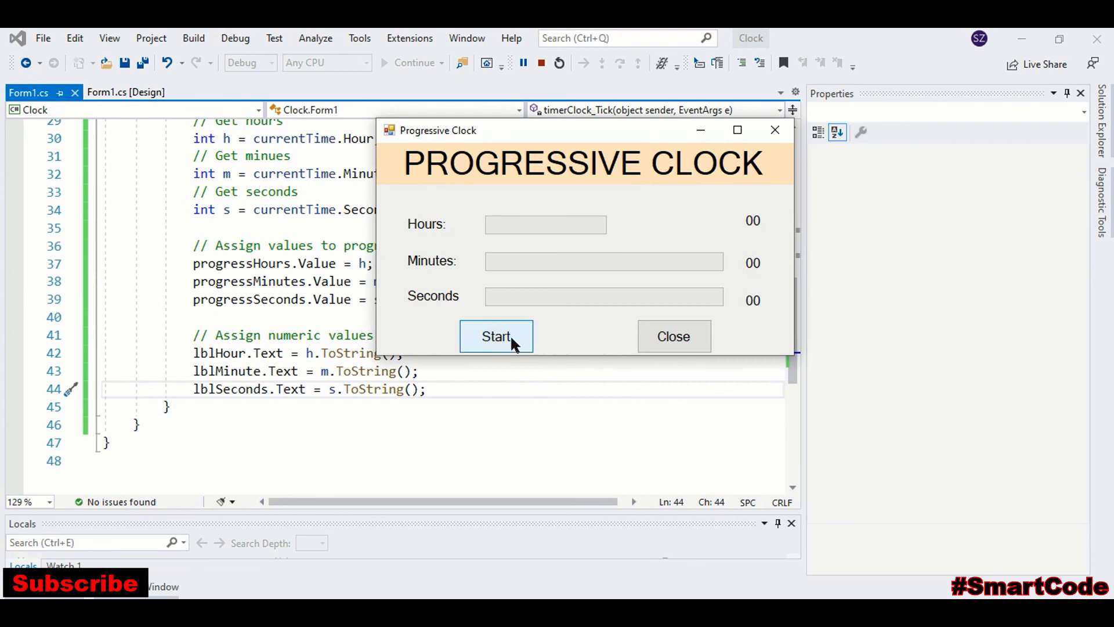
{"action": "left_click", "coordinate": [497, 336]}
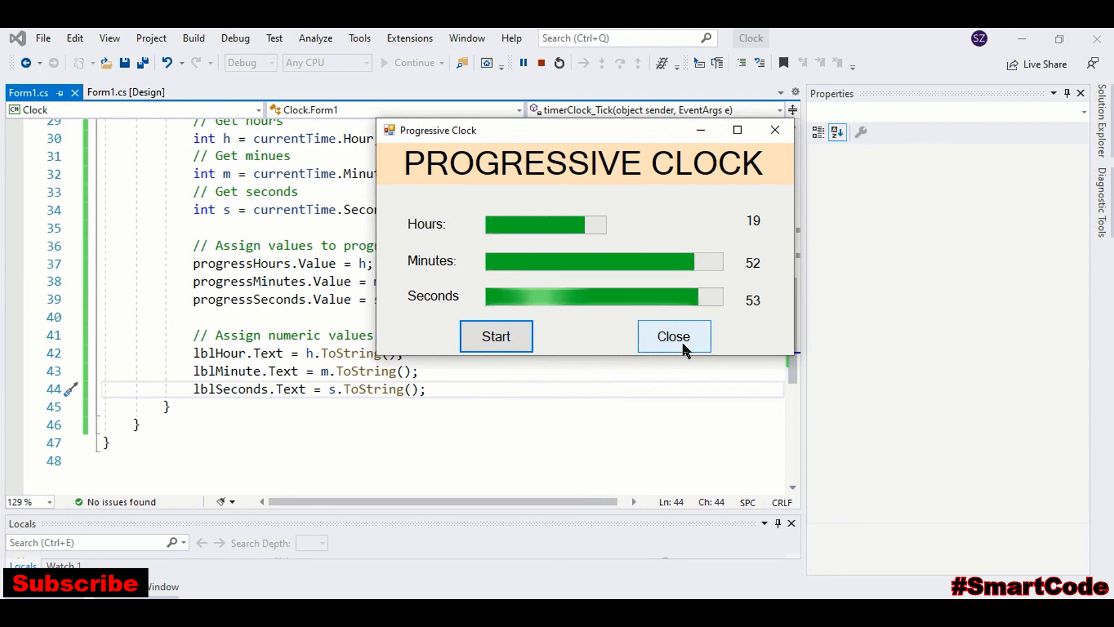
{"action": "left_click", "coordinate": [674, 336]}
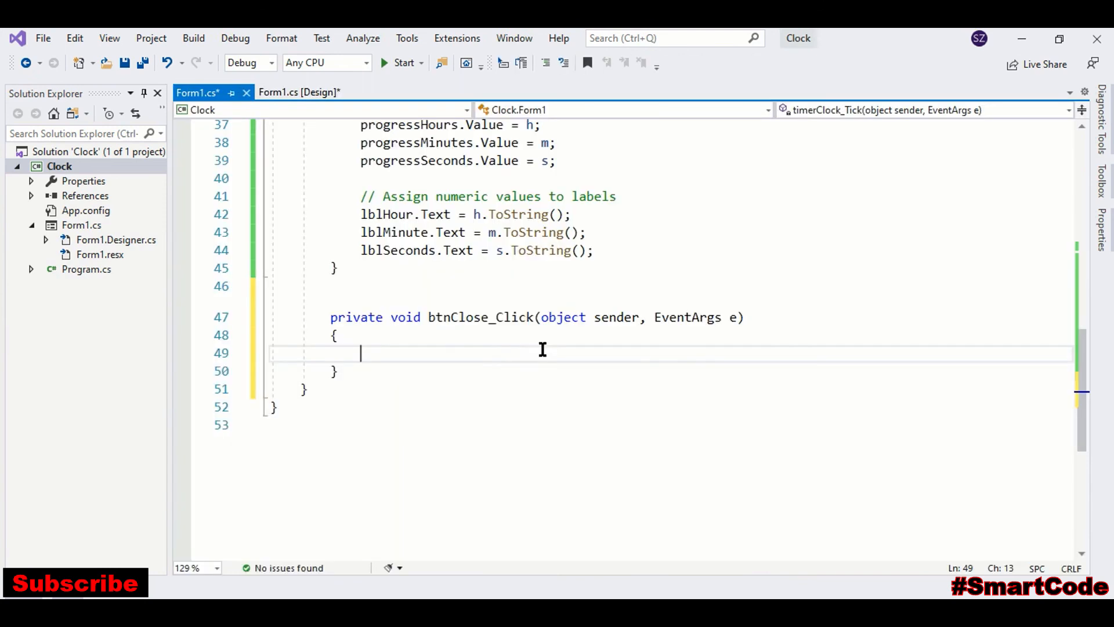
- Enter this.Close(); in btnClose_Click, save Form1.cs, and relaunch the app
{"action": "type", "text": "this."}
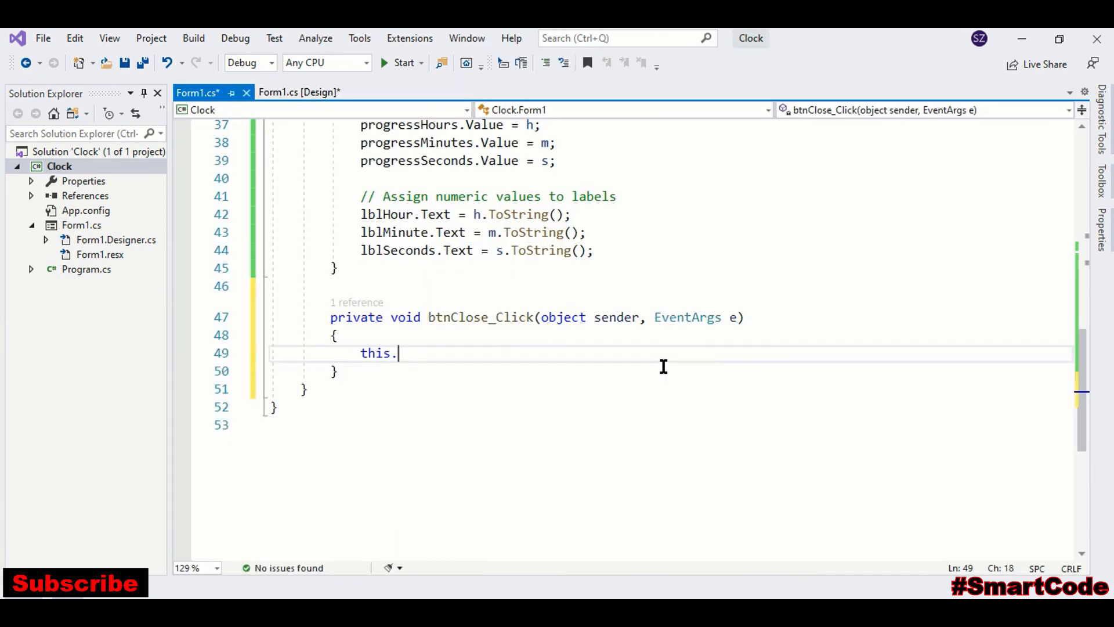
{"action": "type", "text": "Close"}
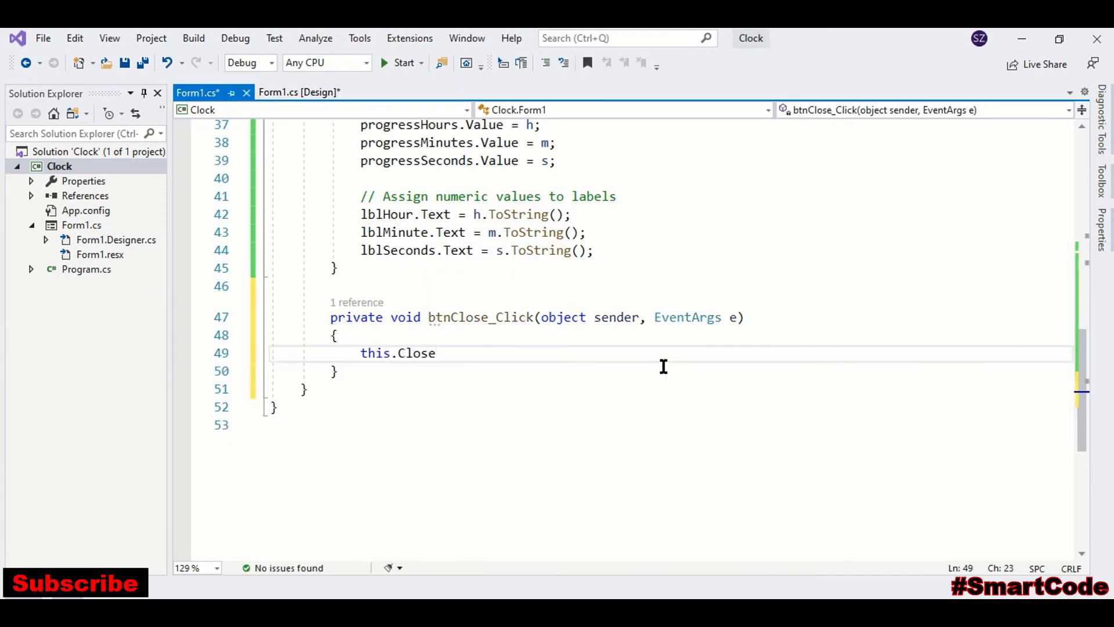
{"action": "type", "text": "();"}
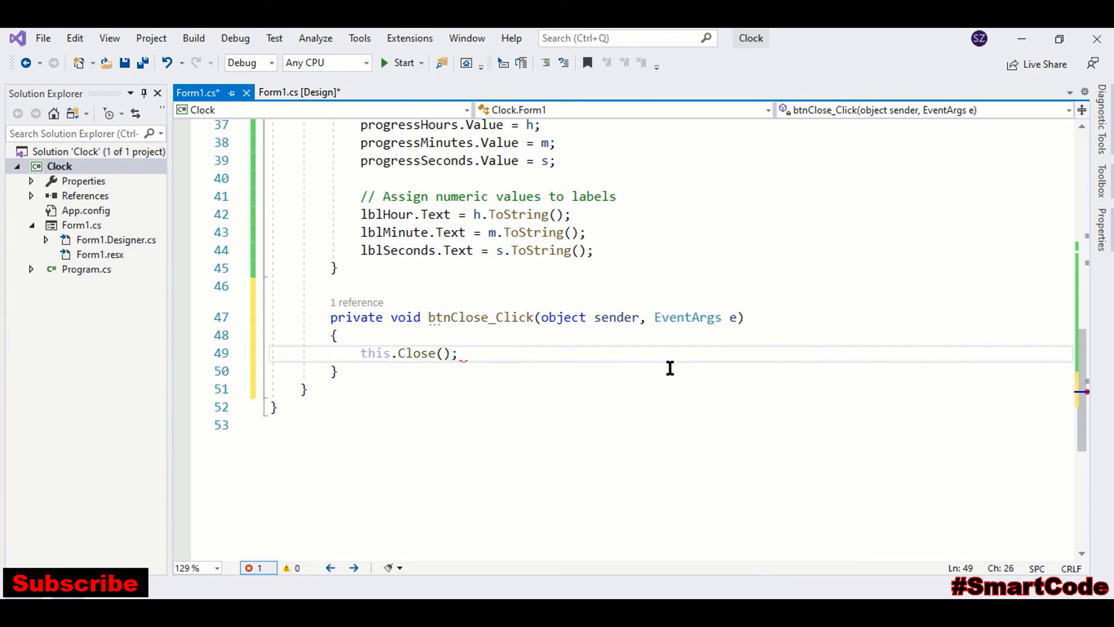
{"action": "key", "text": "ctrl+s"}
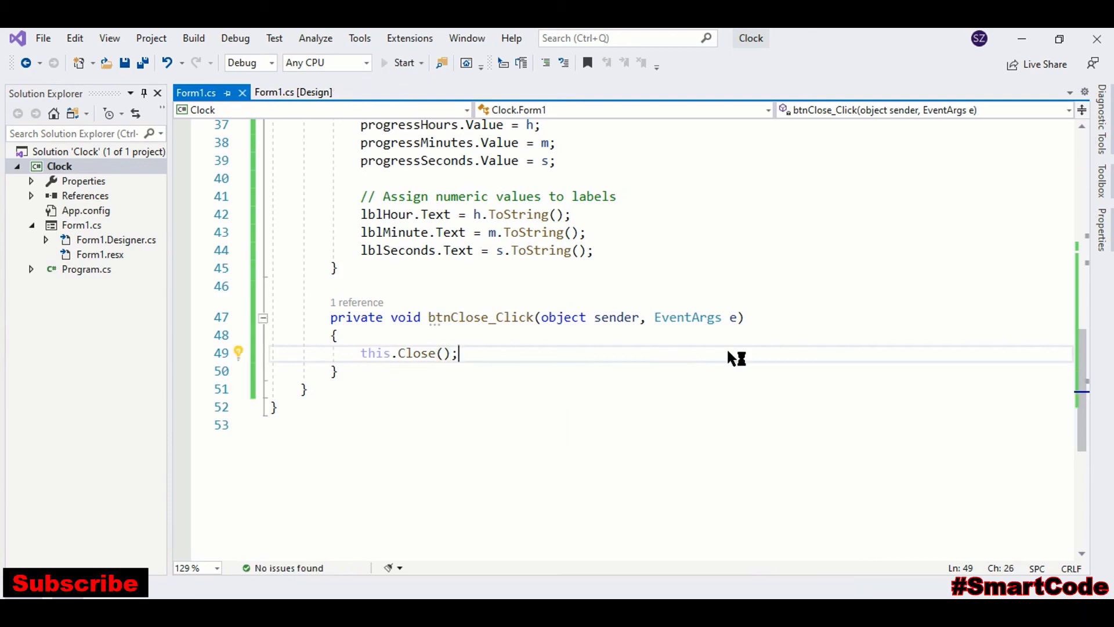
{"action": "left_click", "coordinate": [404, 62]}
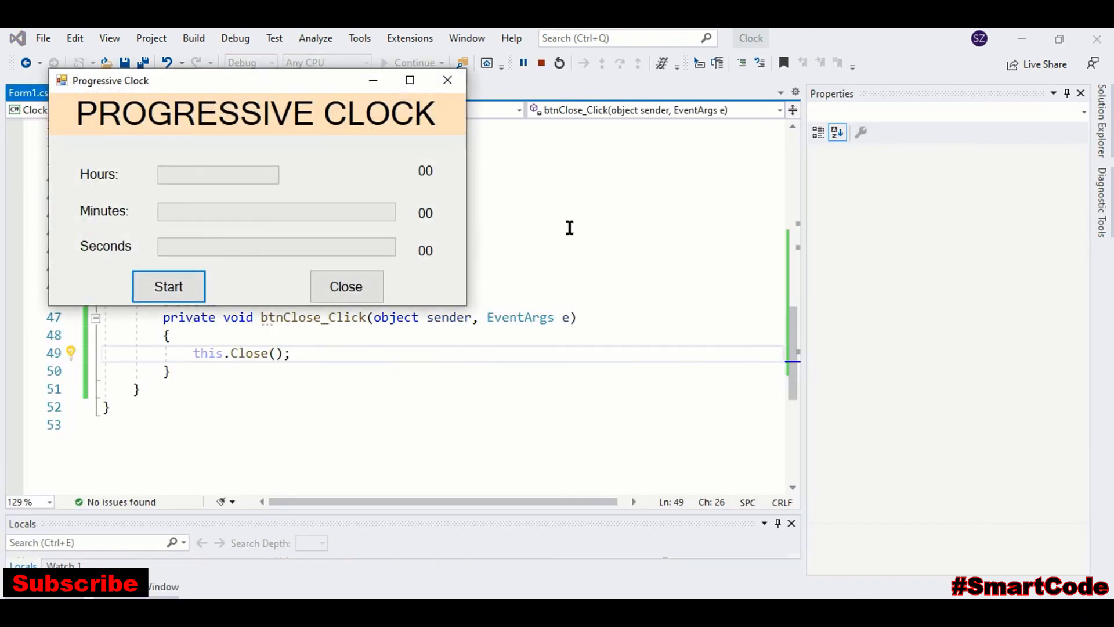